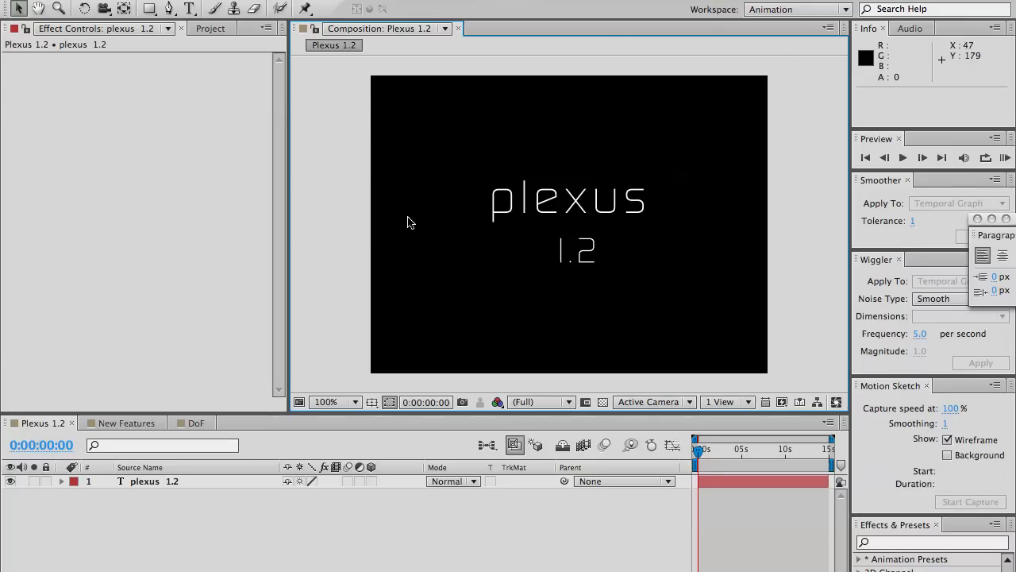
{"action": "mouse_move", "coordinate": [435, 230]}
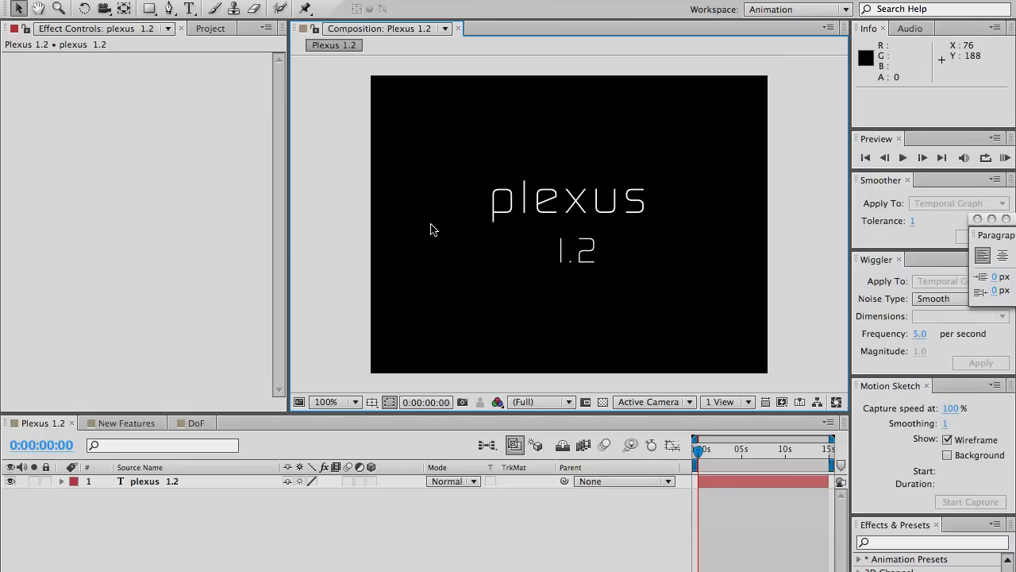
Bring up the New Features composition listing the Plexus 1.2 additions
{"action": "left_click", "coordinate": [127, 423]}
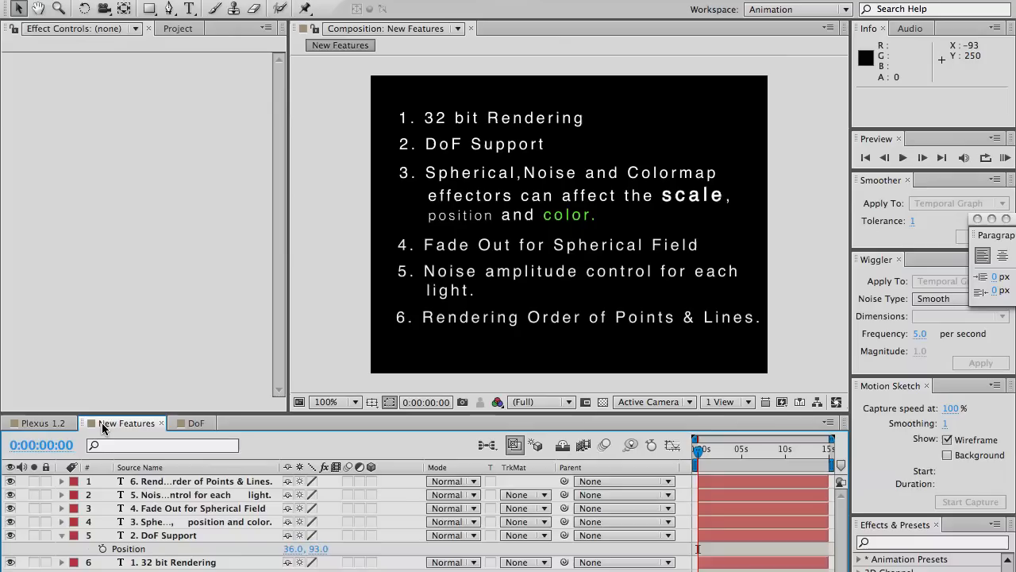
{"action": "mouse_move", "coordinate": [411, 133]}
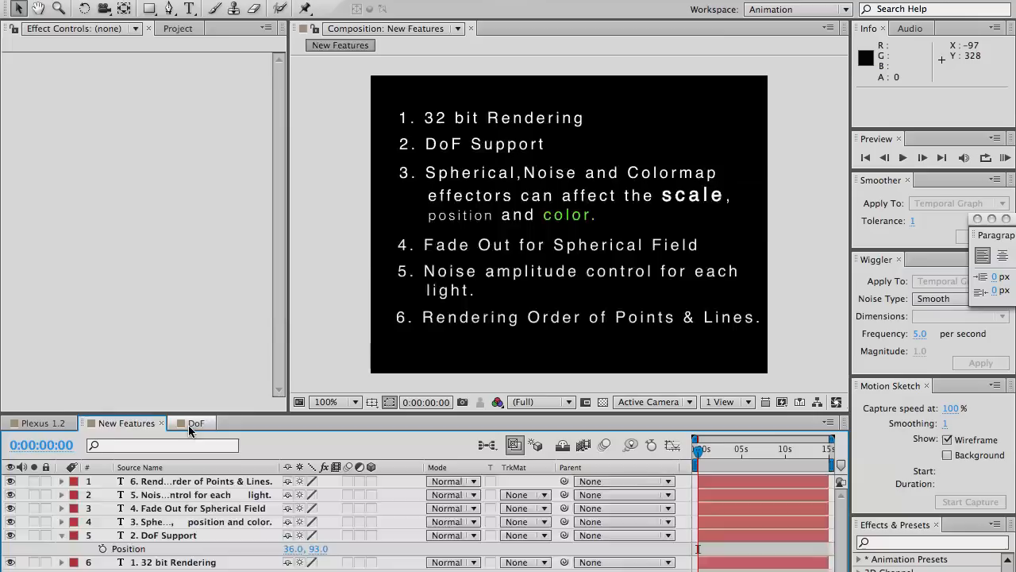
Switch to the DoF composition and raise the project colour depth to 32 bpc
{"action": "left_click", "coordinate": [194, 423]}
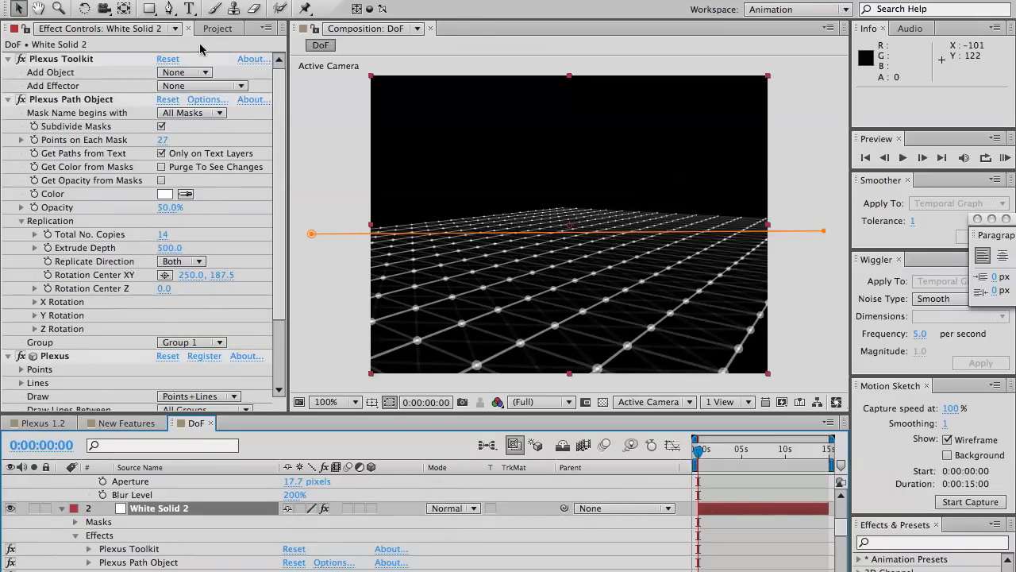
{"action": "left_click", "coordinate": [219, 29]}
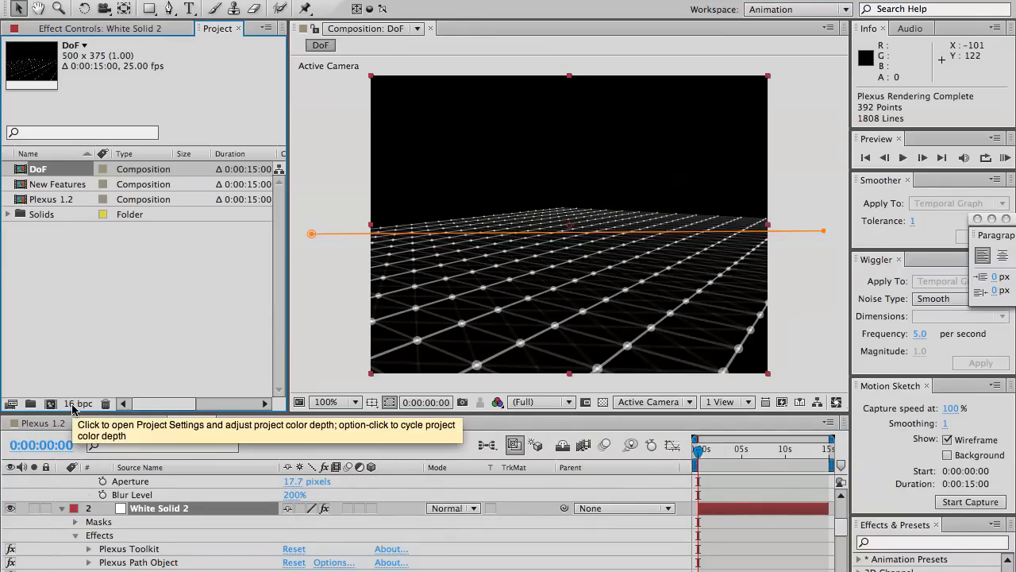
{"action": "left_click", "coordinate": [77, 403]}
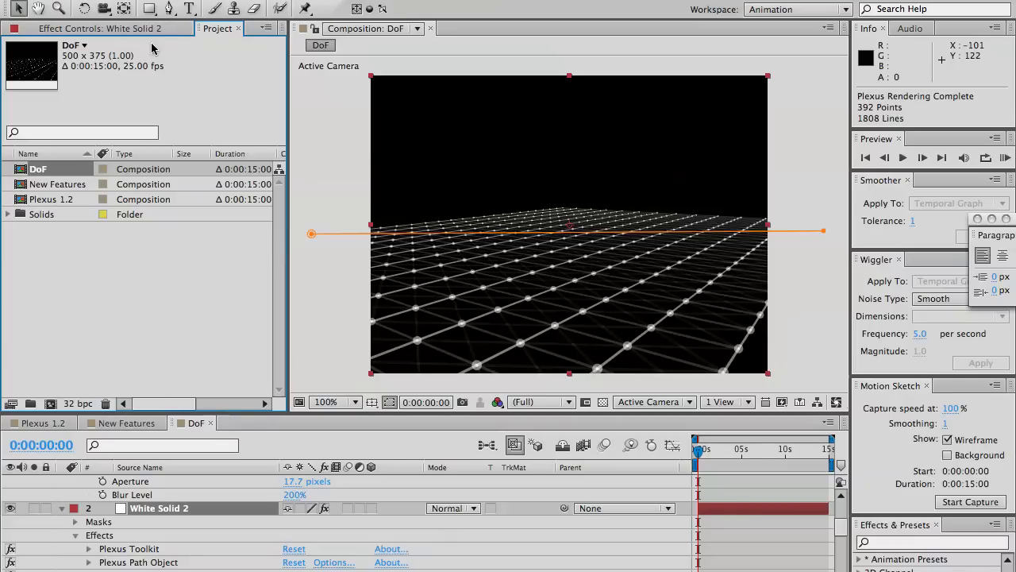
{"action": "left_click", "coordinate": [94, 29]}
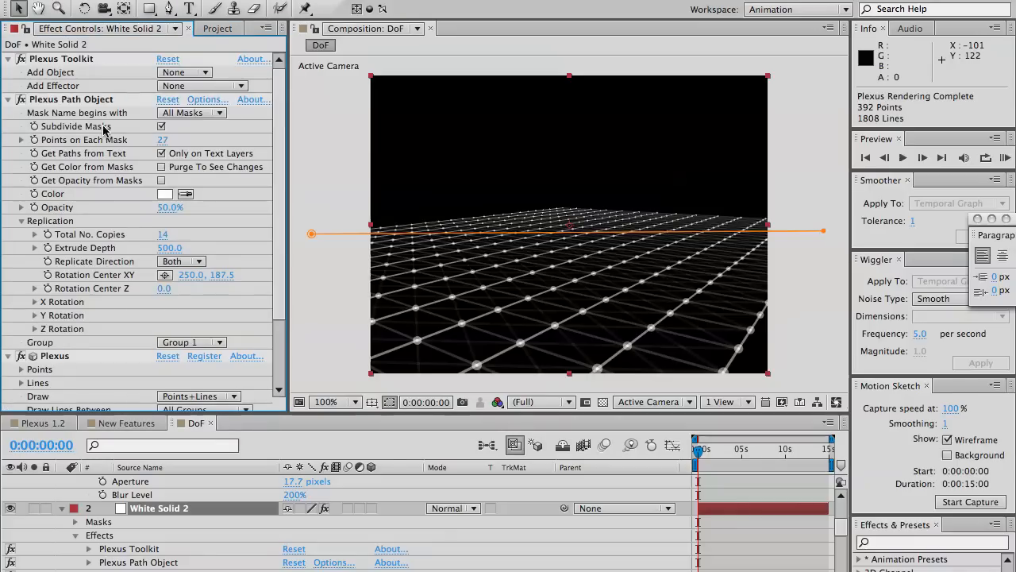
{"action": "mouse_move", "coordinate": [35, 102]}
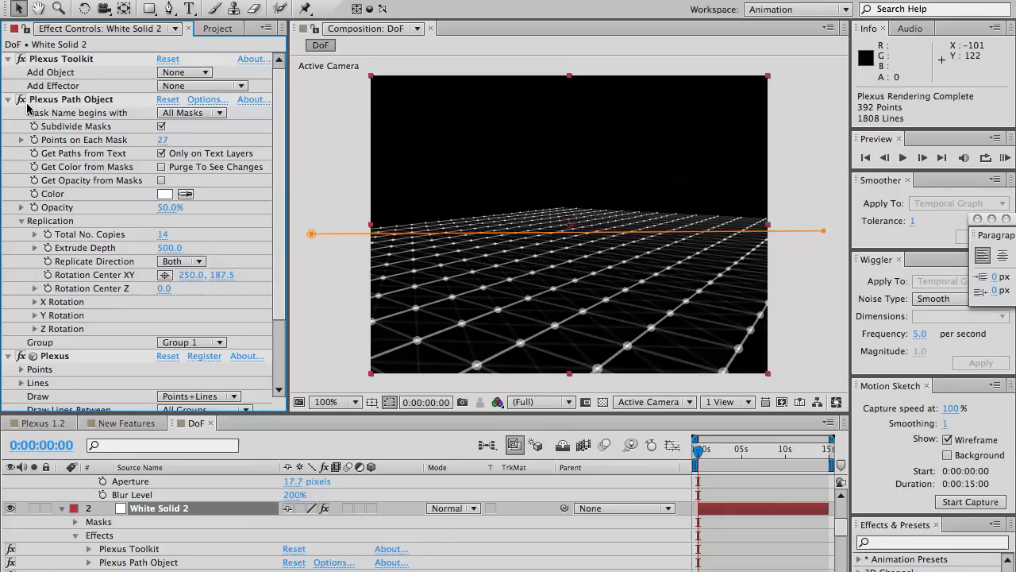
{"action": "mouse_move", "coordinate": [82, 98]}
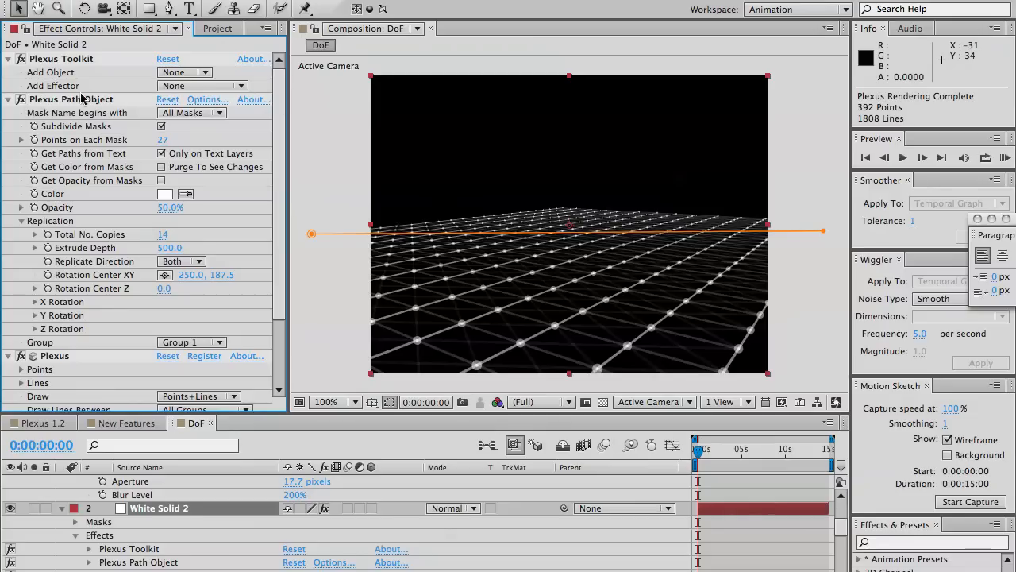
Review the grid layer's Plexus settings, briefly revisiting the New Features list
{"action": "scroll", "scroll_direction": "down", "scroll_amount": 3}
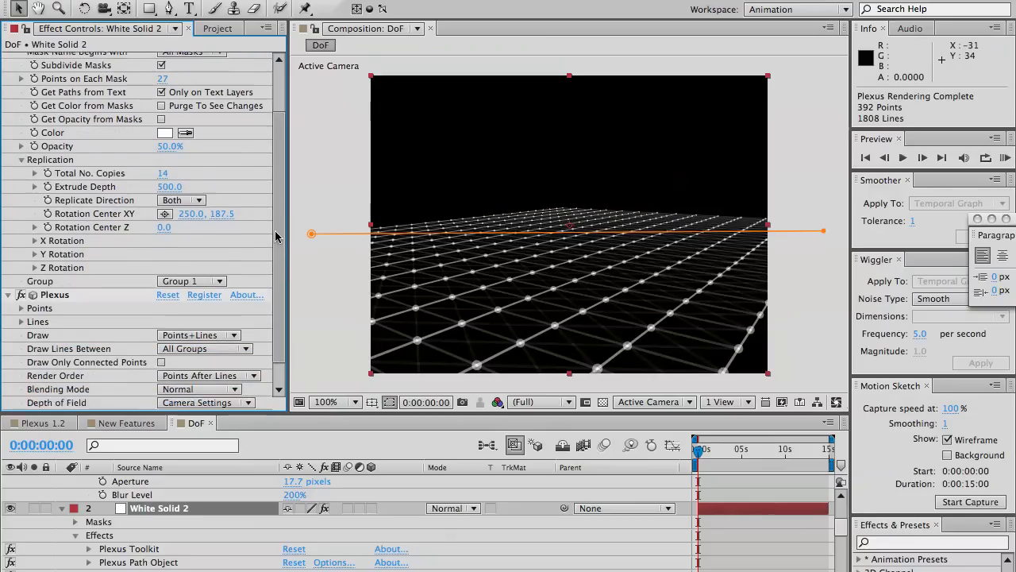
{"action": "scroll", "scroll_direction": "down", "scroll_amount": 3}
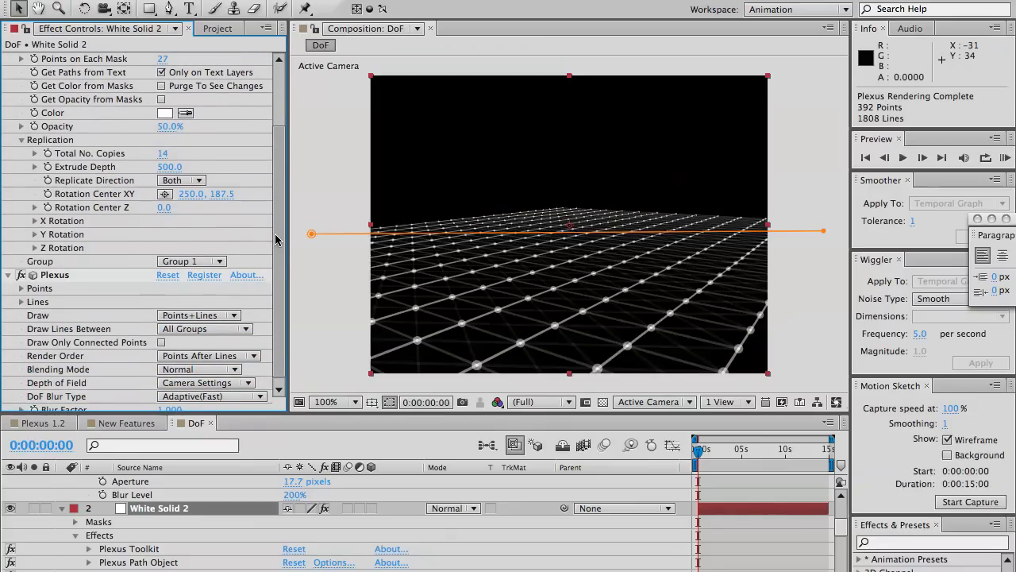
{"action": "scroll", "scroll_direction": "up", "scroll_amount": 3}
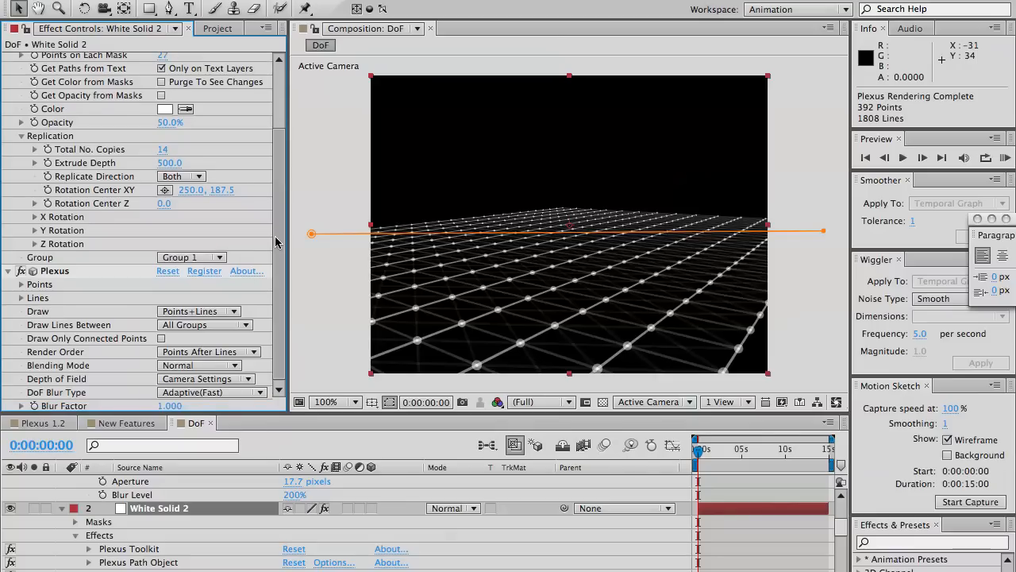
{"action": "scroll", "scroll_direction": "up", "scroll_amount": 3}
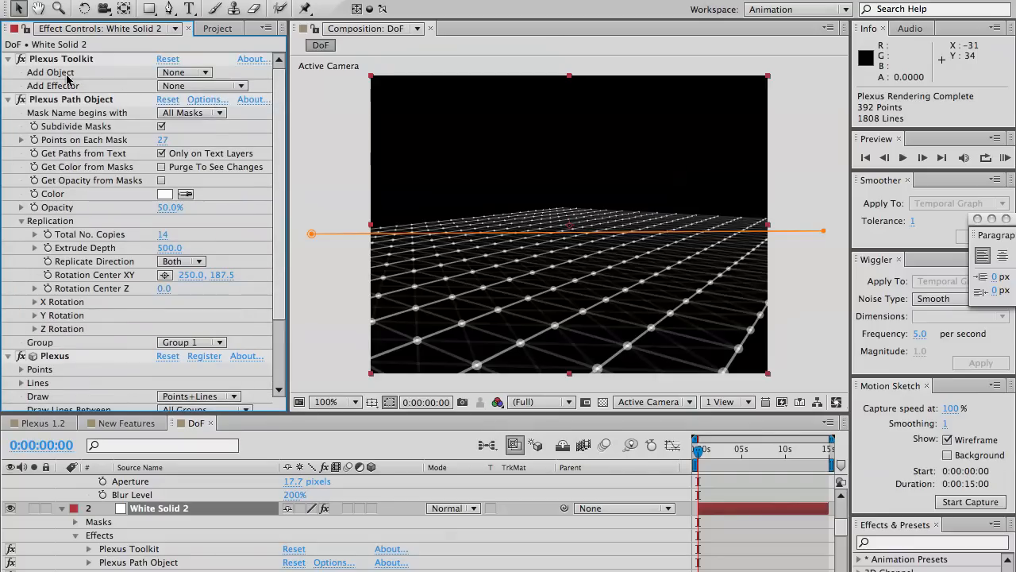
{"action": "mouse_move", "coordinate": [46, 104]}
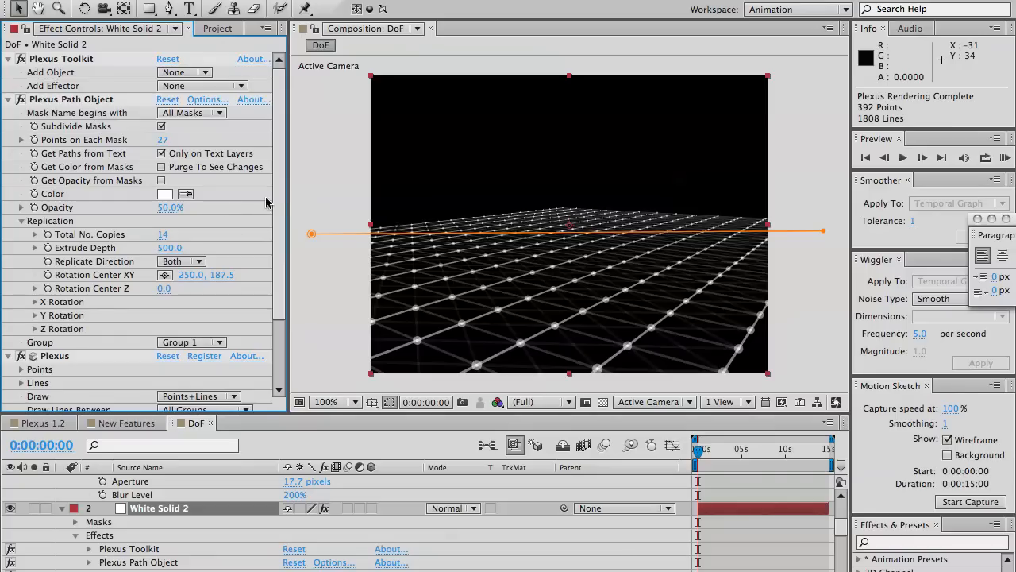
{"action": "scroll", "scroll_direction": "down", "scroll_amount": 3}
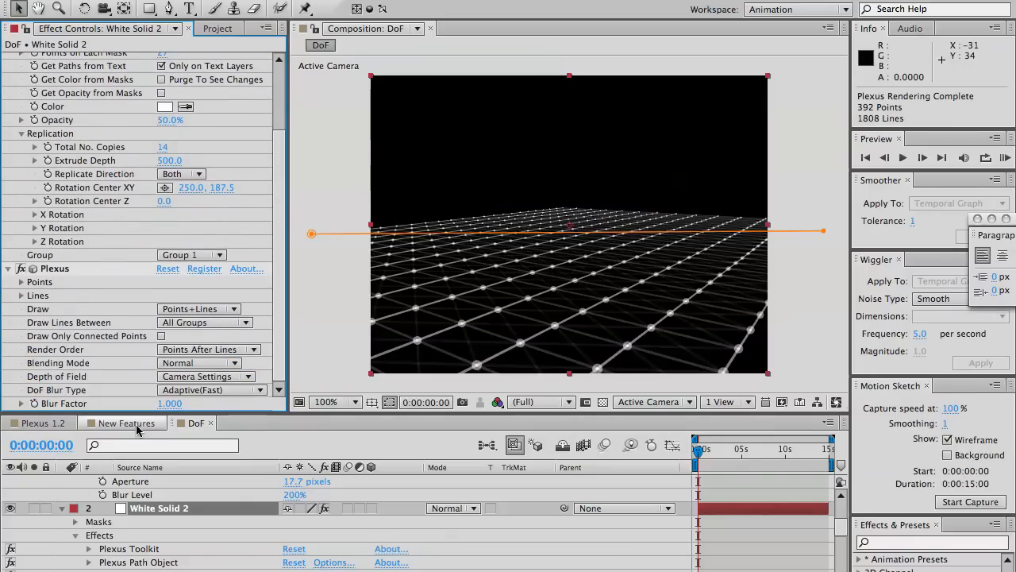
{"action": "left_click", "coordinate": [120, 422]}
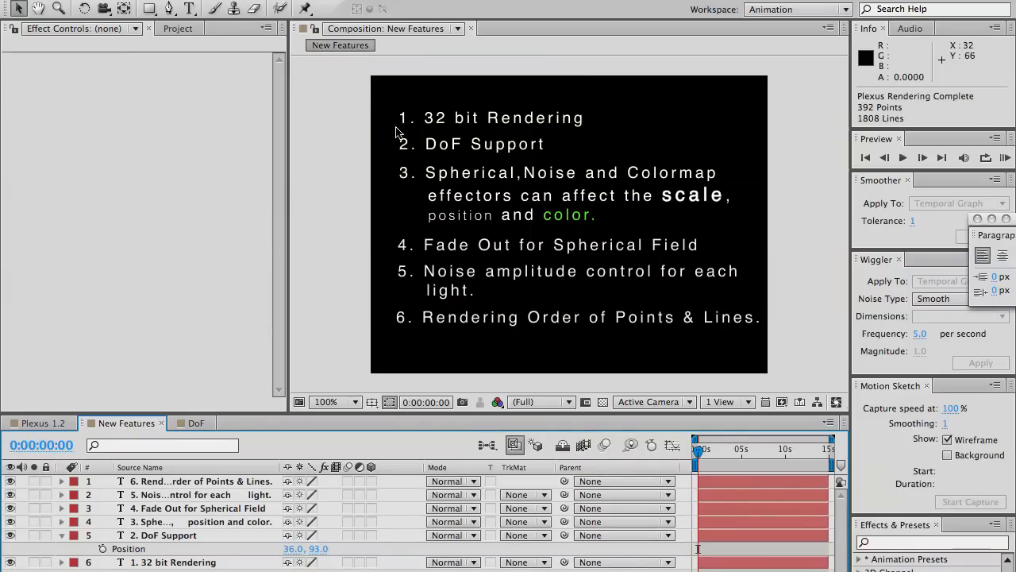
{"action": "mouse_move", "coordinate": [527, 157]}
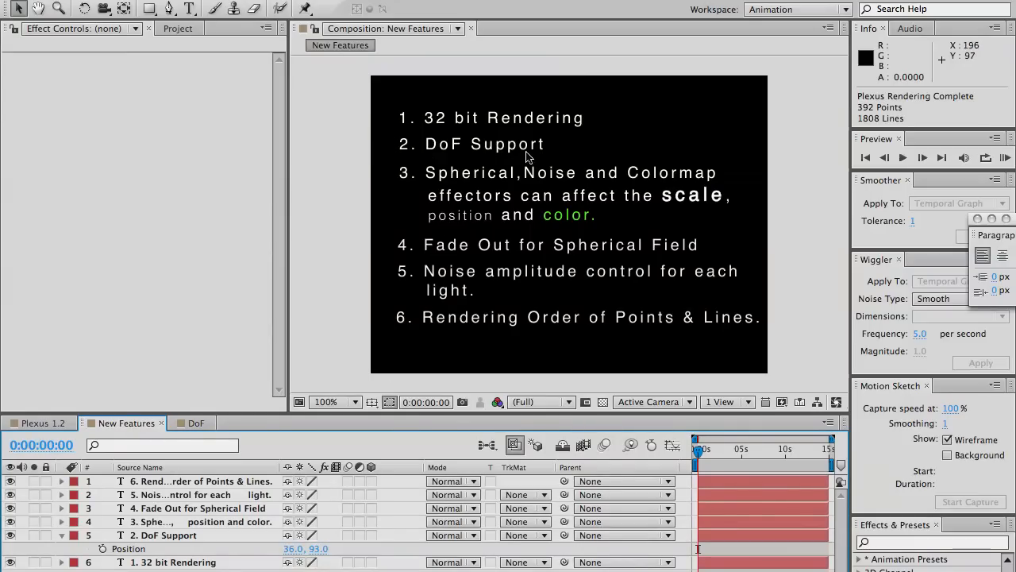
{"action": "left_click", "coordinate": [193, 423]}
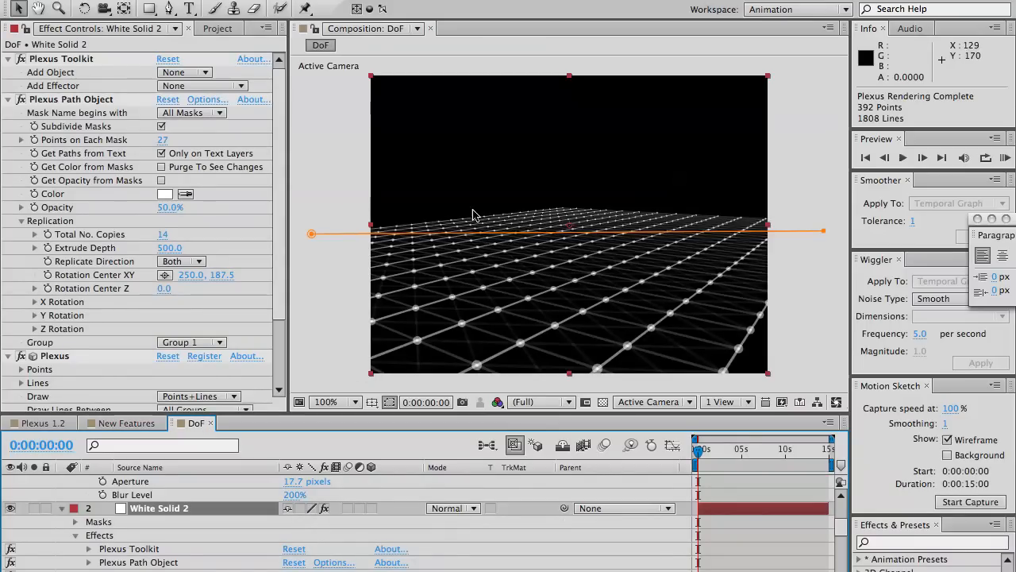
{"action": "mouse_move", "coordinate": [400, 320]}
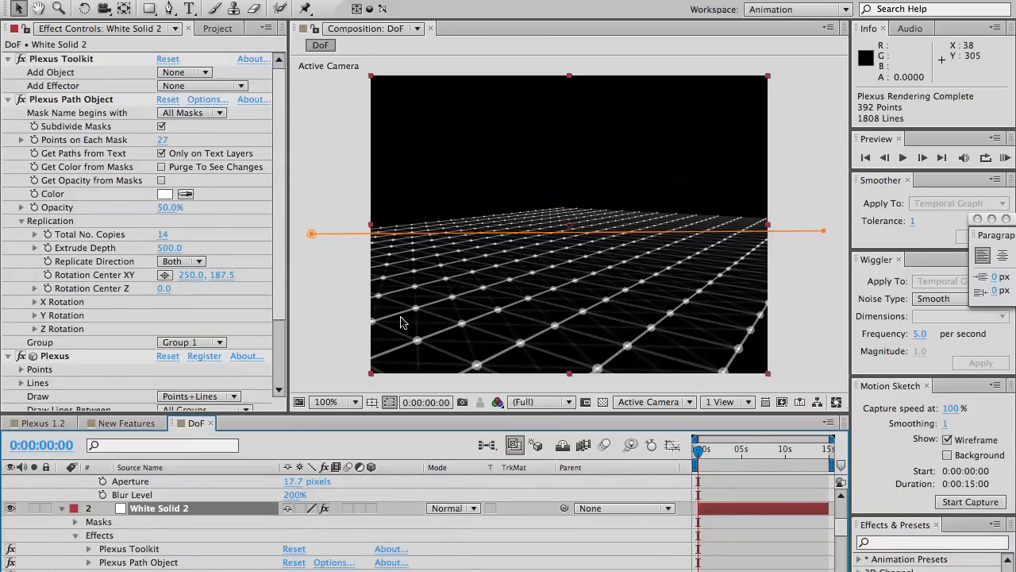
{"action": "mouse_move", "coordinate": [559, 229]}
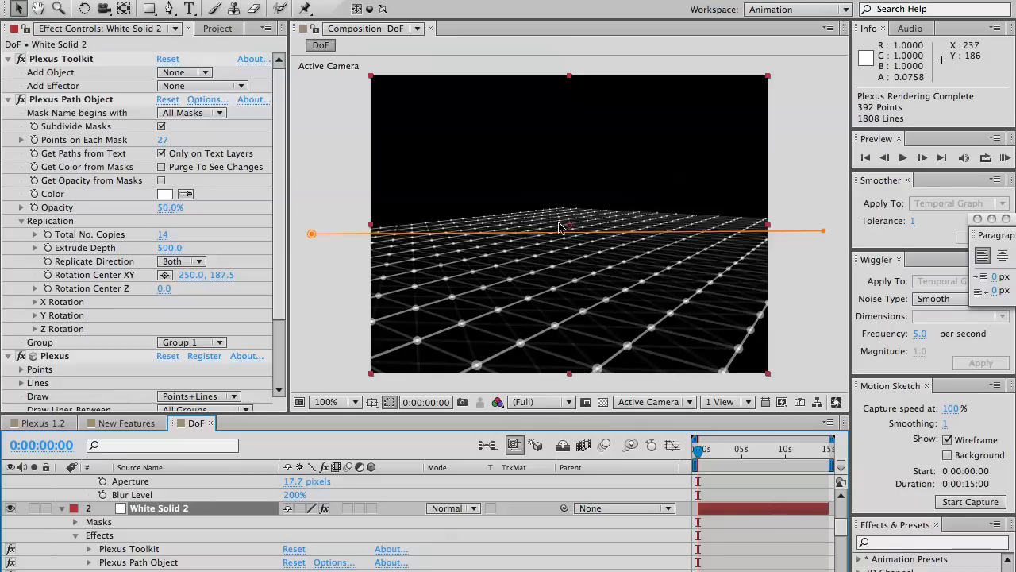
Set the Plexus Depth of Field option to Camera Settings
{"action": "scroll", "scroll_direction": "down", "scroll_amount": 3}
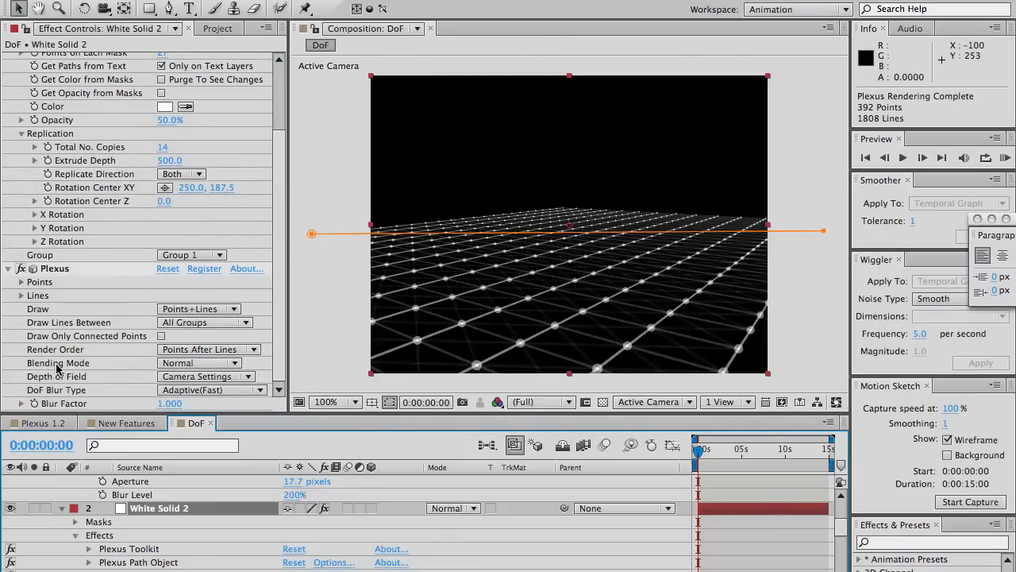
{"action": "left_click", "coordinate": [205, 374]}
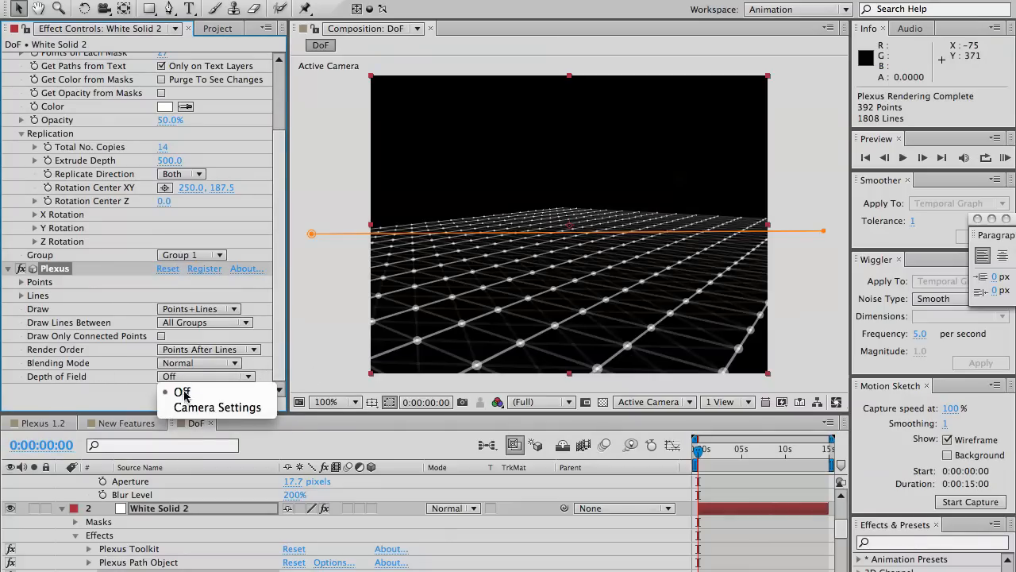
{"action": "left_click", "coordinate": [218, 406]}
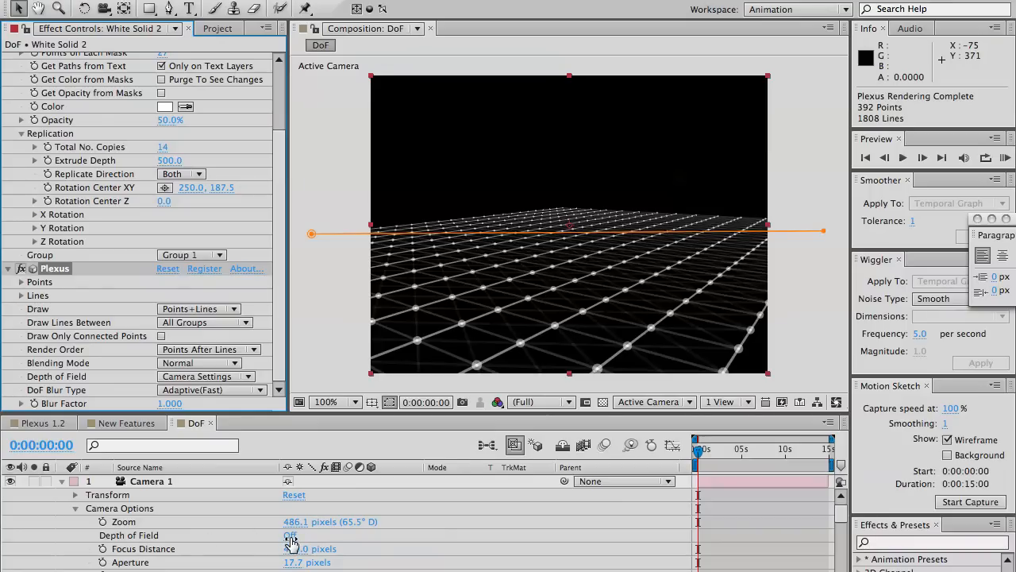
Turn Camera 1 Depth of Field on with Focus Distance 300 pixels
{"action": "left_click", "coordinate": [289, 536]}
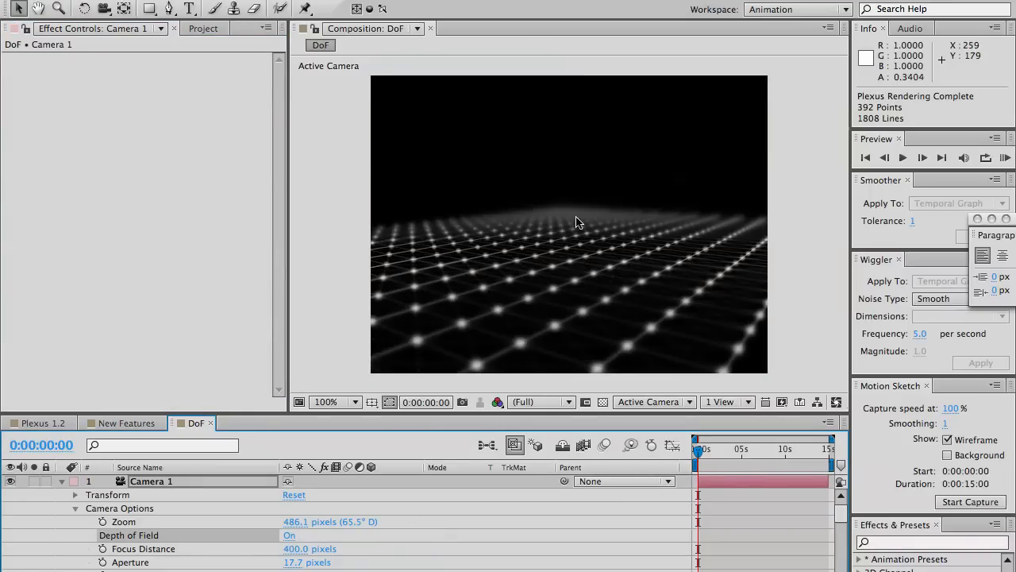
{"action": "mouse_move", "coordinate": [520, 254]}
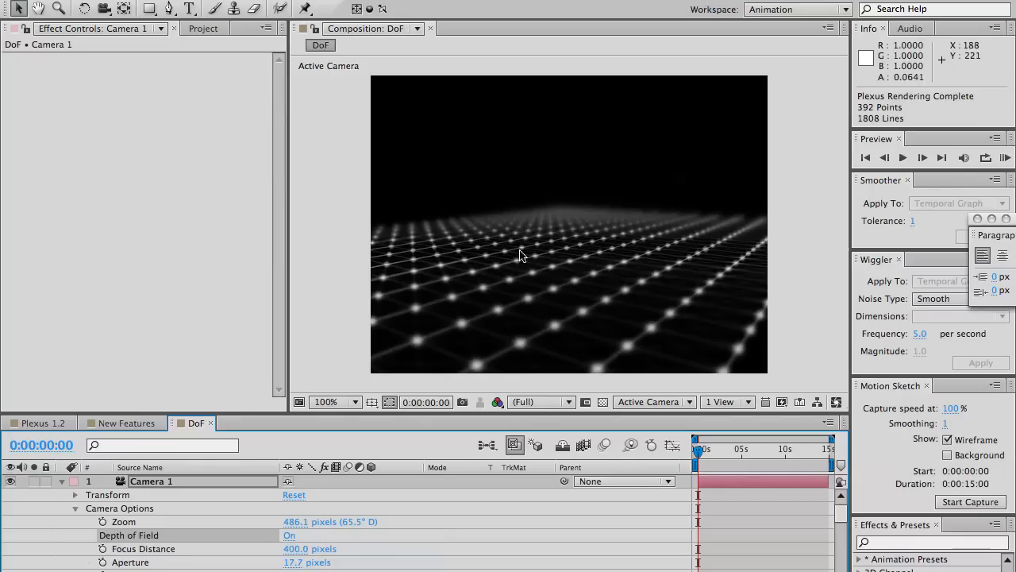
{"action": "mouse_move", "coordinate": [294, 550]}
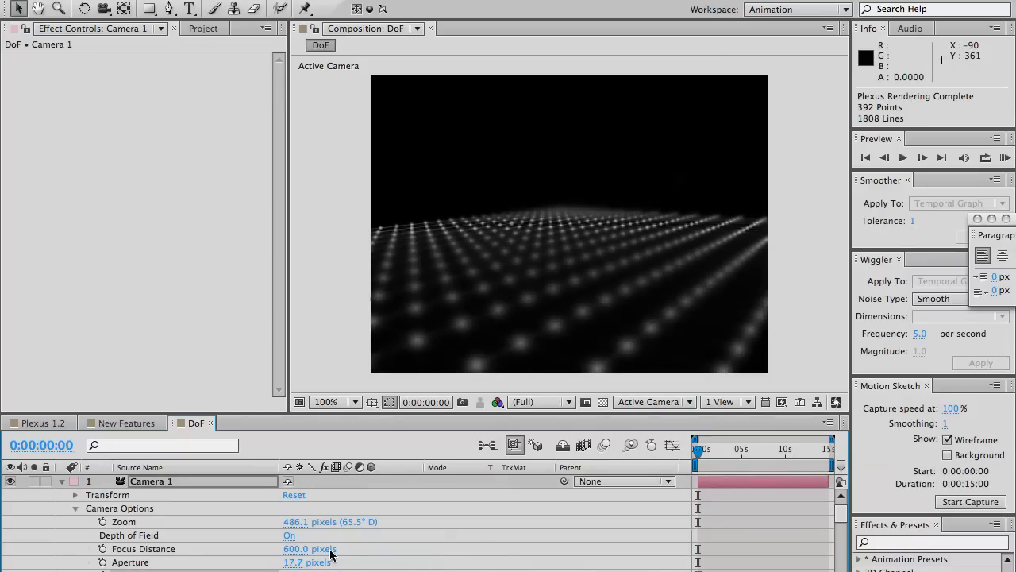
{"action": "double_click", "coordinate": [295, 549]}
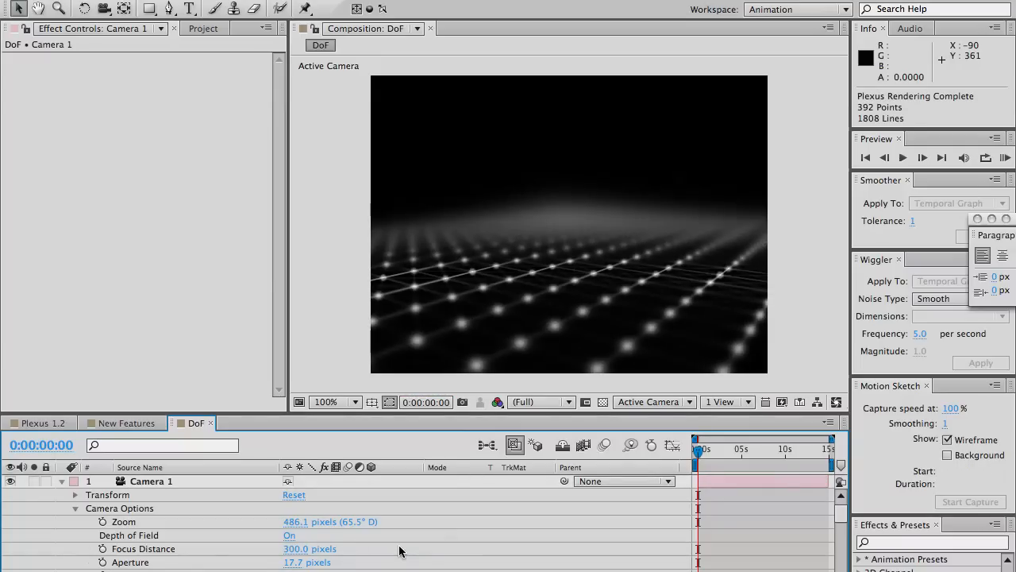
{"action": "mouse_move", "coordinate": [425, 294]}
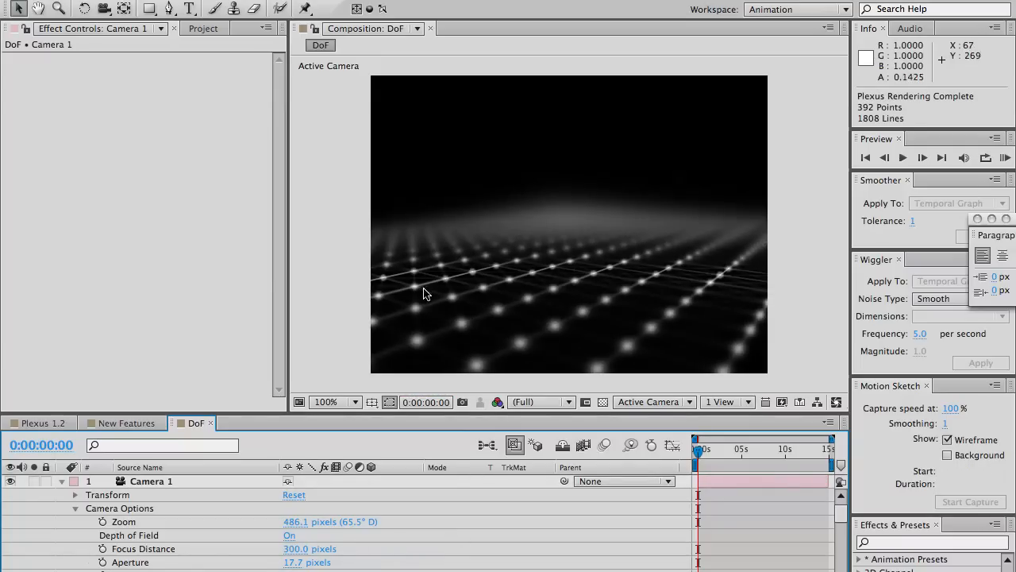
{"action": "scroll", "scroll_direction": "down", "scroll_amount": 3}
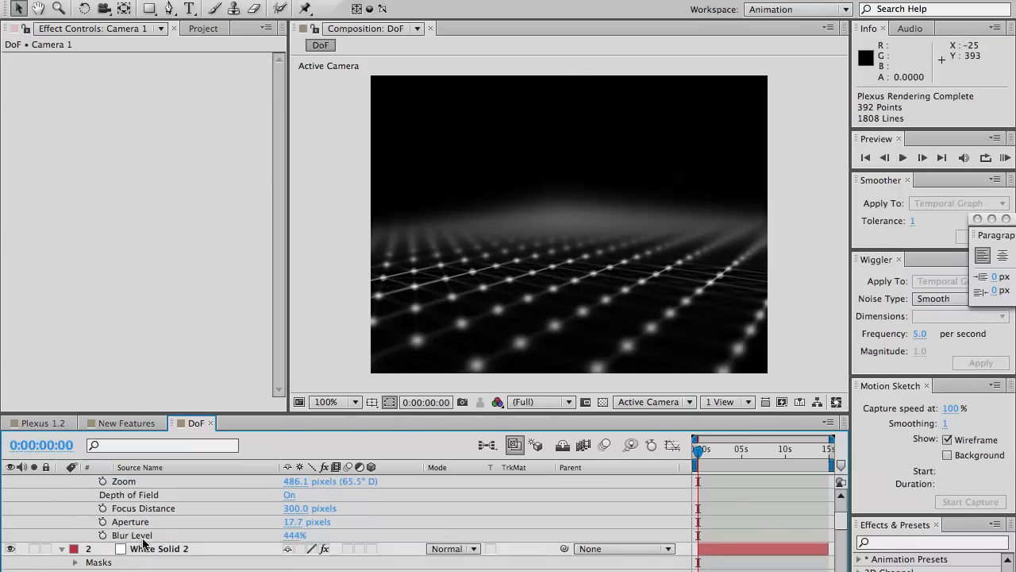
Leave DoF Blur Type at Adaptive (Fast) and return to the New Features composition
{"action": "left_click", "coordinate": [159, 548]}
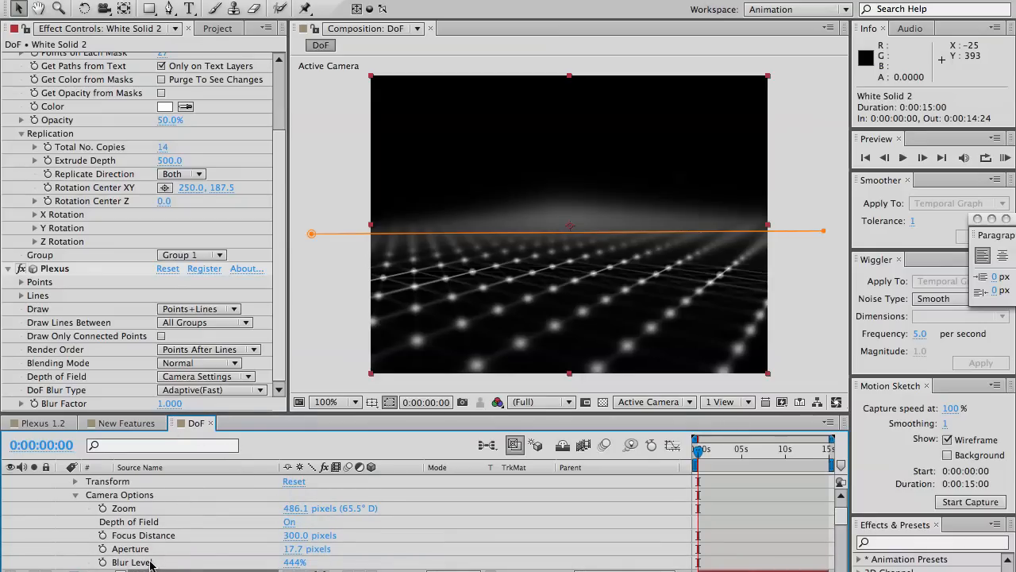
{"action": "mouse_move", "coordinate": [114, 407]}
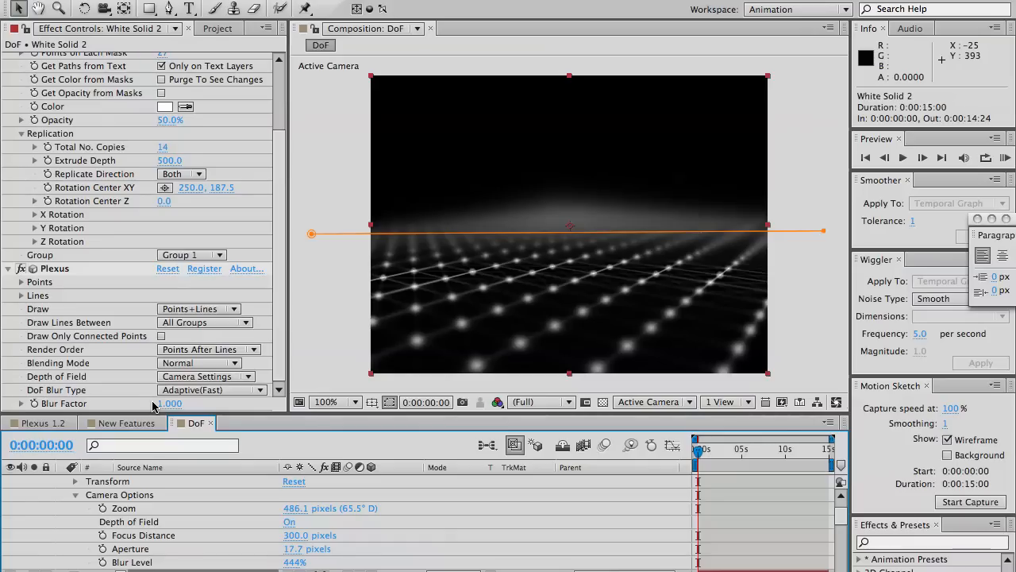
{"action": "mouse_move", "coordinate": [61, 389]}
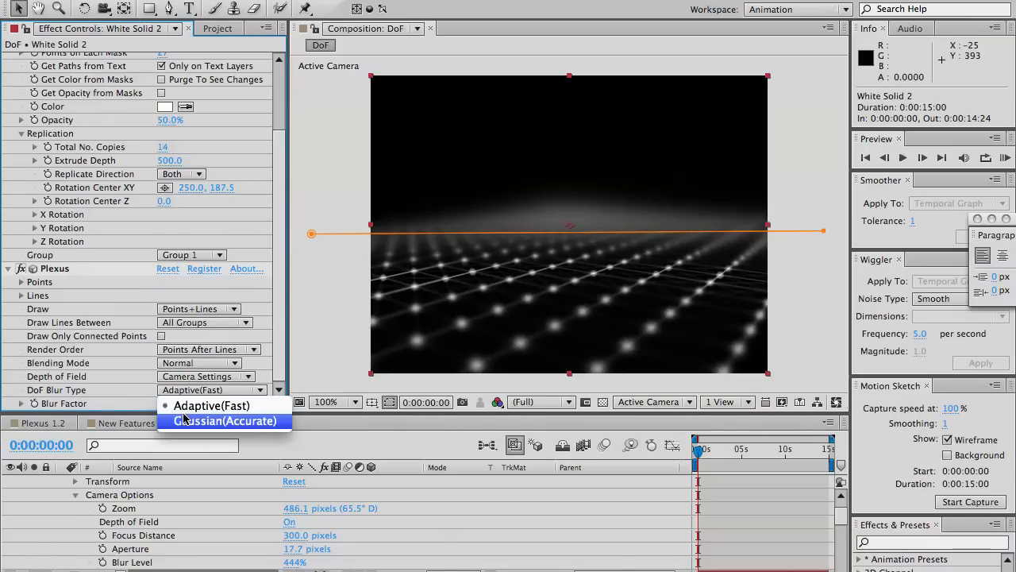
{"action": "mouse_move", "coordinate": [213, 406]}
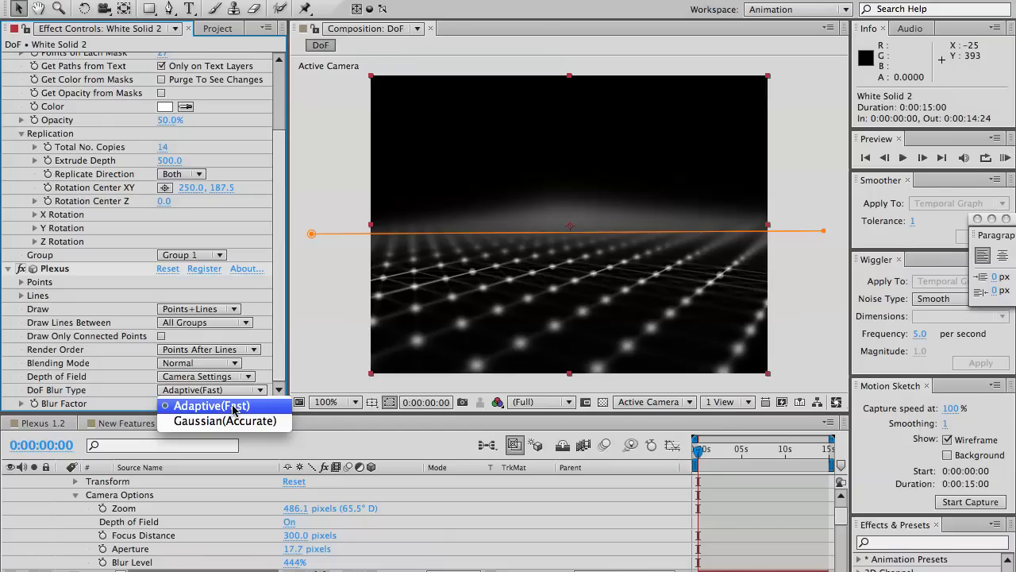
{"action": "mouse_move", "coordinate": [225, 421]}
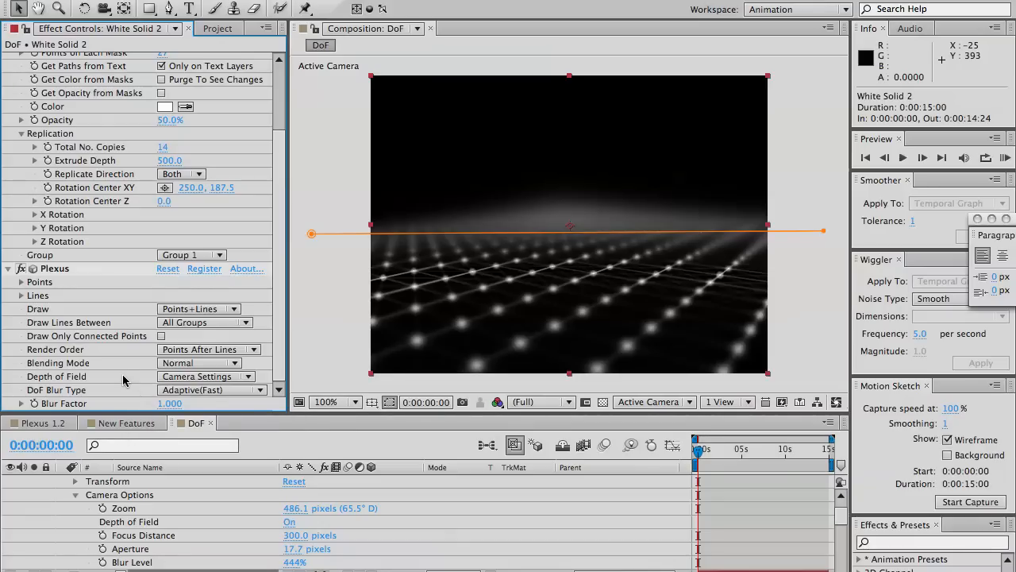
{"action": "left_click", "coordinate": [125, 422]}
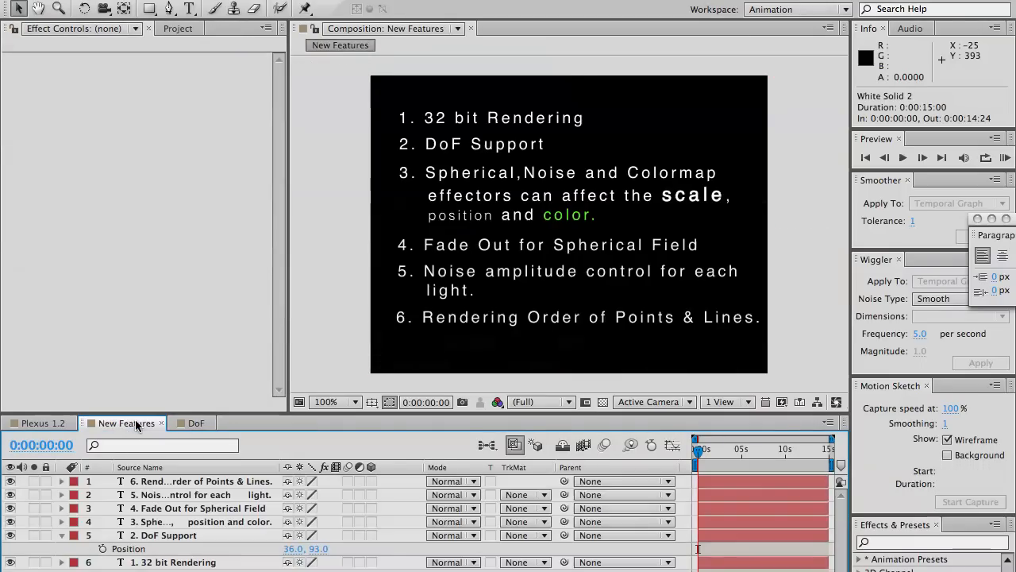
{"action": "mouse_move", "coordinate": [451, 188]}
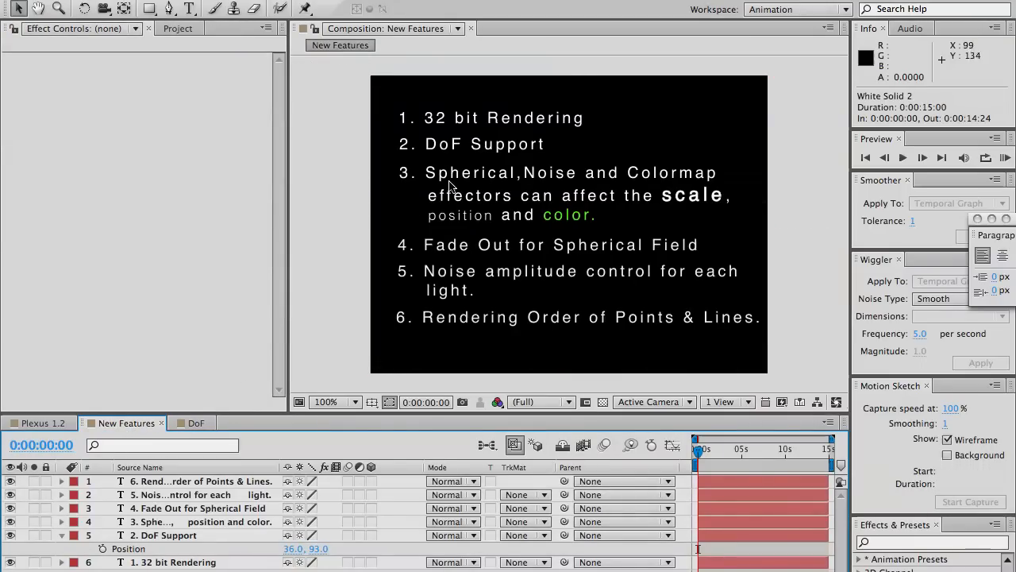
{"action": "mouse_move", "coordinate": [581, 174]}
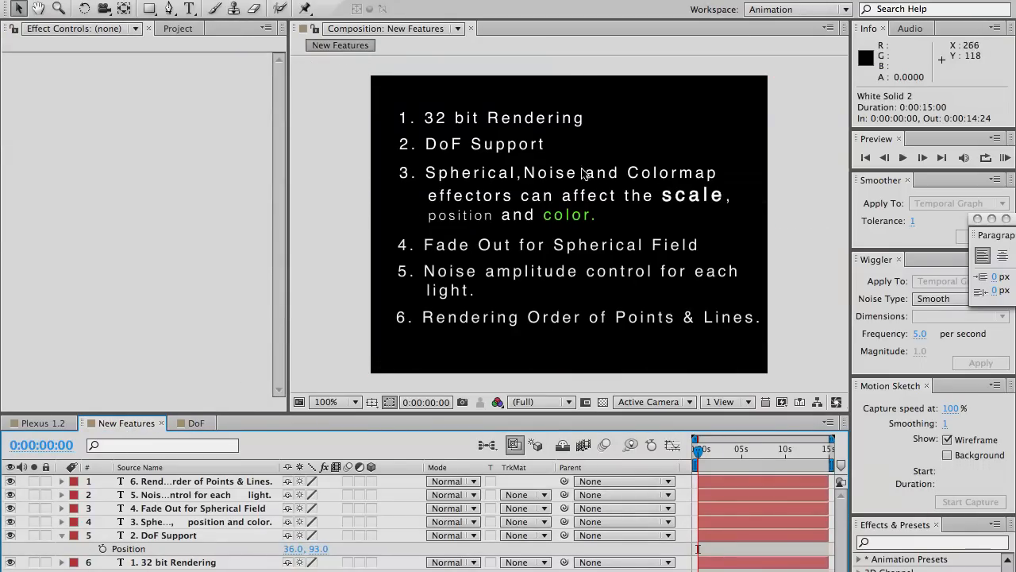
{"action": "mouse_move", "coordinate": [579, 175]}
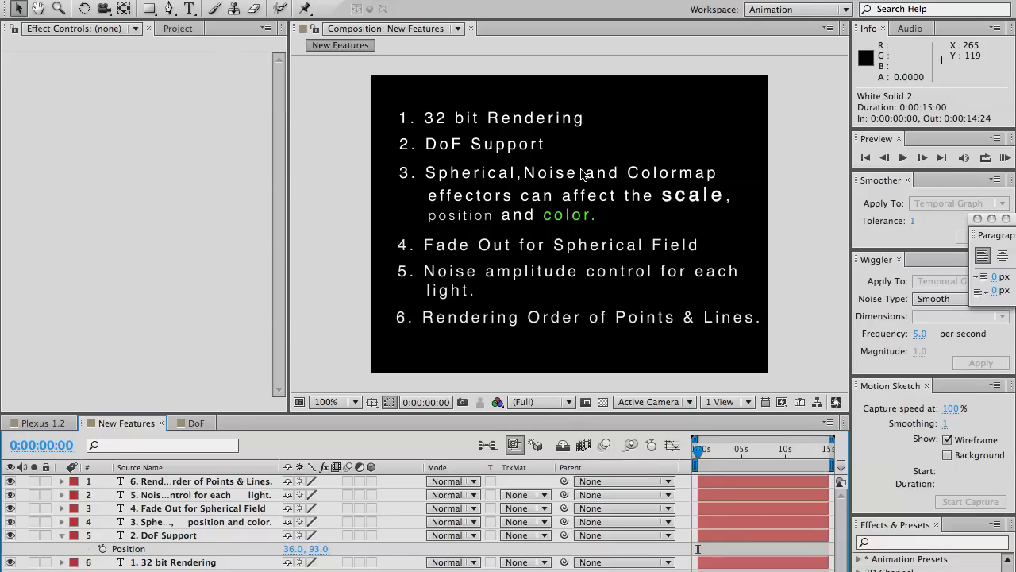
{"action": "mouse_move", "coordinate": [126, 377]}
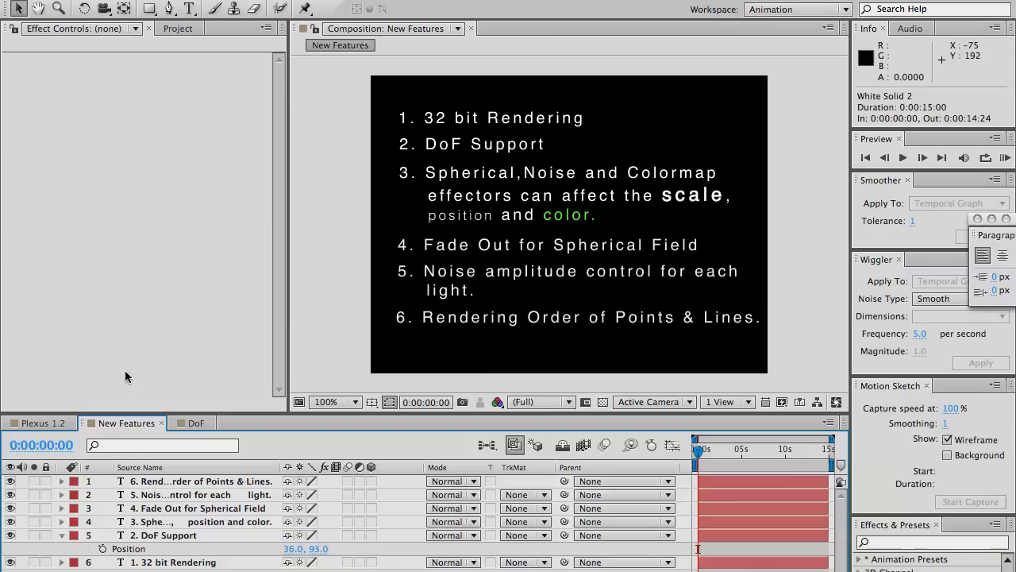
Reopen the DoF composition, where the grid renders sharp with depth of field off
{"action": "left_click", "coordinate": [196, 423]}
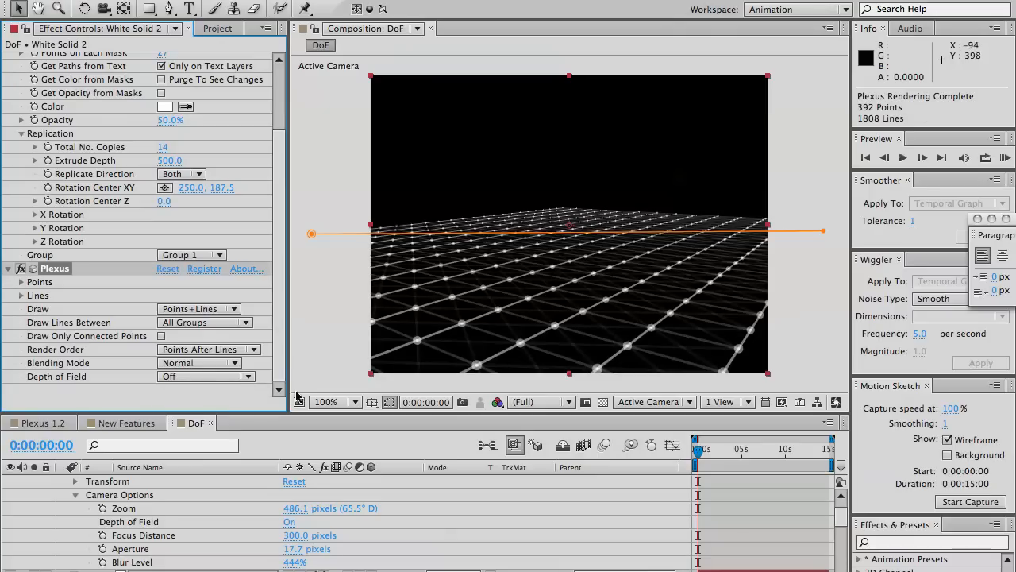
{"action": "mouse_move", "coordinate": [413, 197]}
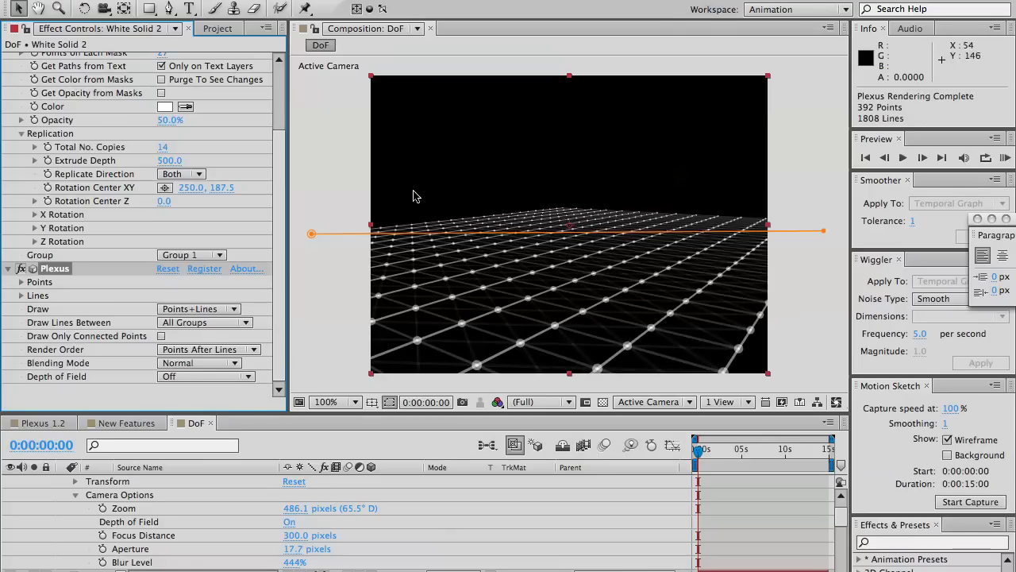
Add a Plexus Spherical Field effector and enlarge it so it distorts the grid
{"action": "left_click", "coordinate": [184, 73]}
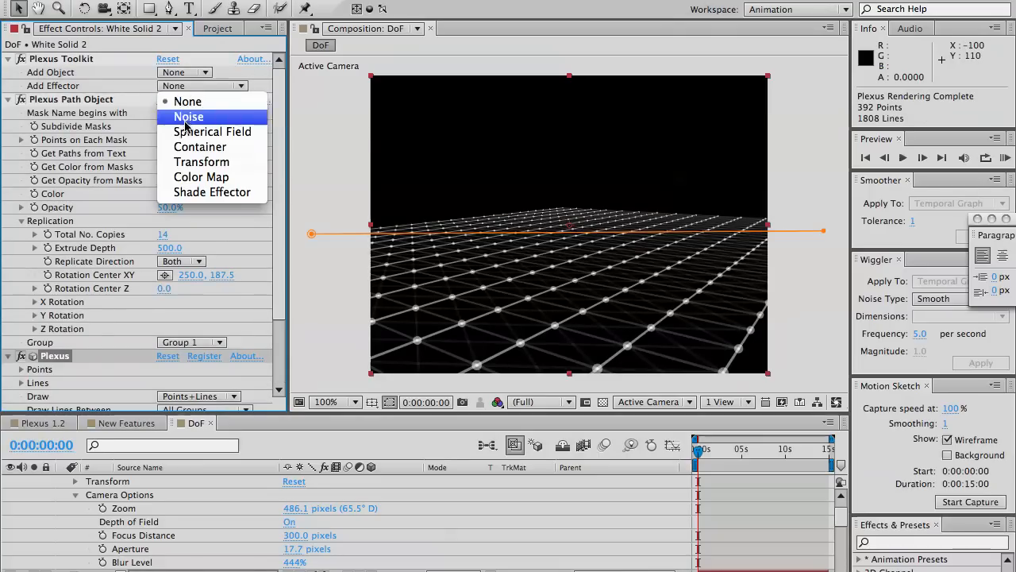
{"action": "left_click", "coordinate": [211, 130]}
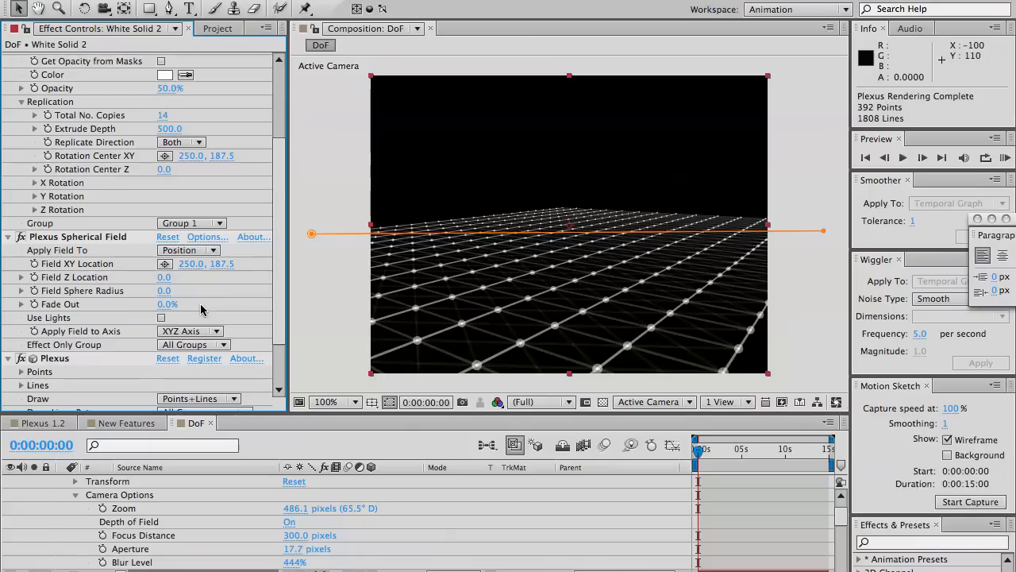
{"action": "left_click_drag", "start_coordinate": [164, 289], "coordinate": [188, 289]}
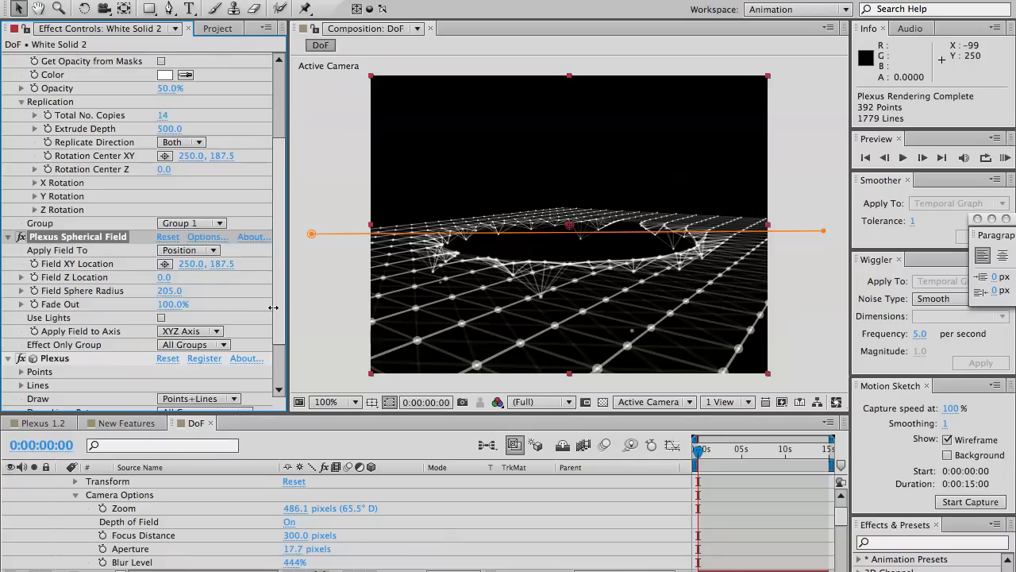
Tune the Field Sphere Radius to about 194 with full fade out, forming a ring
{"action": "left_click_drag", "start_coordinate": [173, 305], "coordinate": [173, 305]}
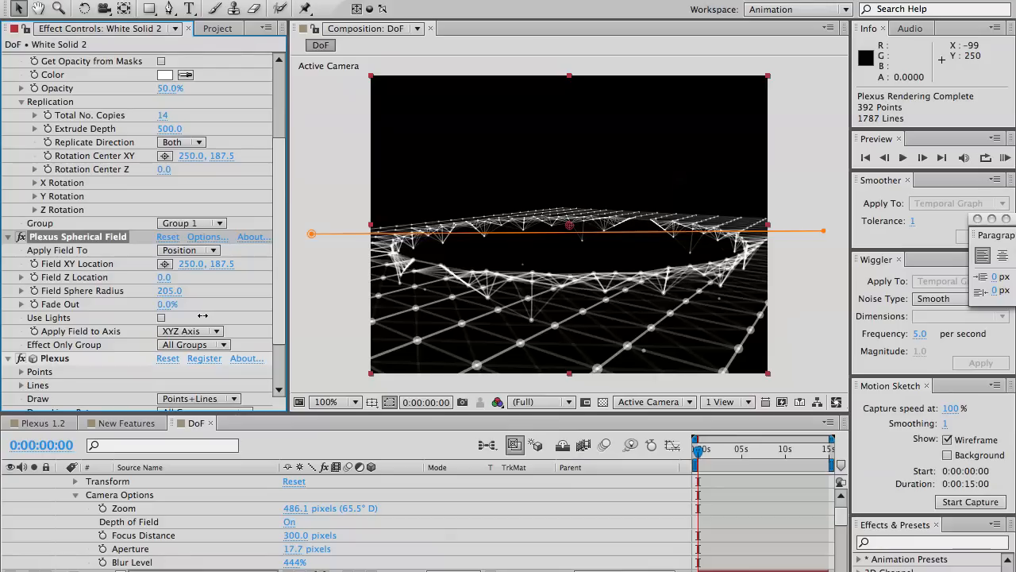
{"action": "left_click_drag", "start_coordinate": [168, 304], "coordinate": [194, 304]}
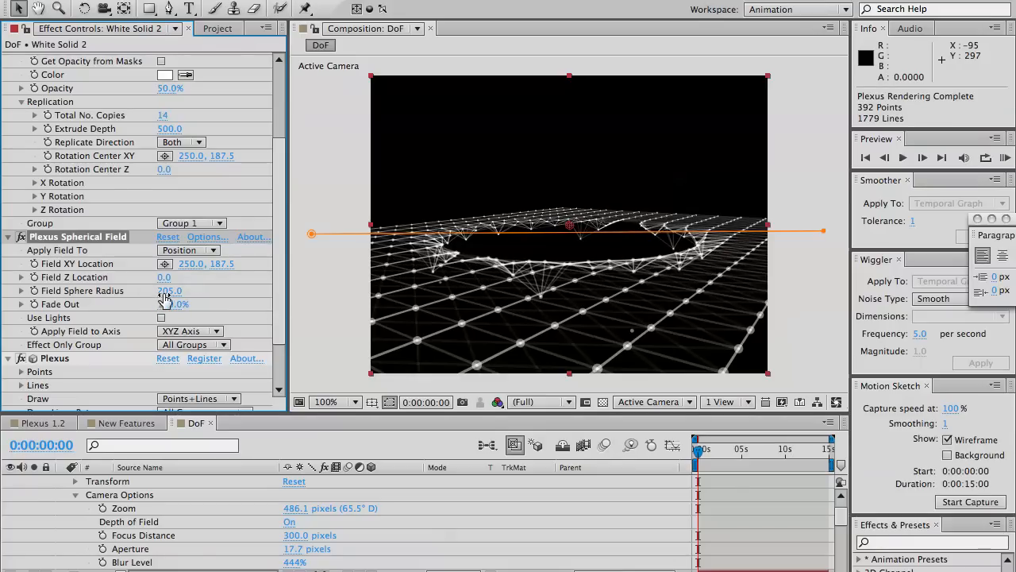
{"action": "left_click_drag", "start_coordinate": [172, 291], "coordinate": [178, 291]}
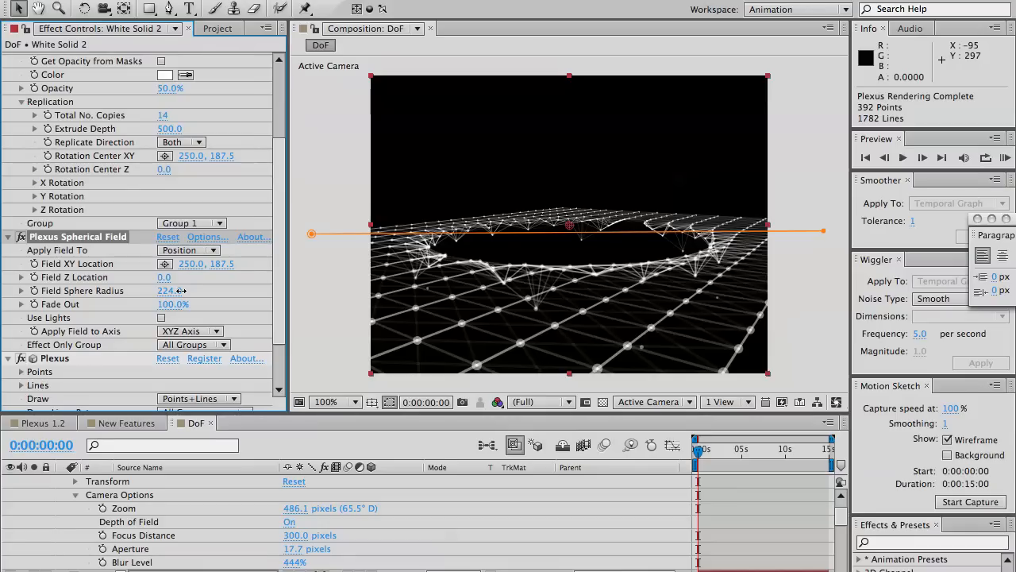
{"action": "left_click_drag", "start_coordinate": [178, 289], "coordinate": [154, 289]}
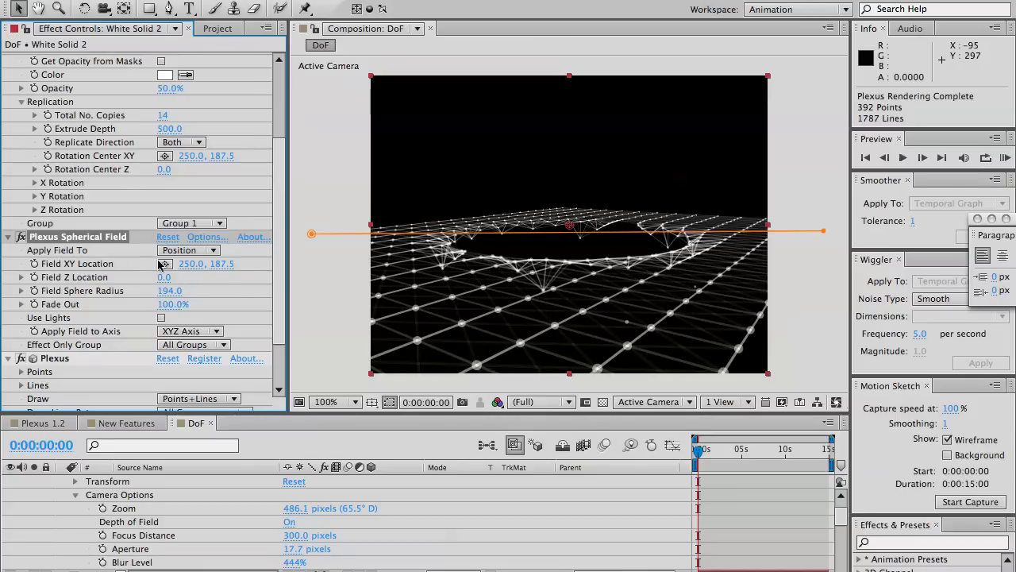
Set the Spherical Field's Apply Field To to Scale, keeping Scale Factor 200%
{"action": "left_click", "coordinate": [189, 251]}
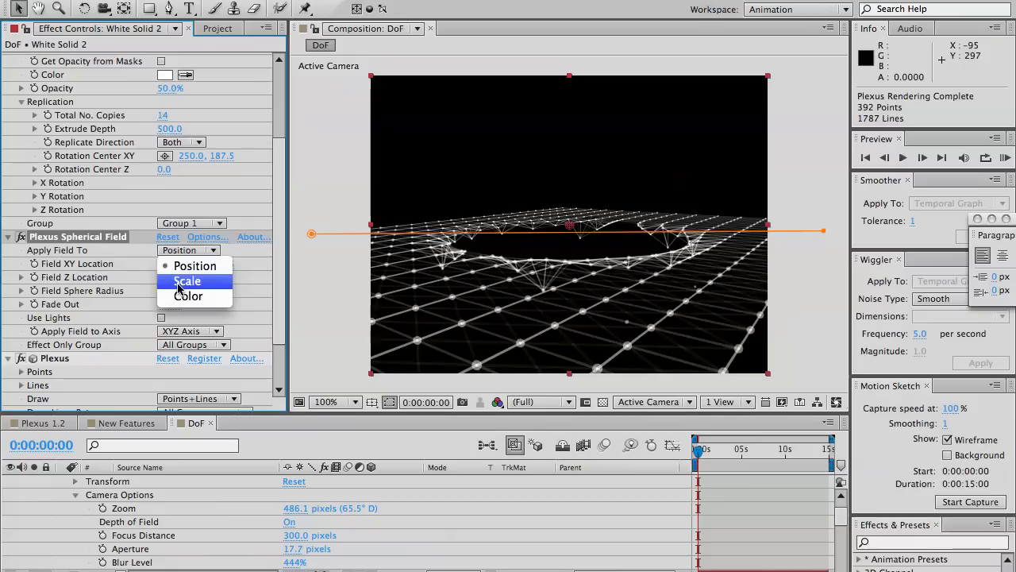
{"action": "left_click", "coordinate": [188, 281]}
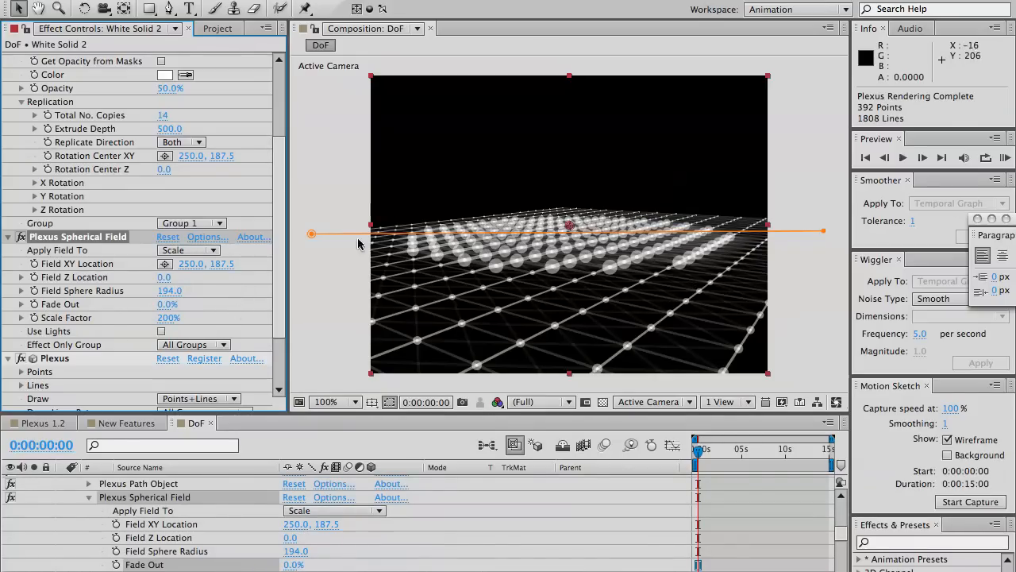
{"action": "mouse_move", "coordinate": [432, 276]}
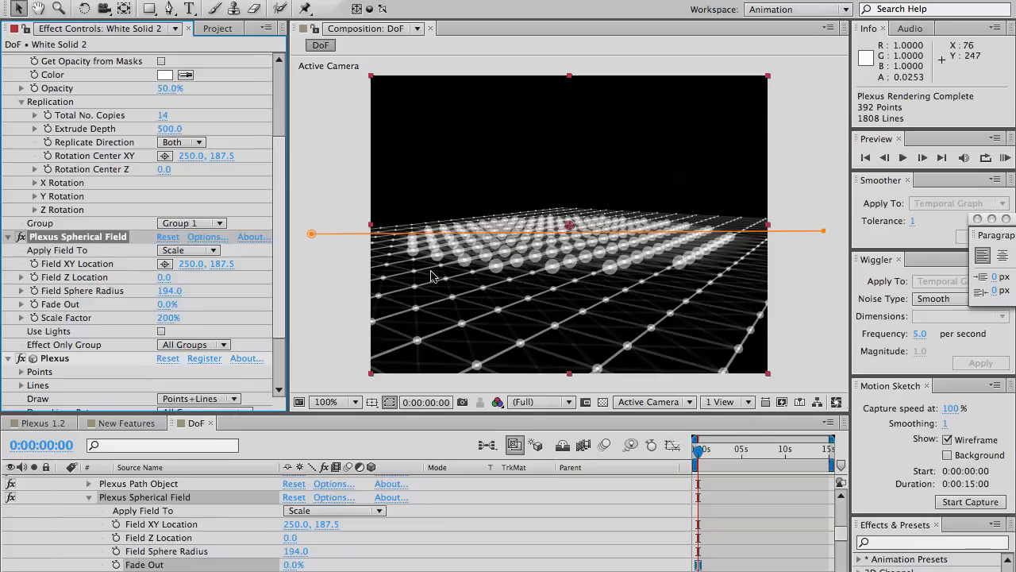
{"action": "mouse_move", "coordinate": [721, 276]}
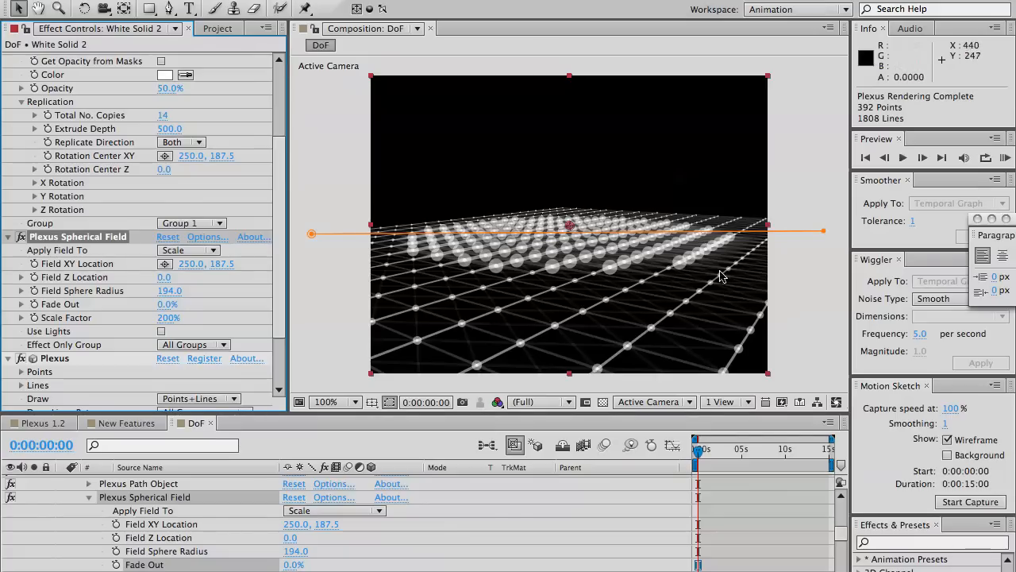
{"action": "mouse_move", "coordinate": [659, 276]}
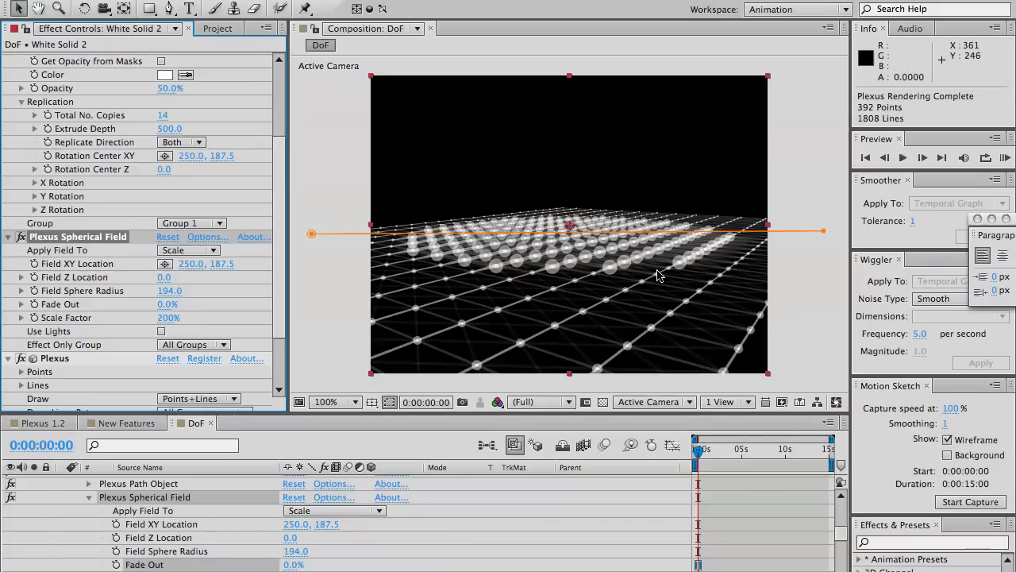
{"action": "mouse_move", "coordinate": [146, 321]}
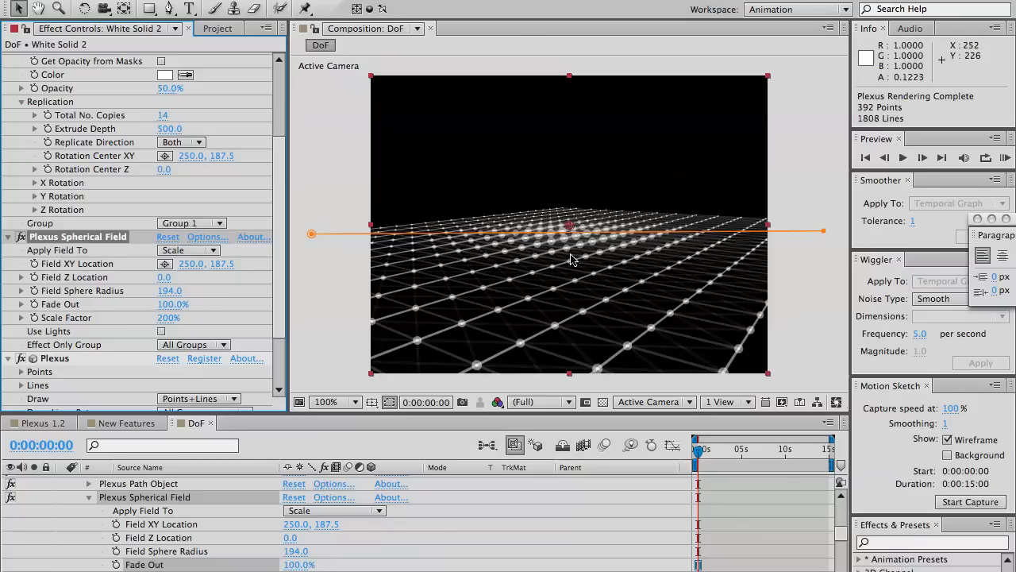
{"action": "mouse_move", "coordinate": [538, 245]}
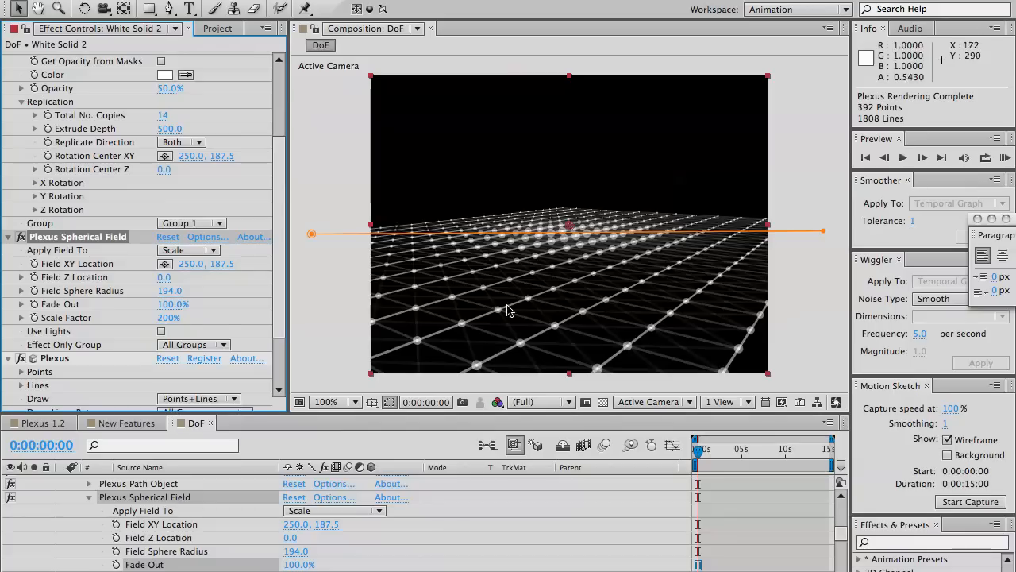
{"action": "mouse_move", "coordinate": [167, 318]}
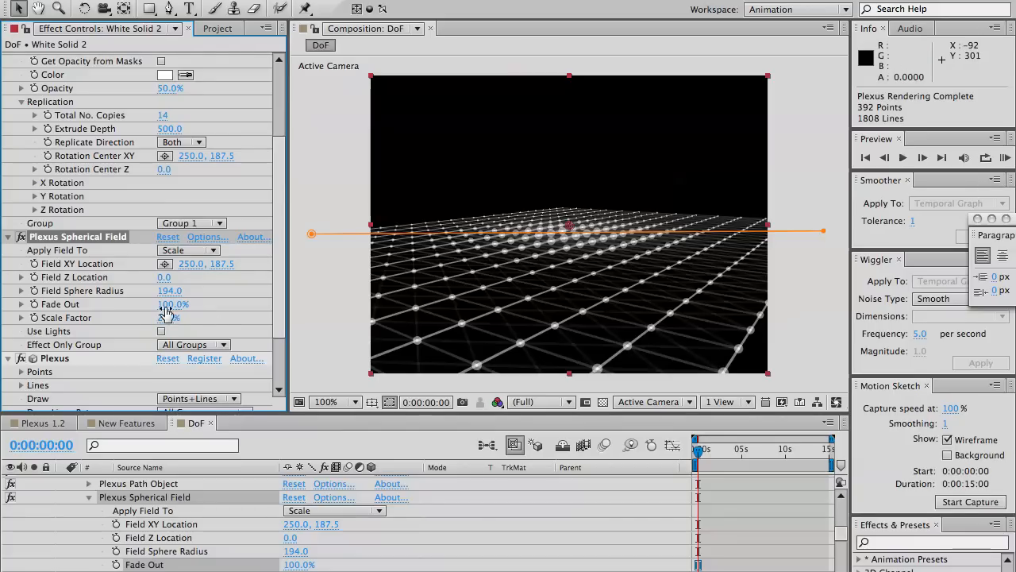
Raise the Scale Factor to 768% and shift the field centre toward the left of the grid
{"action": "left_click_drag", "start_coordinate": [169, 317], "coordinate": [168, 317]}
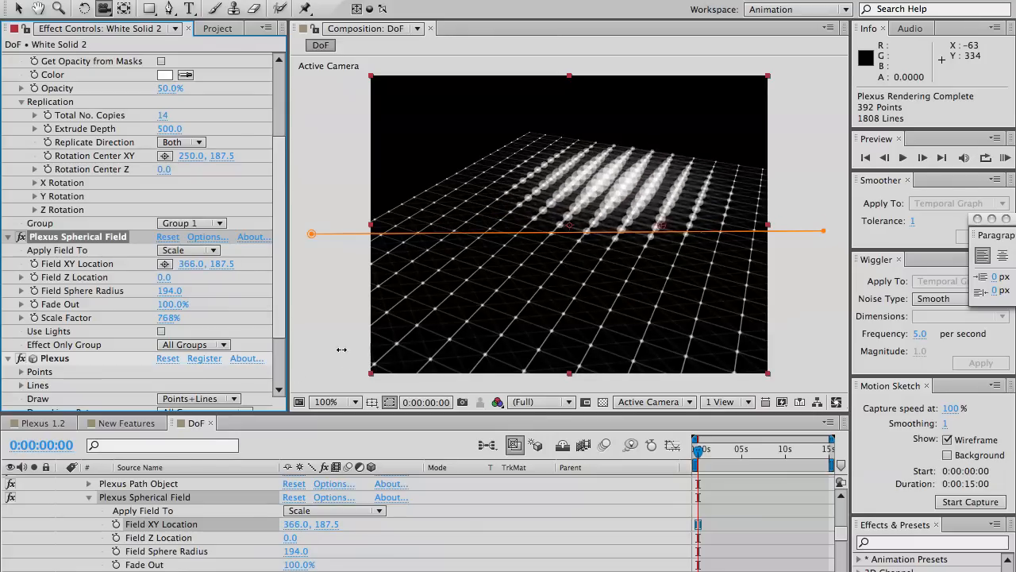
{"action": "left_click_drag", "start_coordinate": [569, 228], "coordinate": [491, 229]}
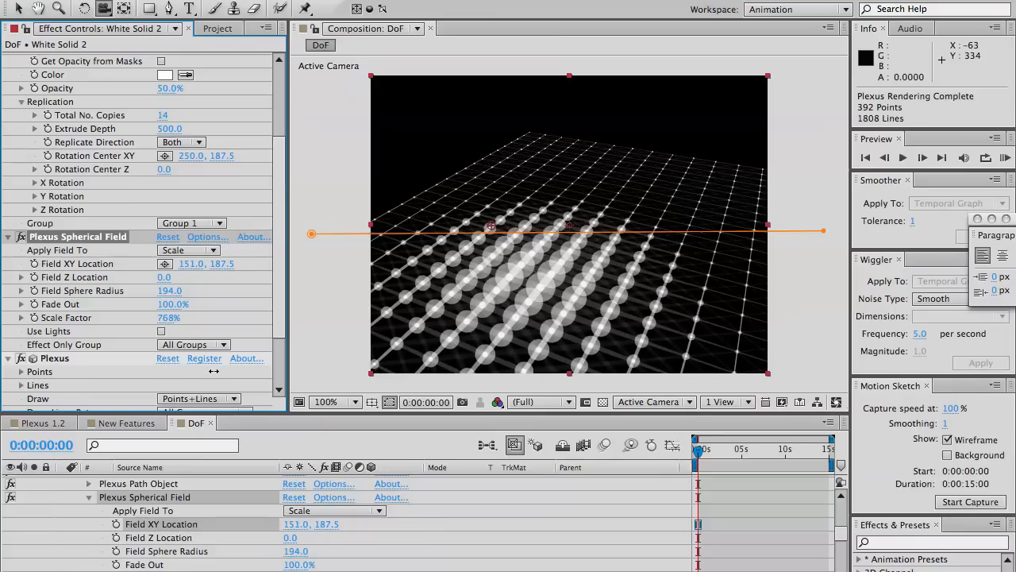
{"action": "left_click_drag", "start_coordinate": [489, 228], "coordinate": [489, 228]}
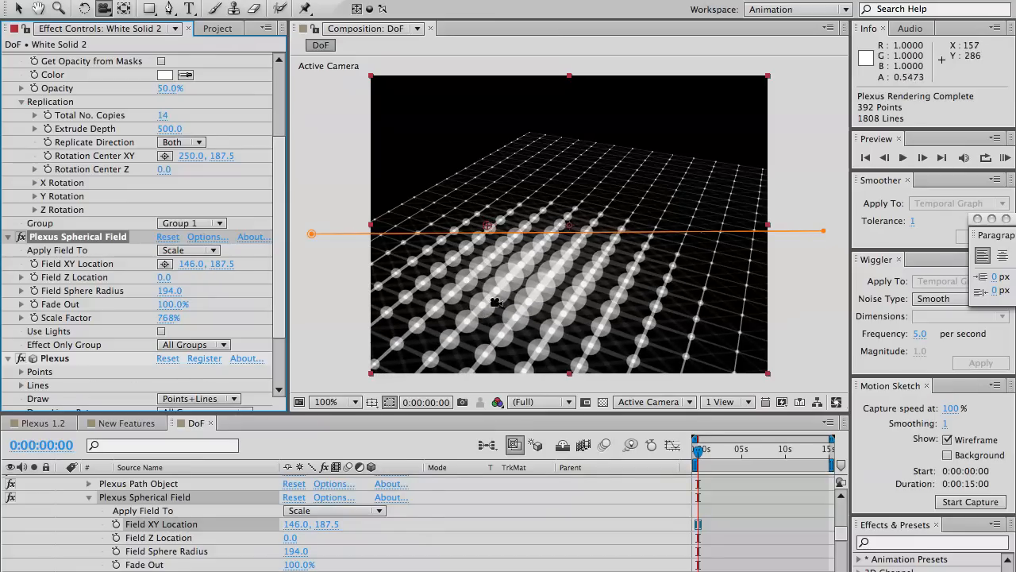
{"action": "mouse_move", "coordinate": [448, 327]}
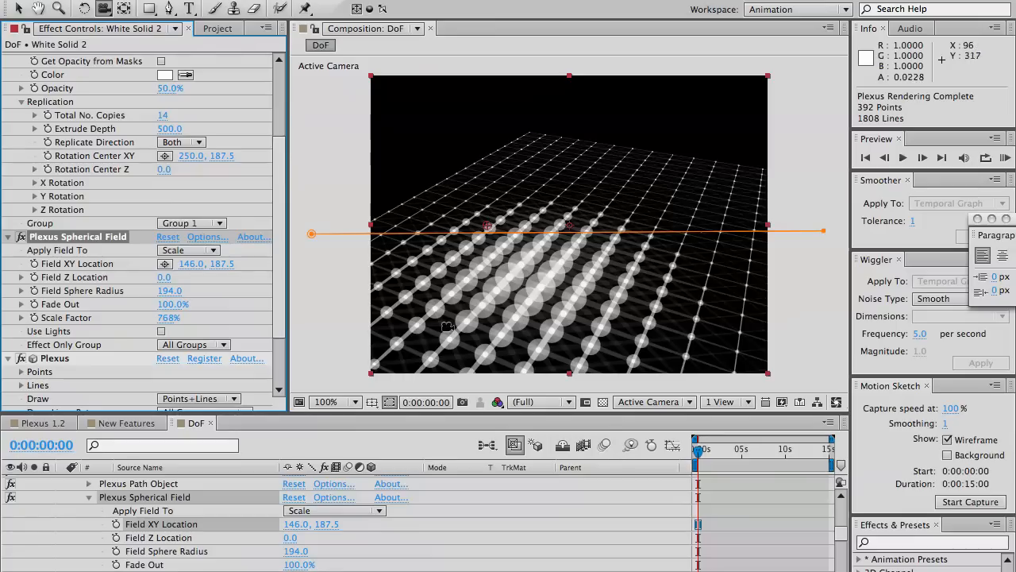
{"action": "mouse_move", "coordinate": [626, 157]}
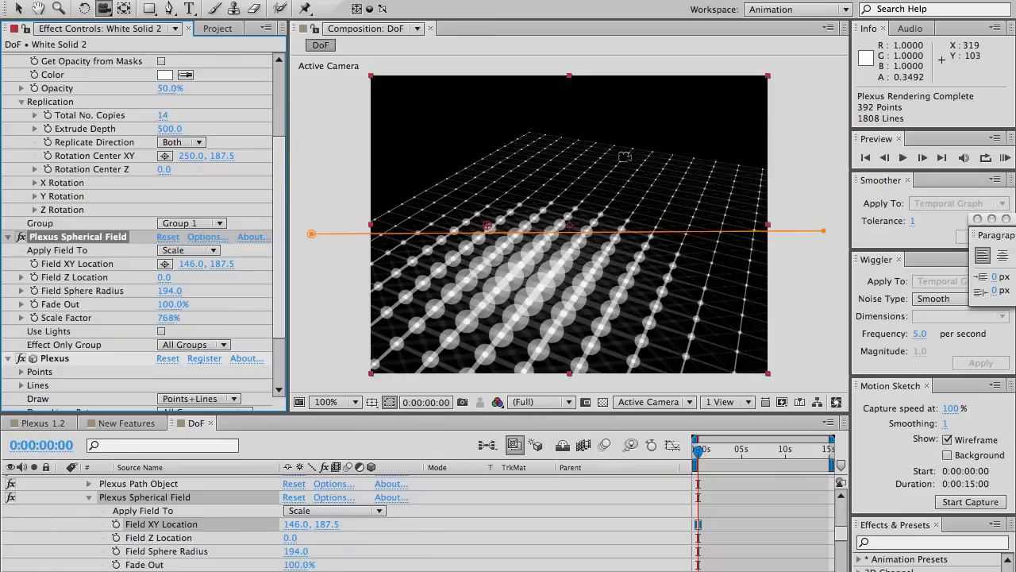
{"action": "mouse_move", "coordinate": [495, 302]}
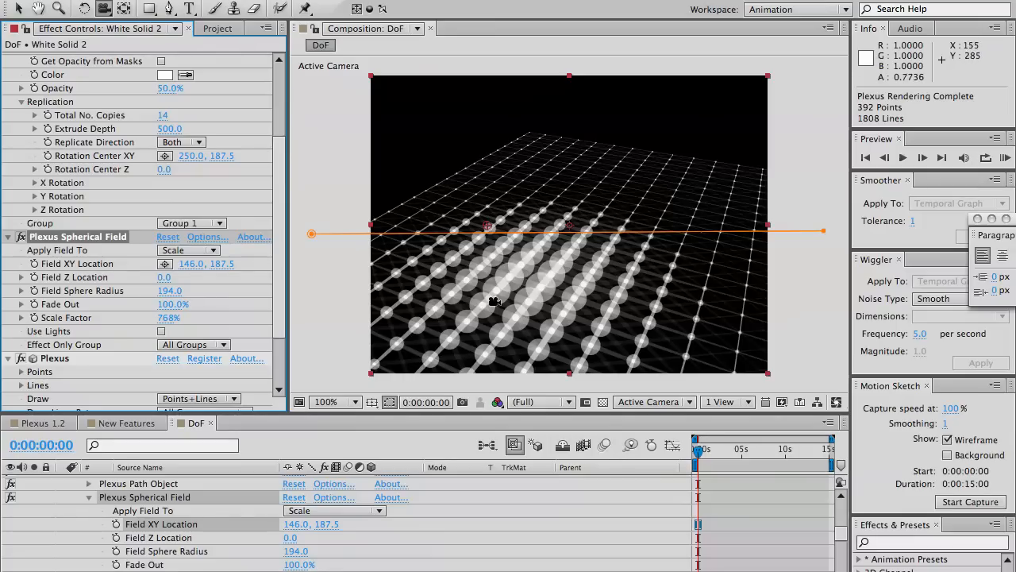
{"action": "scroll", "scroll_direction": "down", "scroll_amount": 3}
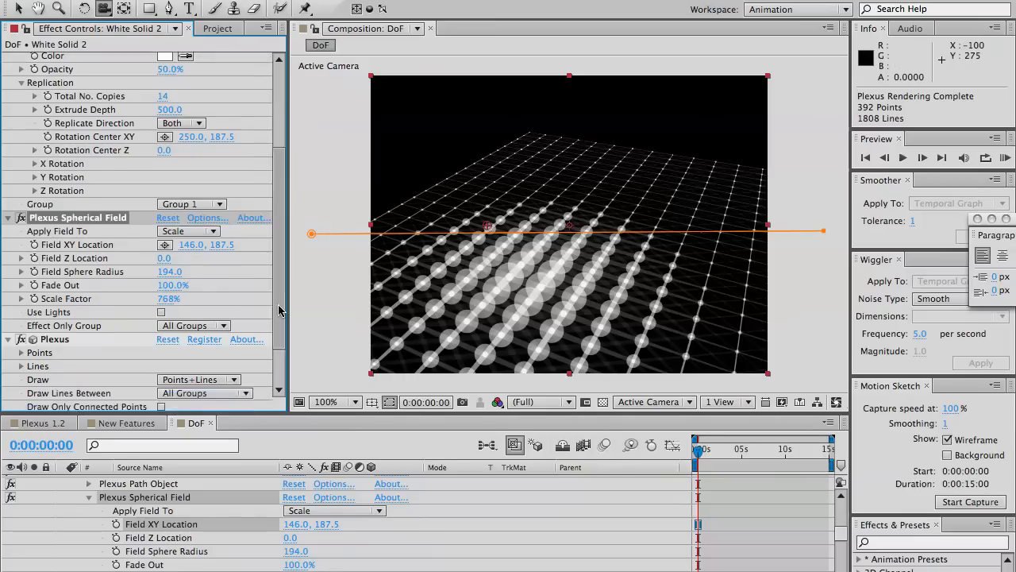
{"action": "scroll", "scroll_direction": "down", "scroll_amount": 3}
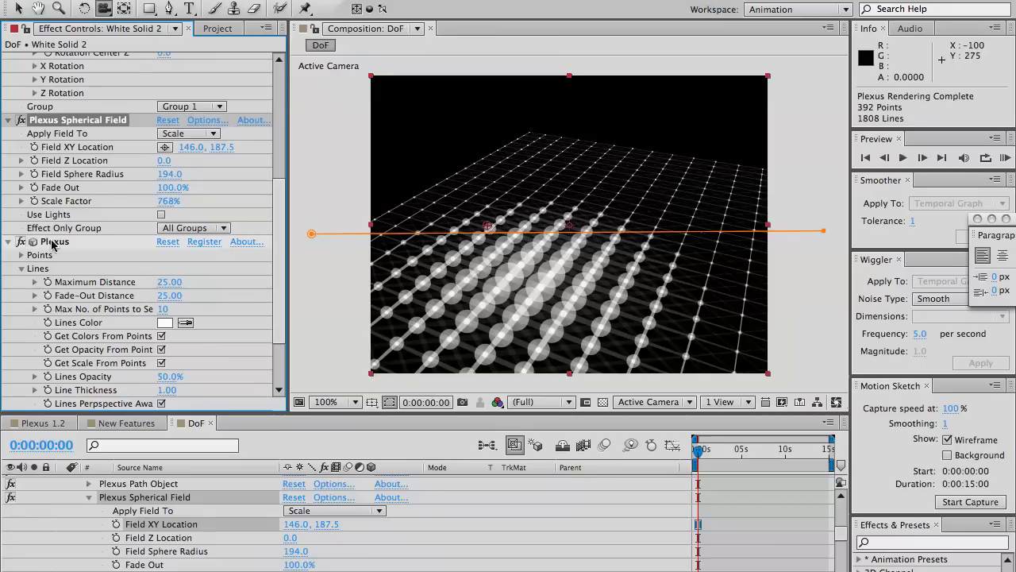
{"action": "scroll", "scroll_direction": "down", "scroll_amount": 3}
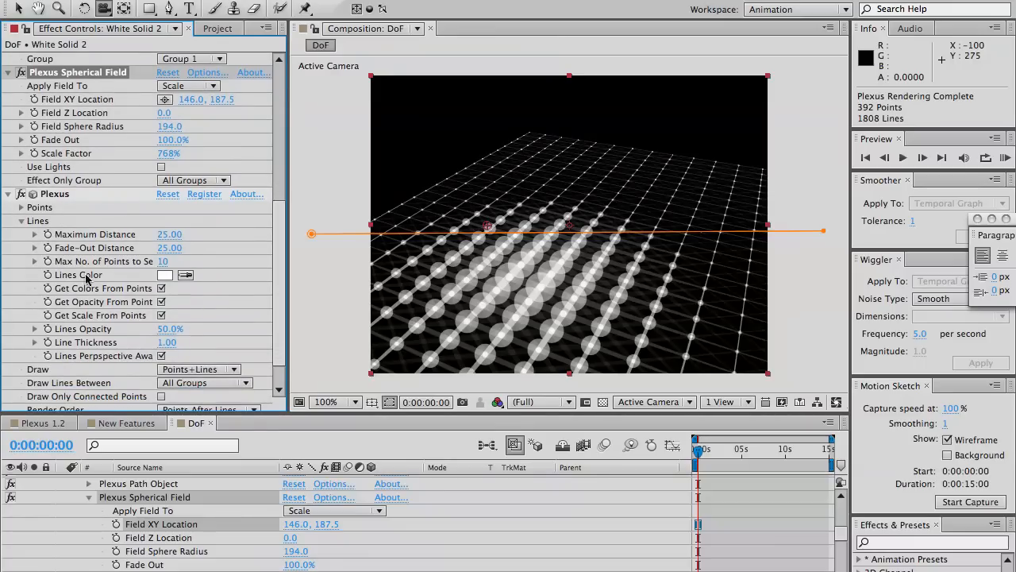
{"action": "scroll", "scroll_direction": "down", "scroll_amount": 3}
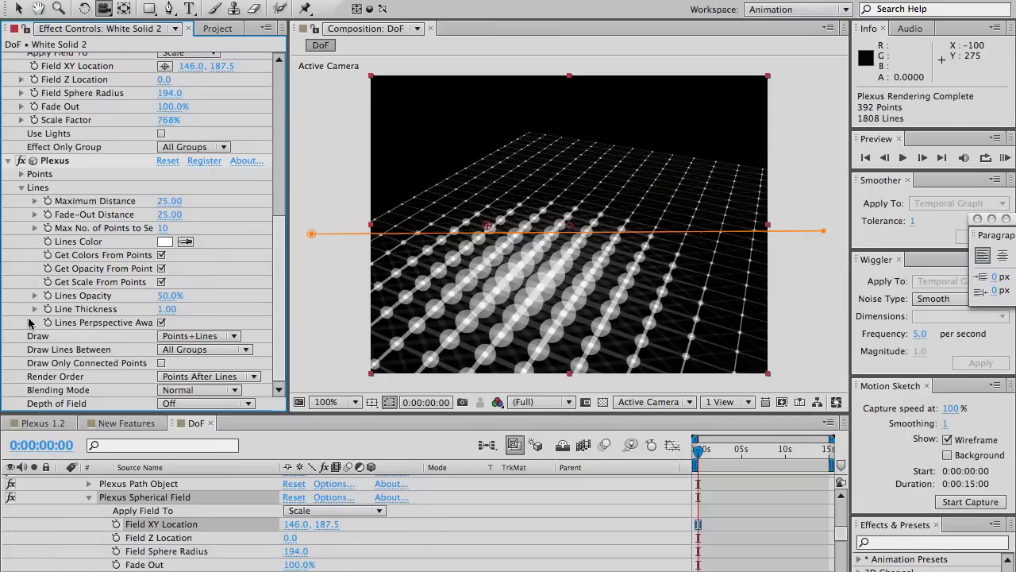
{"action": "mouse_move", "coordinate": [85, 362]}
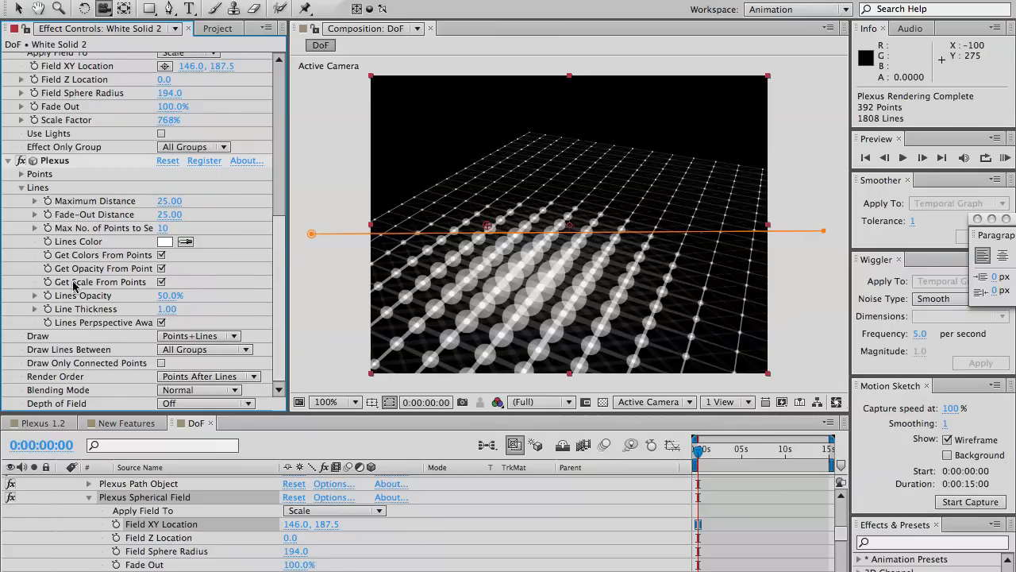
{"action": "mouse_move", "coordinate": [93, 294]}
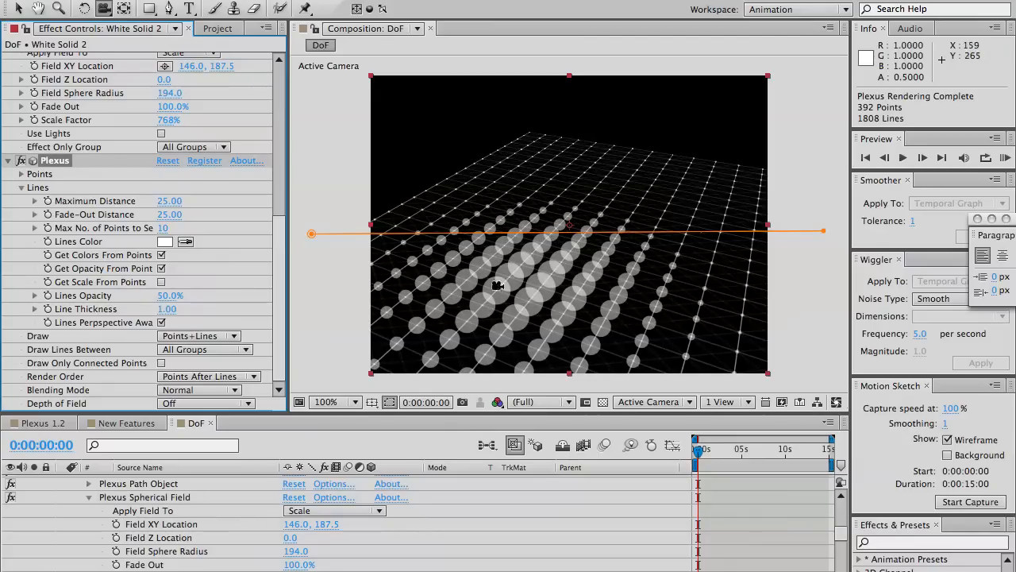
{"action": "mouse_move", "coordinate": [403, 371]}
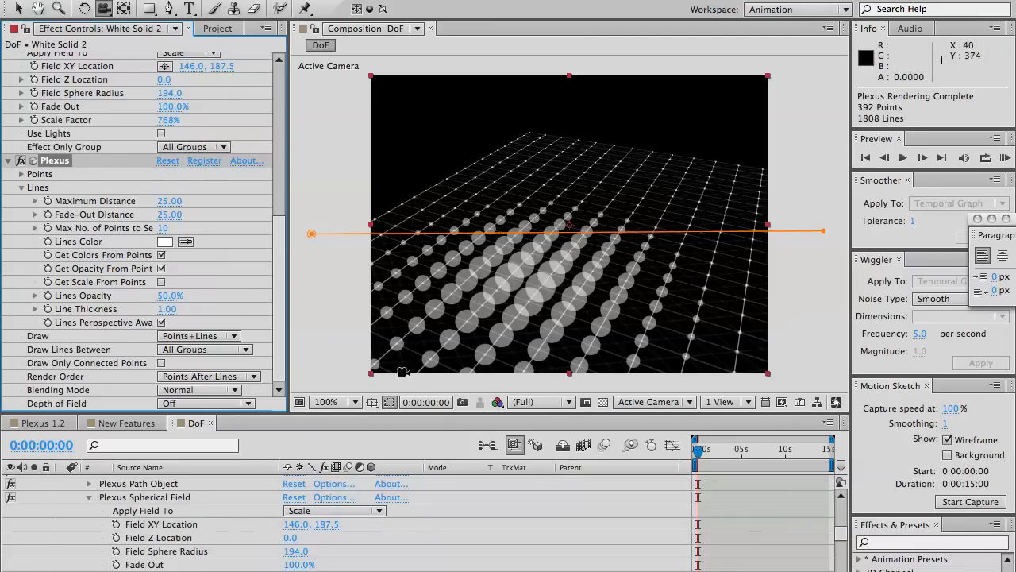
{"action": "mouse_move", "coordinate": [534, 327]}
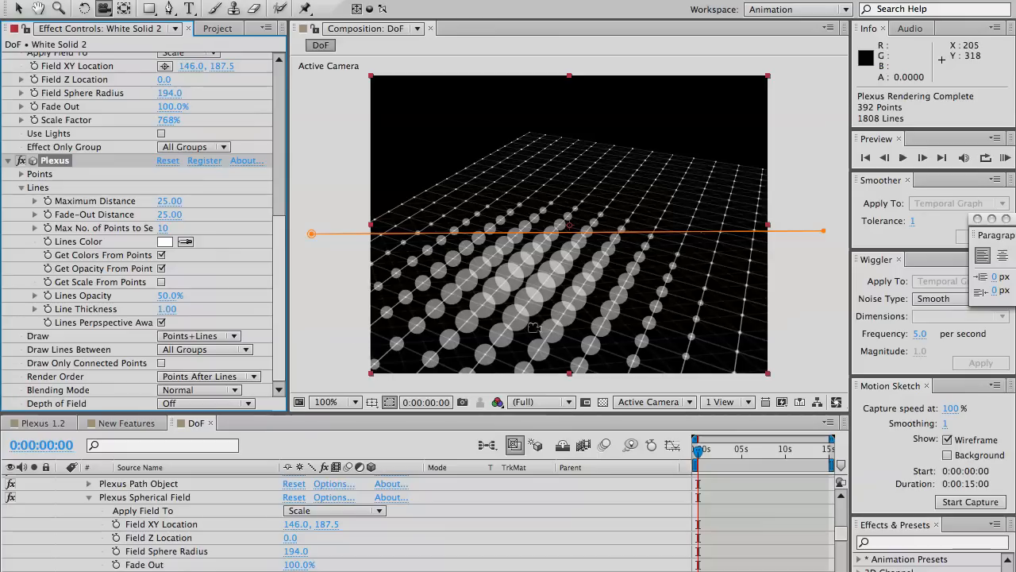
{"action": "mouse_move", "coordinate": [124, 308]}
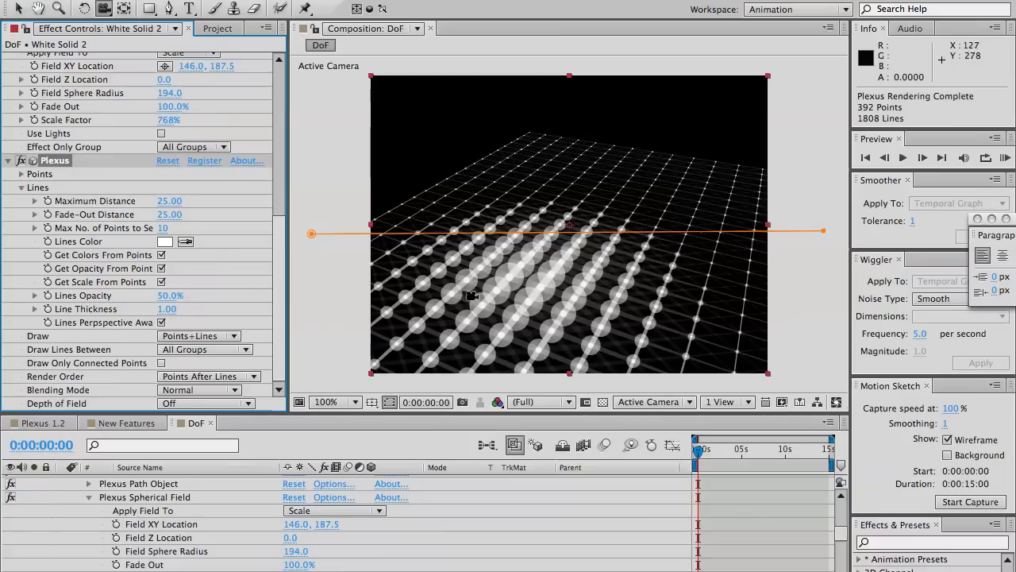
{"action": "mouse_move", "coordinate": [476, 288]}
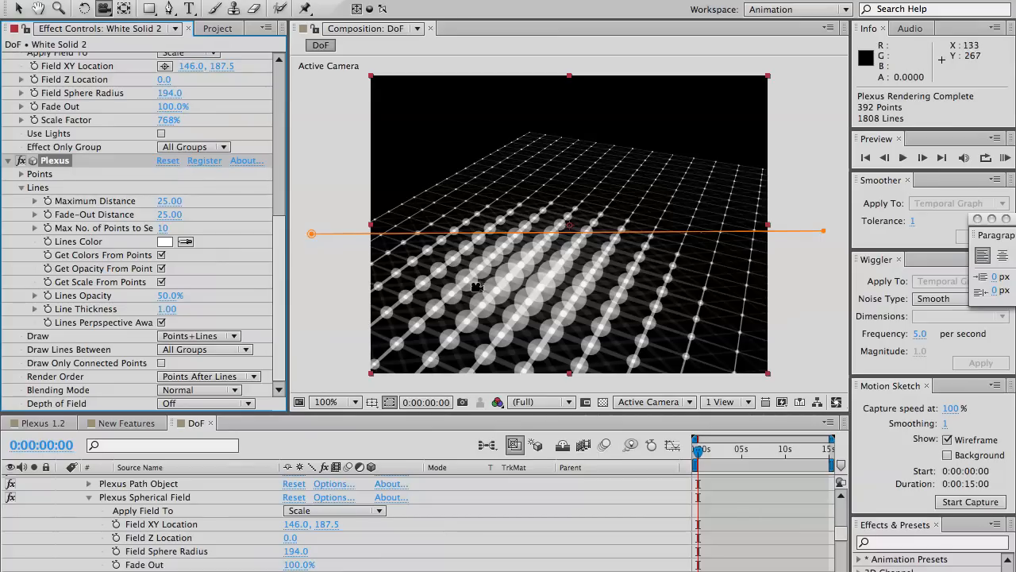
{"action": "scroll", "scroll_direction": "up", "scroll_amount": 3}
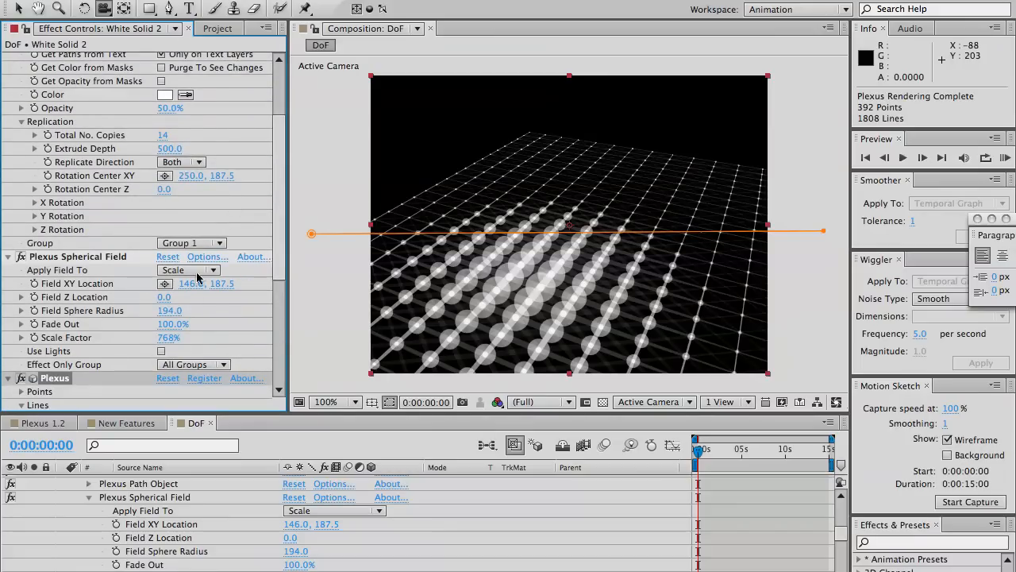
{"action": "mouse_move", "coordinate": [162, 353]}
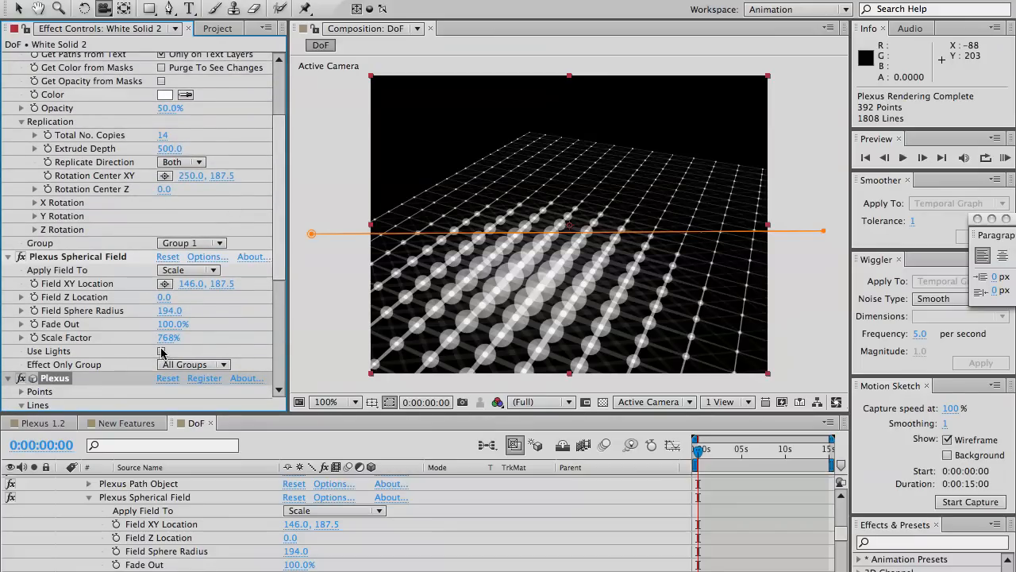
Enable Use Lights, create a point light named Field, and move it across the grid
{"action": "left_click", "coordinate": [160, 351]}
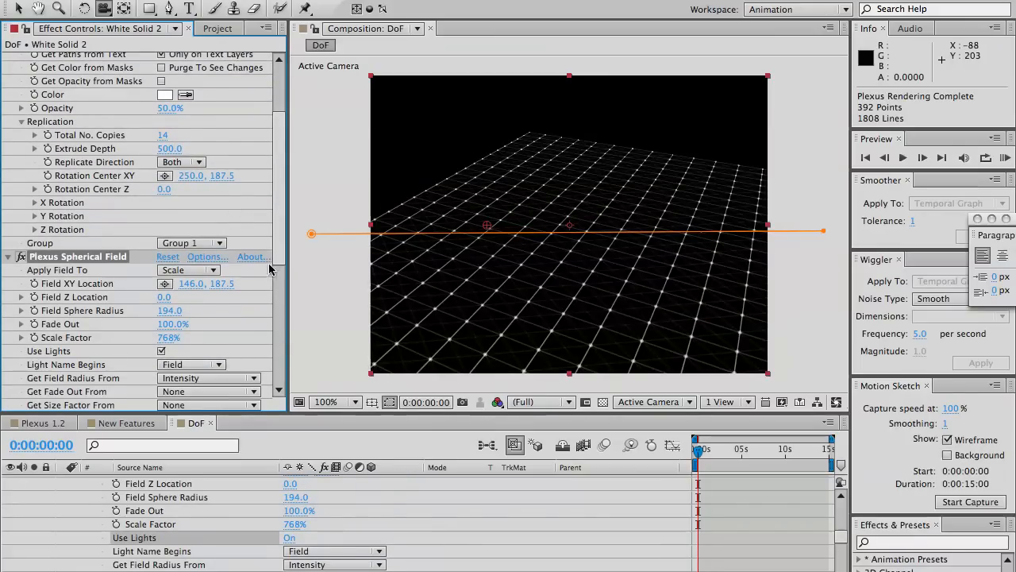
{"action": "scroll", "scroll_direction": "down", "scroll_amount": 3}
{"action": "type", "text": "Field"}
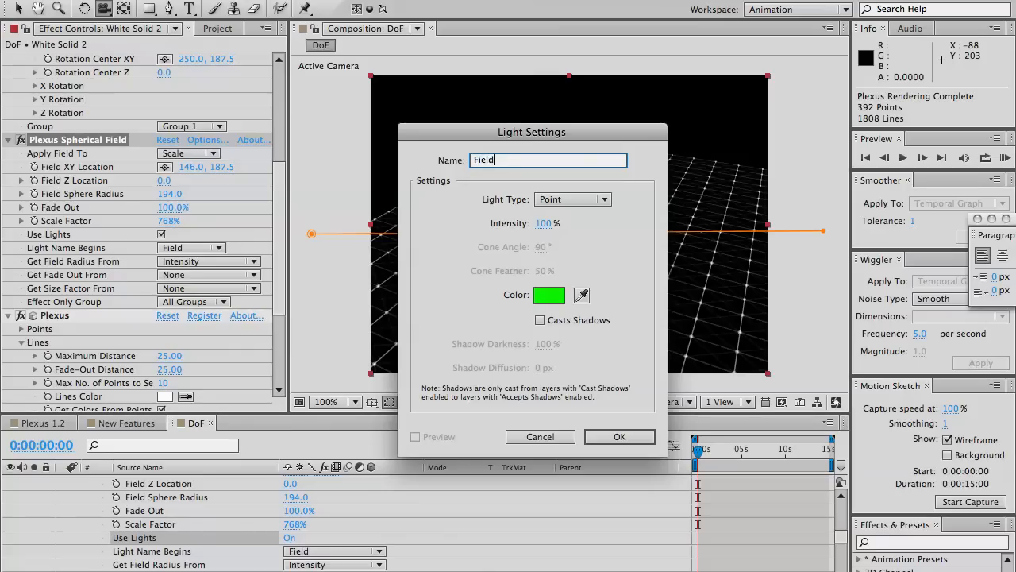
{"action": "left_click", "coordinate": [619, 435]}
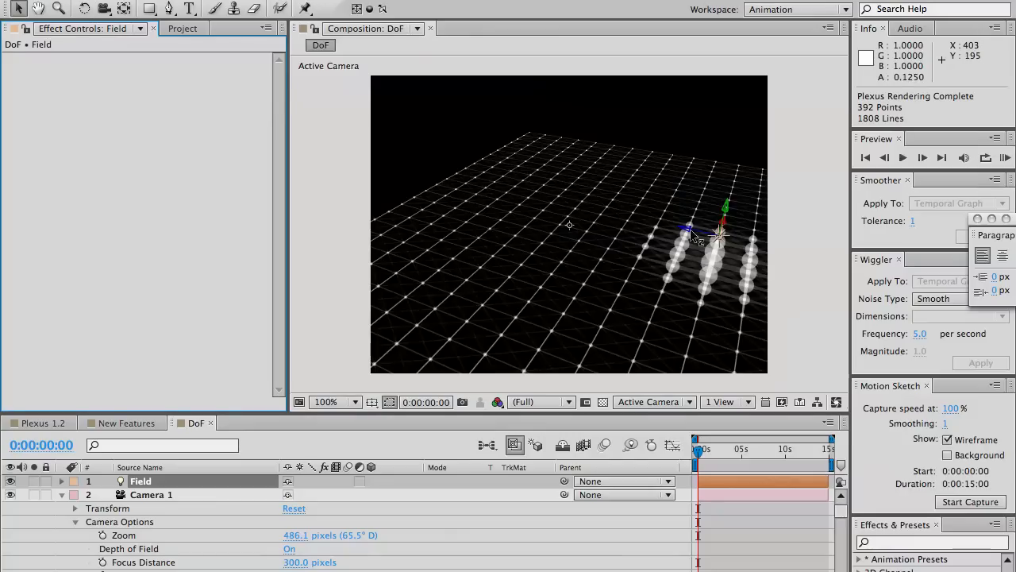
{"action": "left_click_drag", "start_coordinate": [706, 235], "coordinate": [521, 191]}
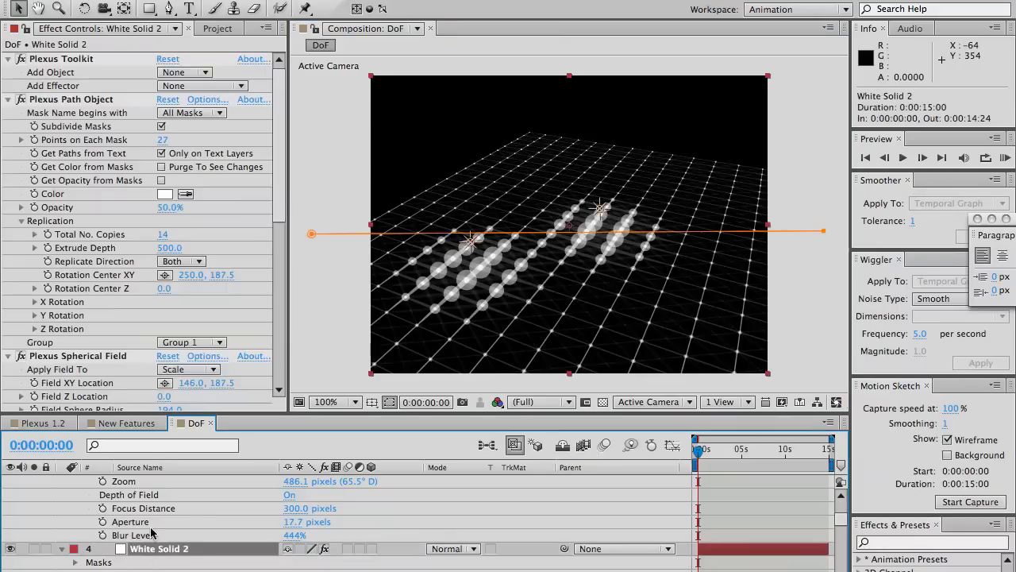
Set the Spherical Field's Get Field Radius From to the light's Shadow Diffusion
{"action": "scroll", "scroll_direction": "down", "scroll_amount": 3}
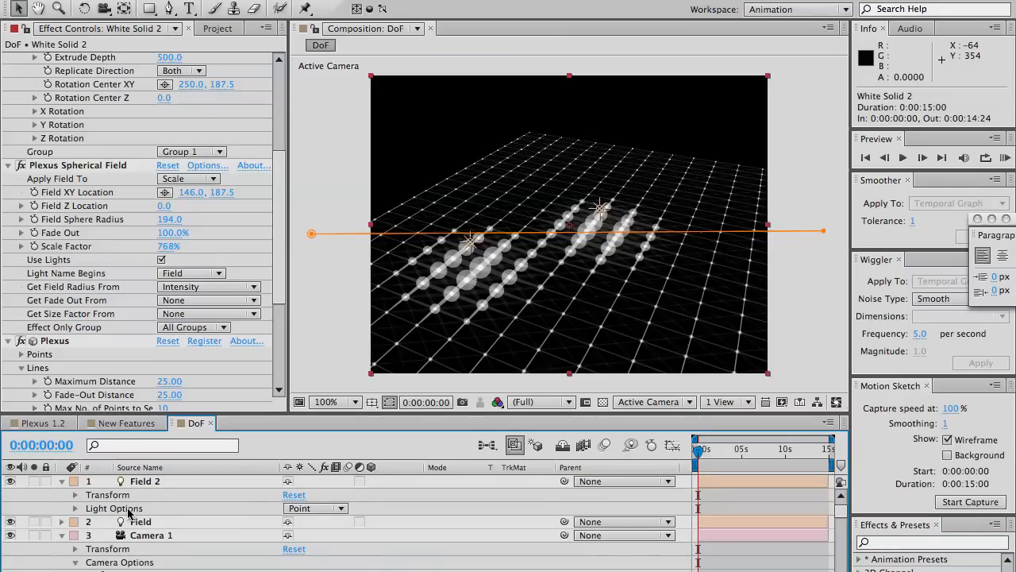
{"action": "left_click", "coordinate": [75, 508]}
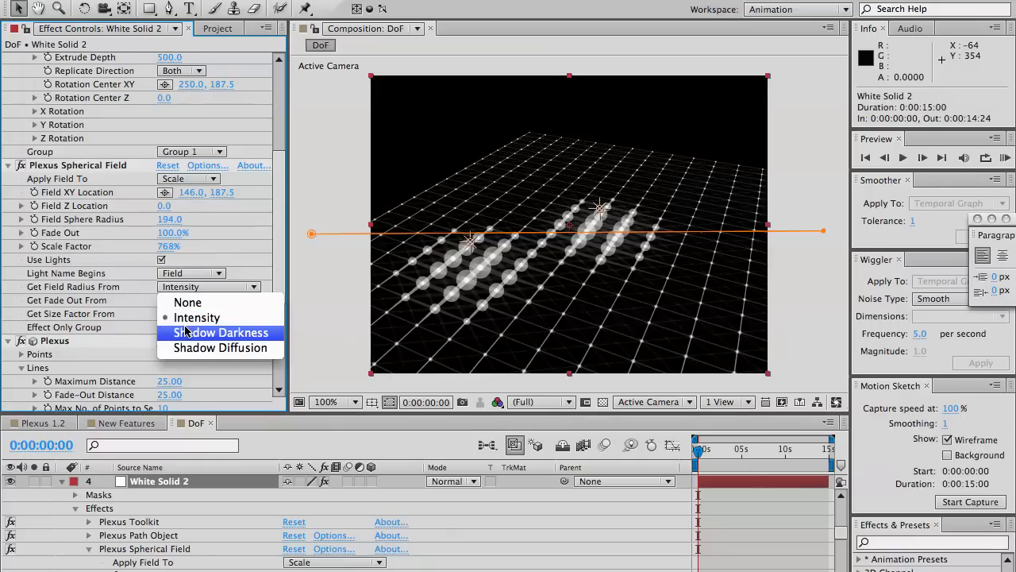
{"action": "mouse_move", "coordinate": [188, 342]}
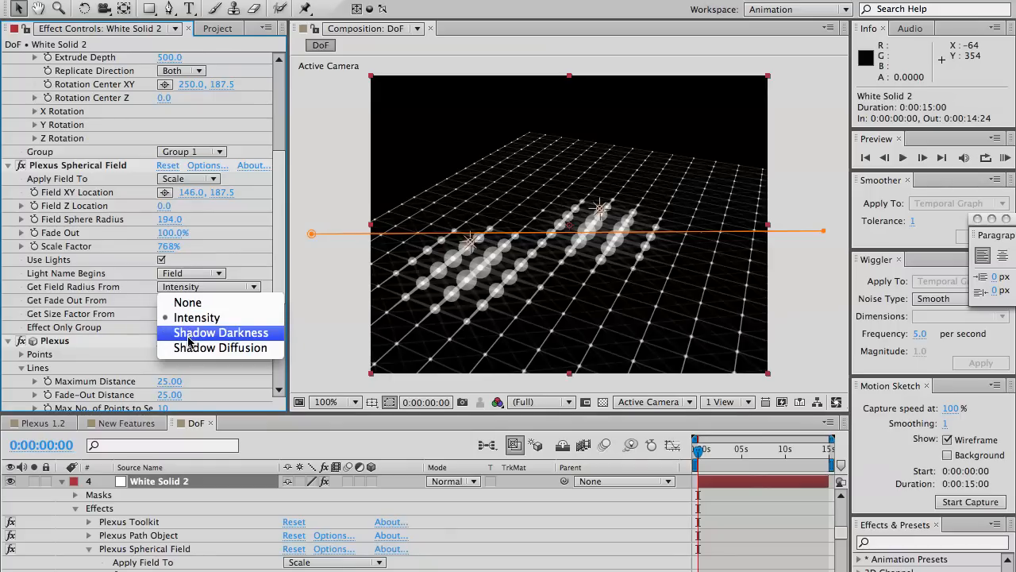
{"action": "left_click", "coordinate": [219, 332]}
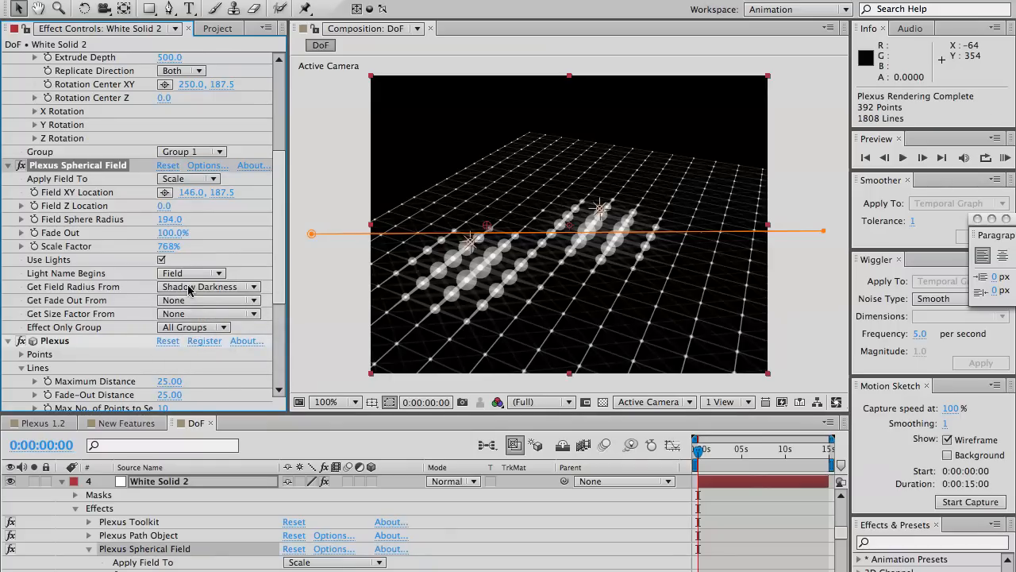
{"action": "left_click", "coordinate": [208, 286]}
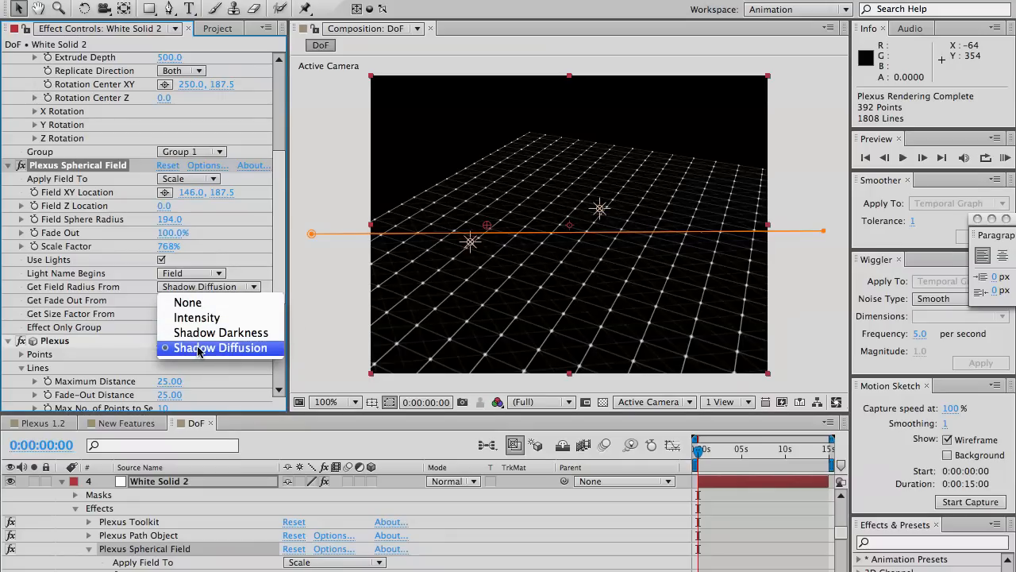
{"action": "left_click", "coordinate": [219, 348]}
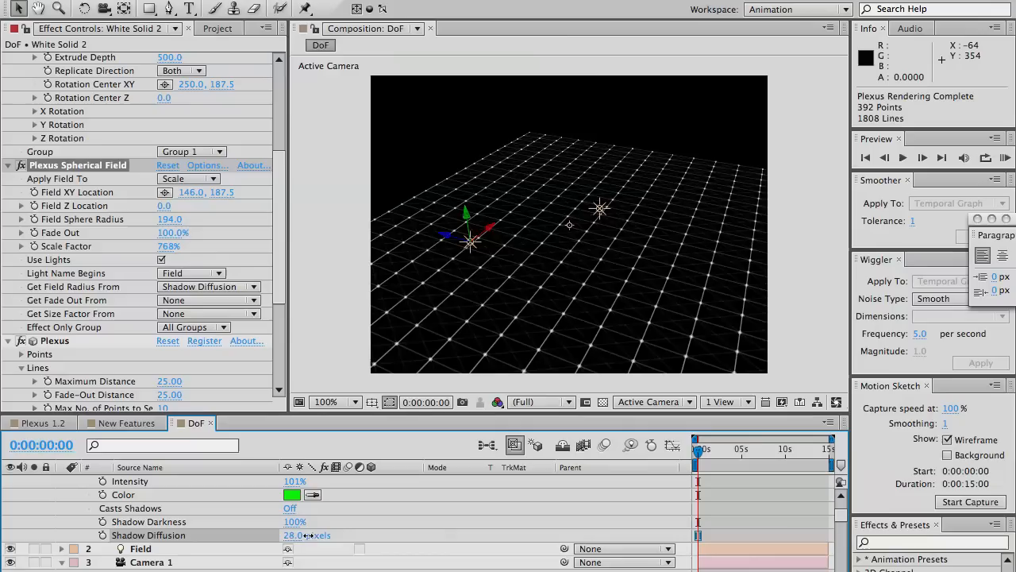
Raise the Field light's Shadow Diffusion to widen the band of enlarged points
{"action": "left_click_drag", "start_coordinate": [296, 534], "coordinate": [438, 538]}
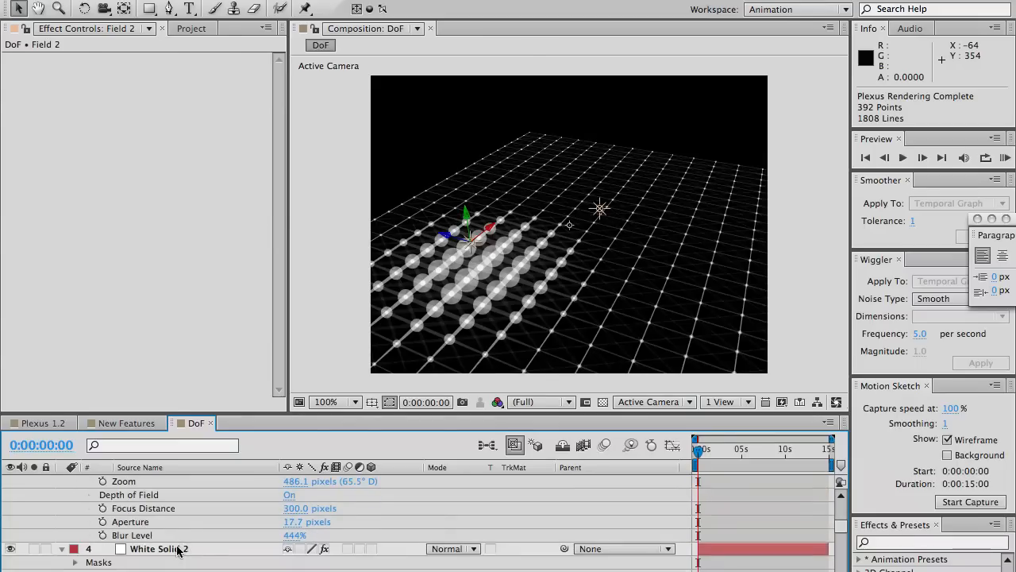
{"action": "left_click", "coordinate": [156, 548]}
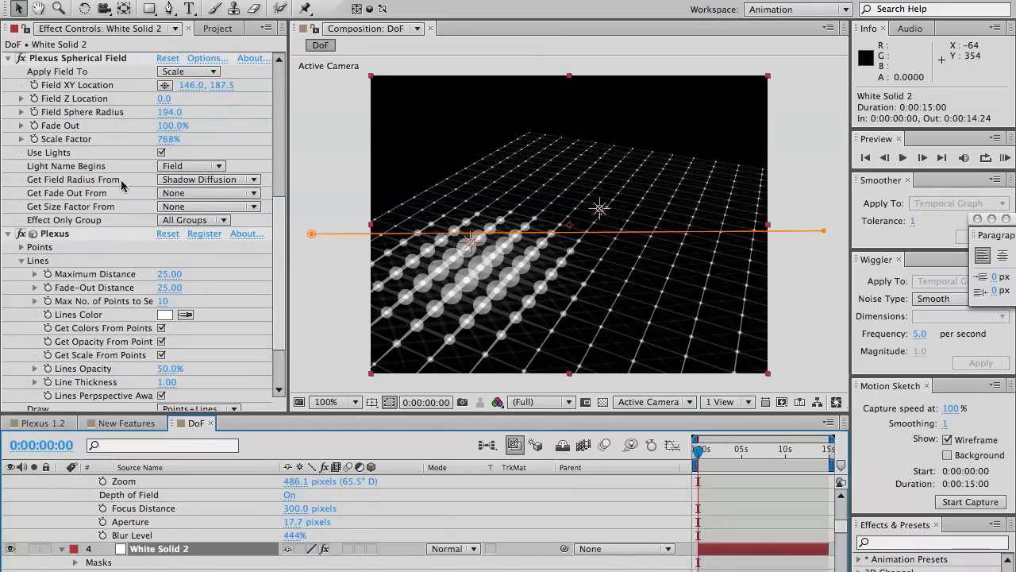
{"action": "mouse_move", "coordinate": [127, 197]}
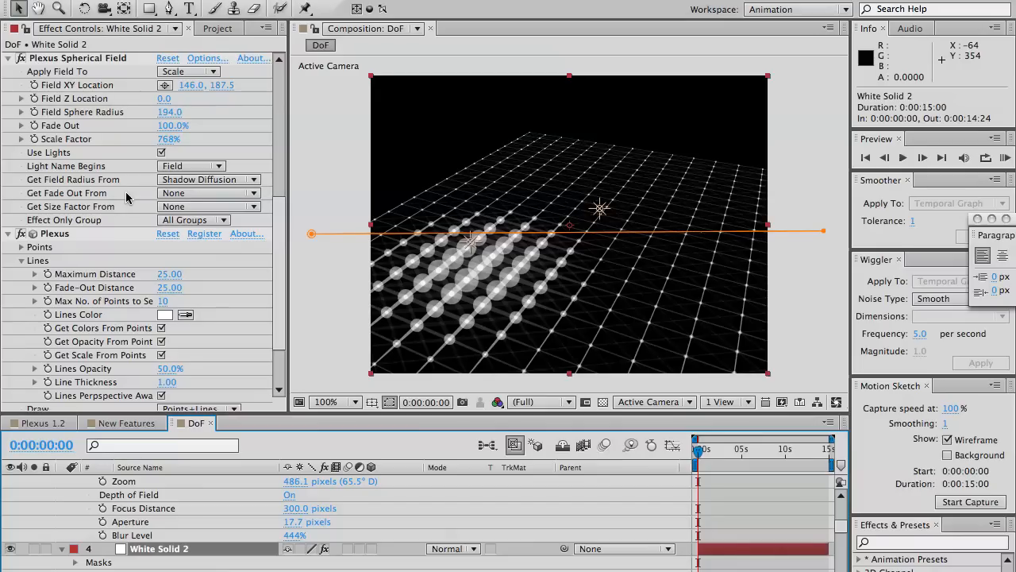
{"action": "scroll", "scroll_direction": "down", "scroll_amount": 3}
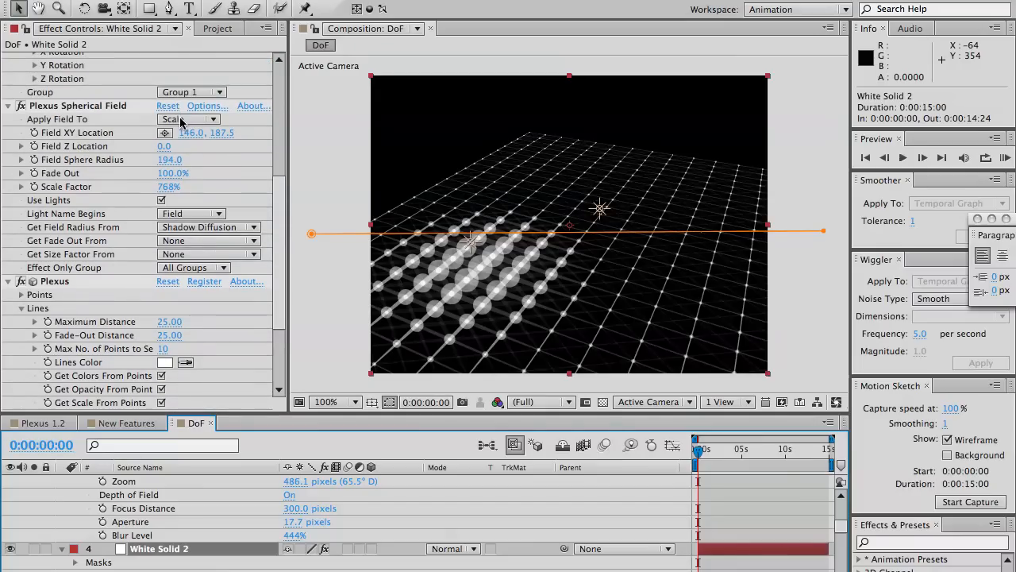
Make the spherical field affect point Color and give its light an orange-red colour
{"action": "left_click", "coordinate": [187, 119]}
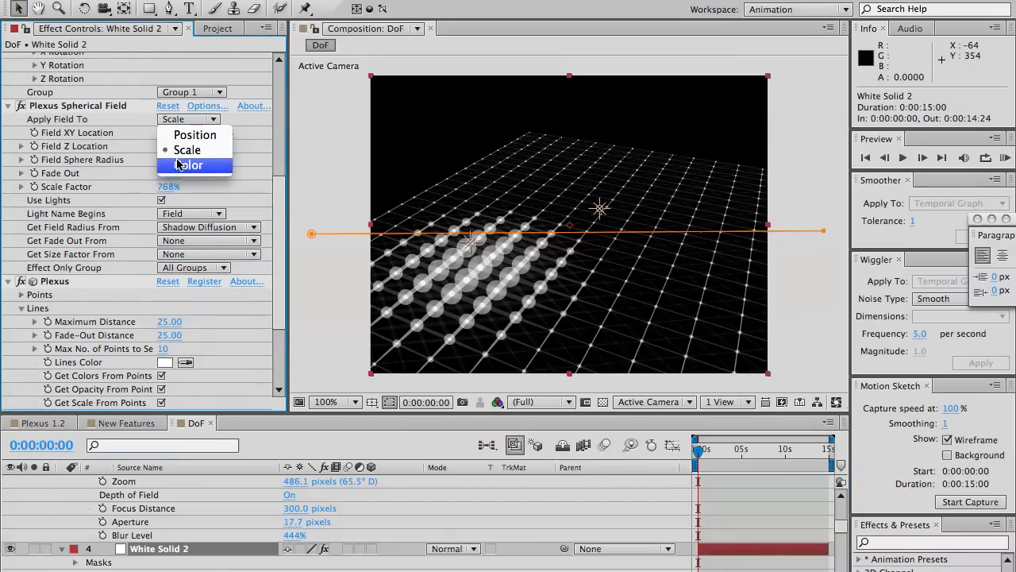
{"action": "left_click", "coordinate": [190, 165]}
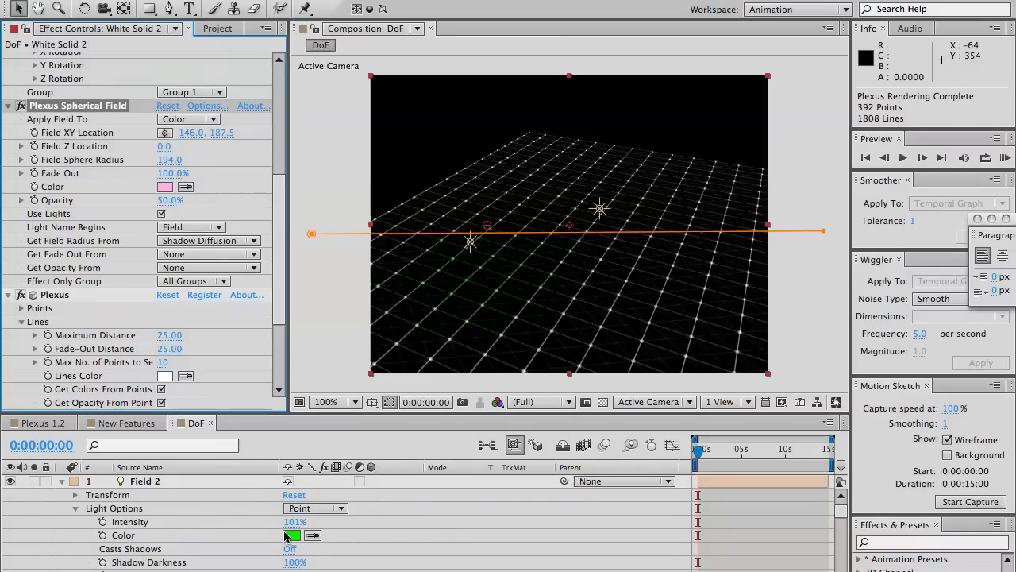
{"action": "left_click", "coordinate": [292, 534]}
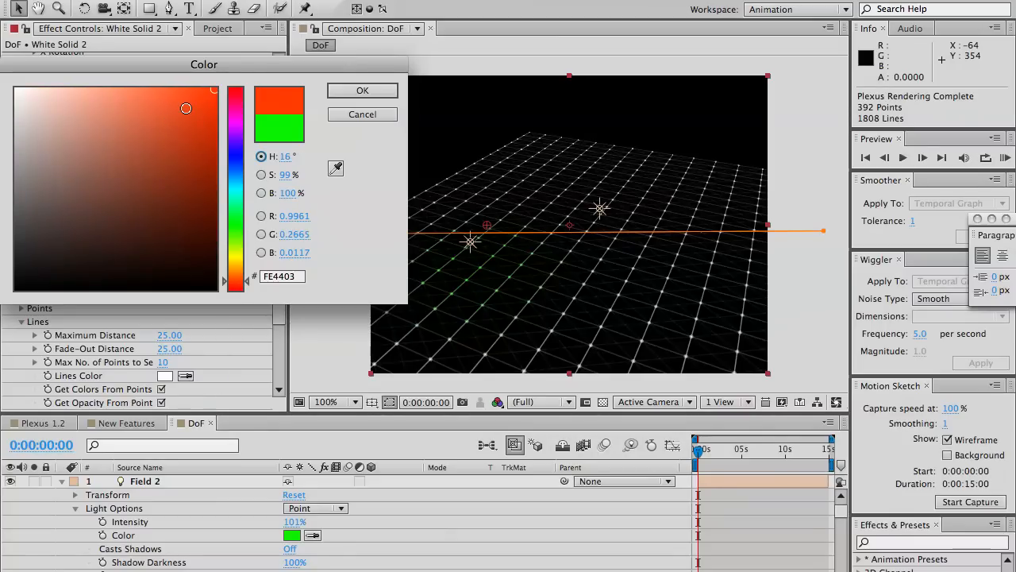
{"action": "left_click", "coordinate": [362, 89]}
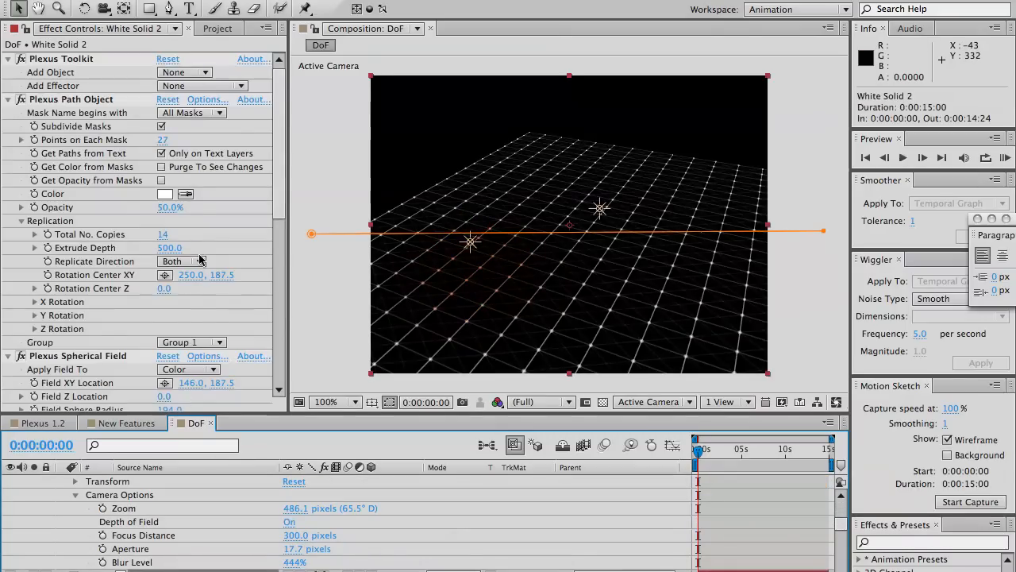
Enlarge the Plexus points and drop the field Fade Out to 5% for a hard red edge
{"action": "scroll", "scroll_direction": "down", "scroll_amount": 3}
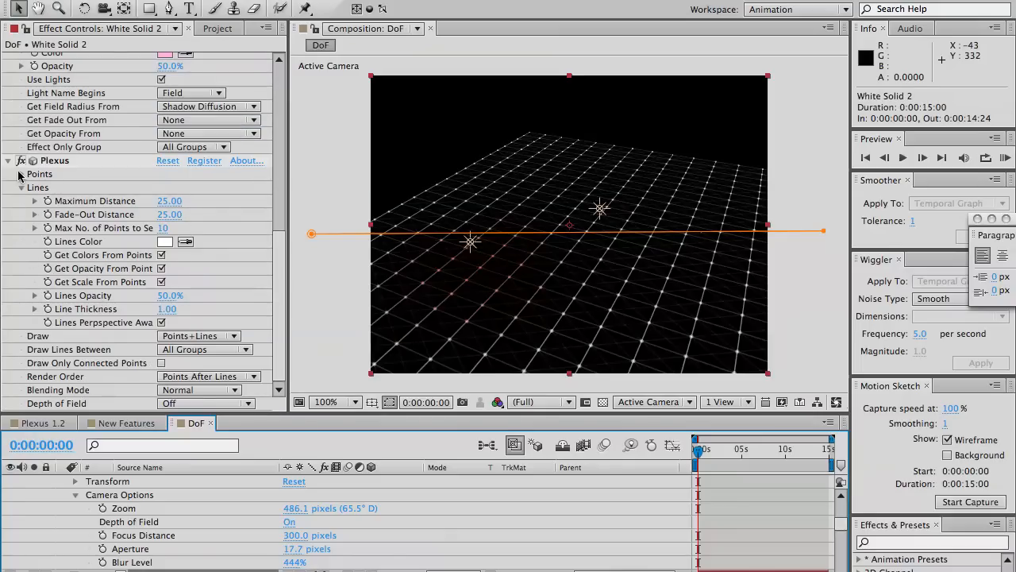
{"action": "left_click", "coordinate": [20, 173]}
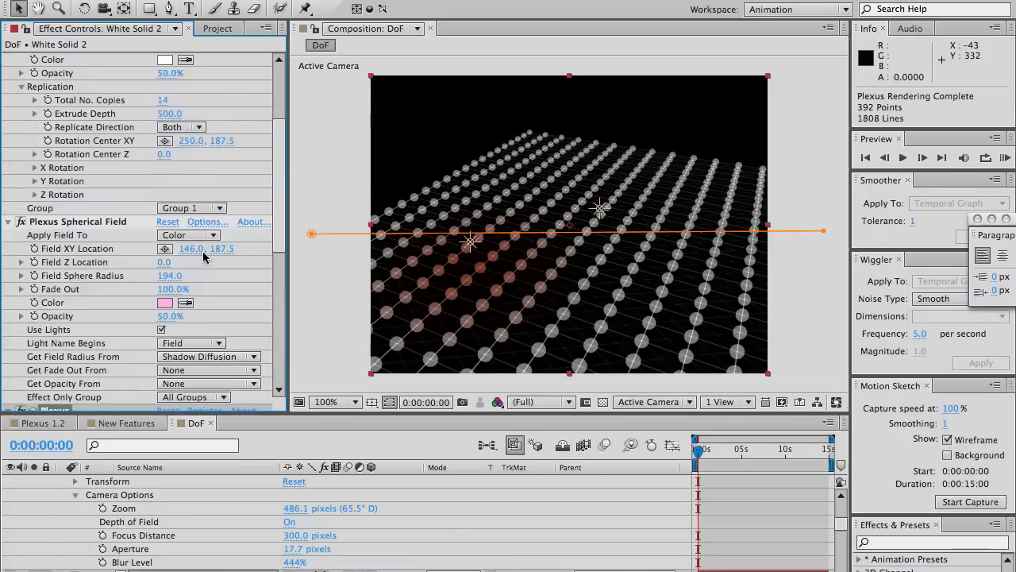
{"action": "left_click_drag", "start_coordinate": [173, 289], "coordinate": [162, 289]}
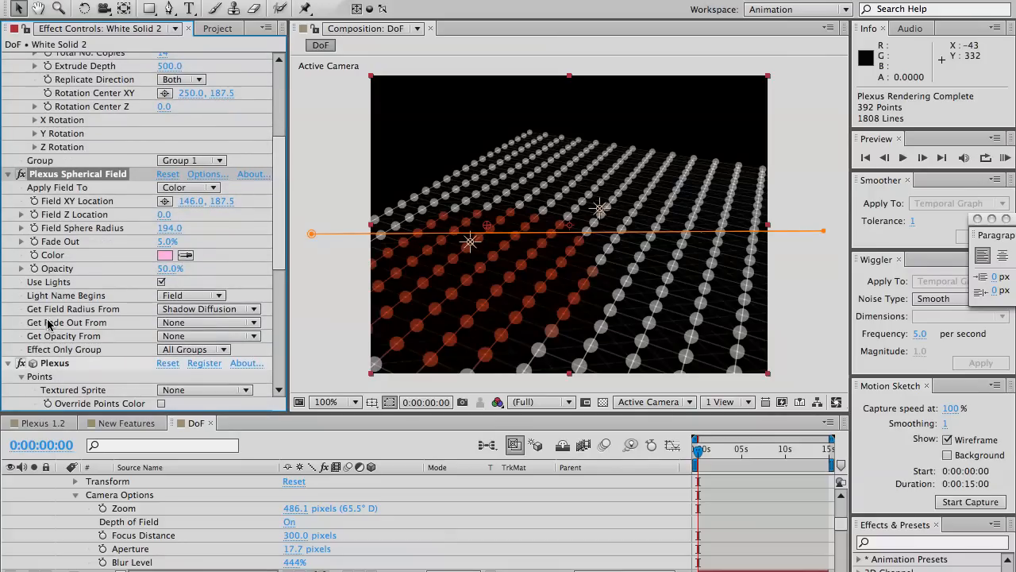
Drive the field fade-out from Field 2's Shadow Darkness and move that light toward the grid centre
{"action": "left_click", "coordinate": [210, 323]}
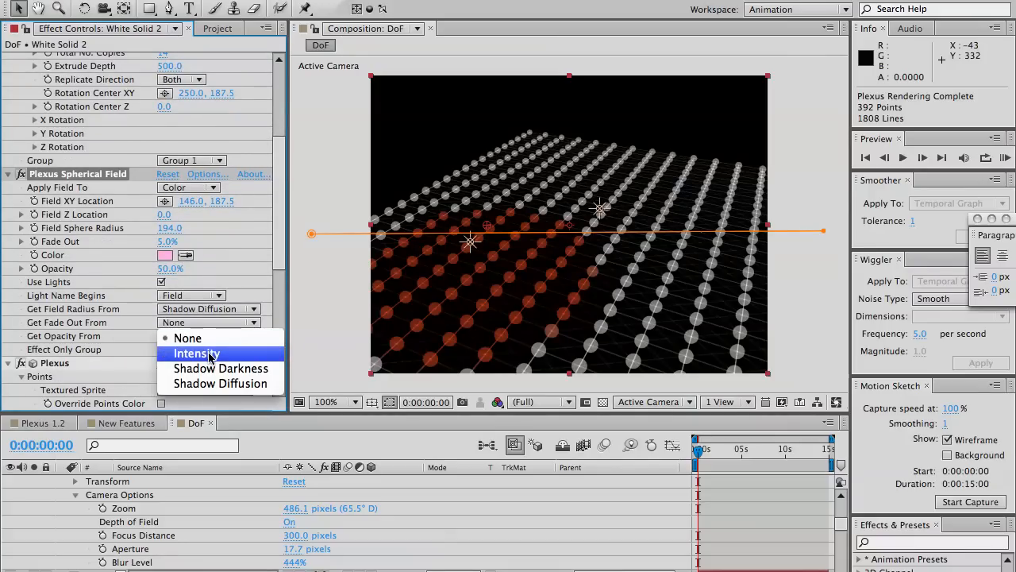
{"action": "mouse_move", "coordinate": [219, 383]}
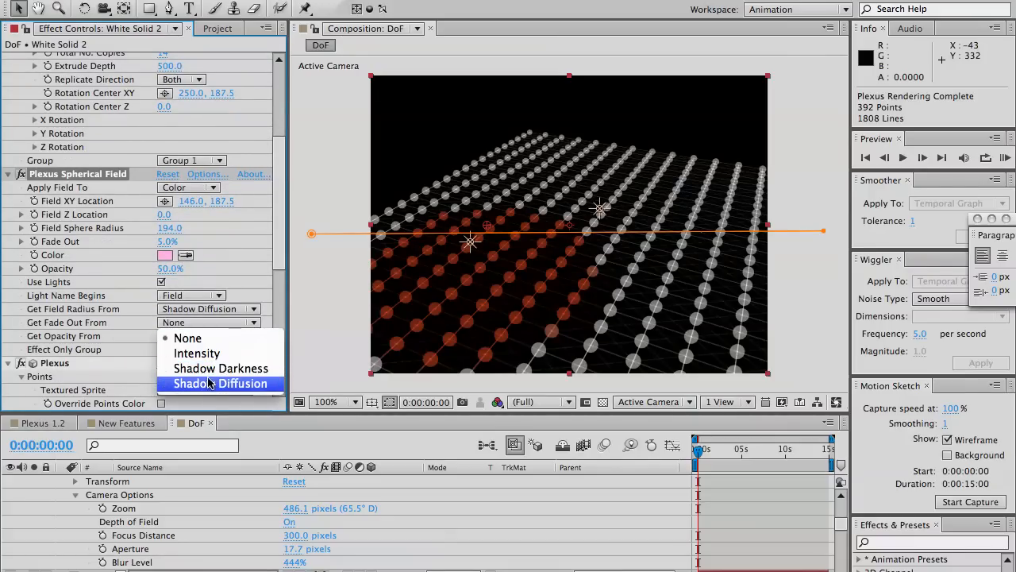
{"action": "left_click", "coordinate": [221, 382]}
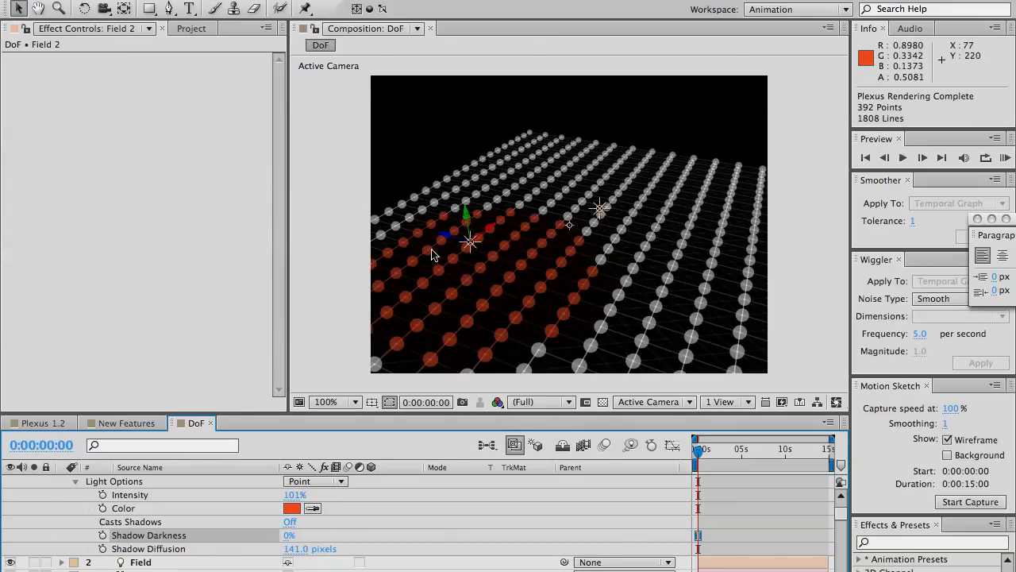
{"action": "left_click_drag", "start_coordinate": [469, 230], "coordinate": [485, 210]}
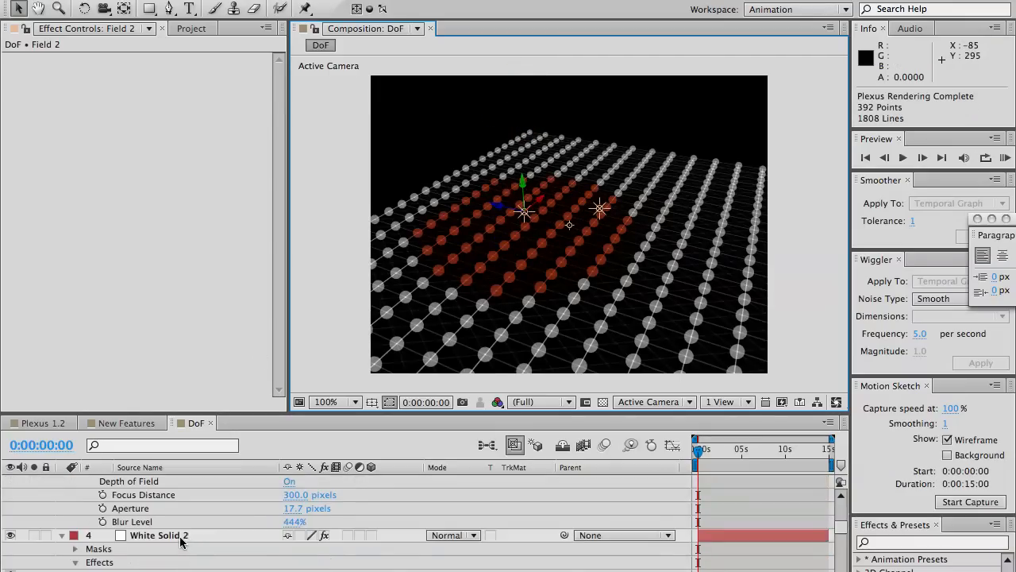
{"action": "left_click", "coordinate": [159, 533]}
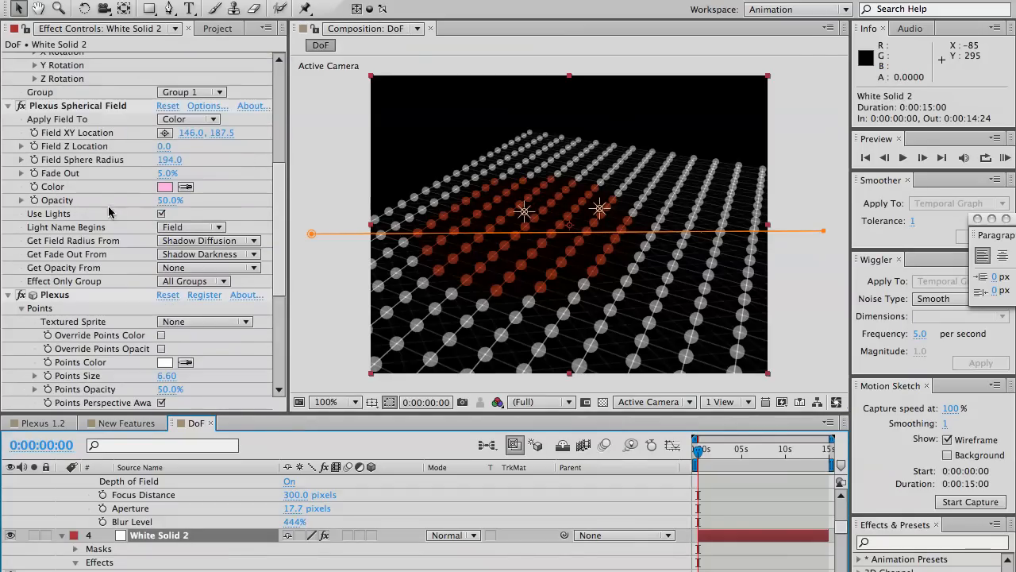
{"action": "mouse_move", "coordinate": [279, 284]}
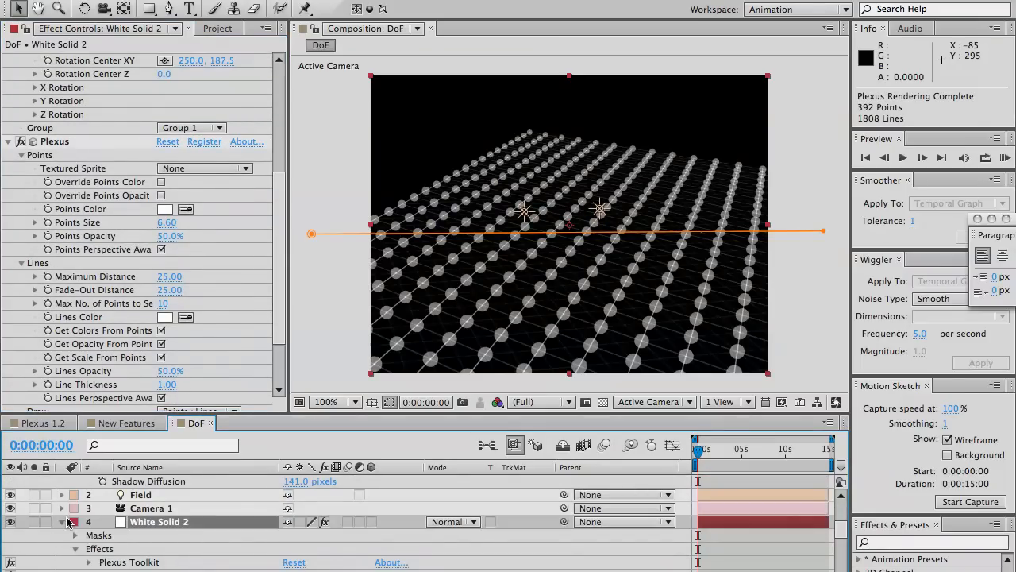
Remove the field light and Spherical Field and add a Plexus Noise Effector
{"action": "left_click", "coordinate": [141, 493]}
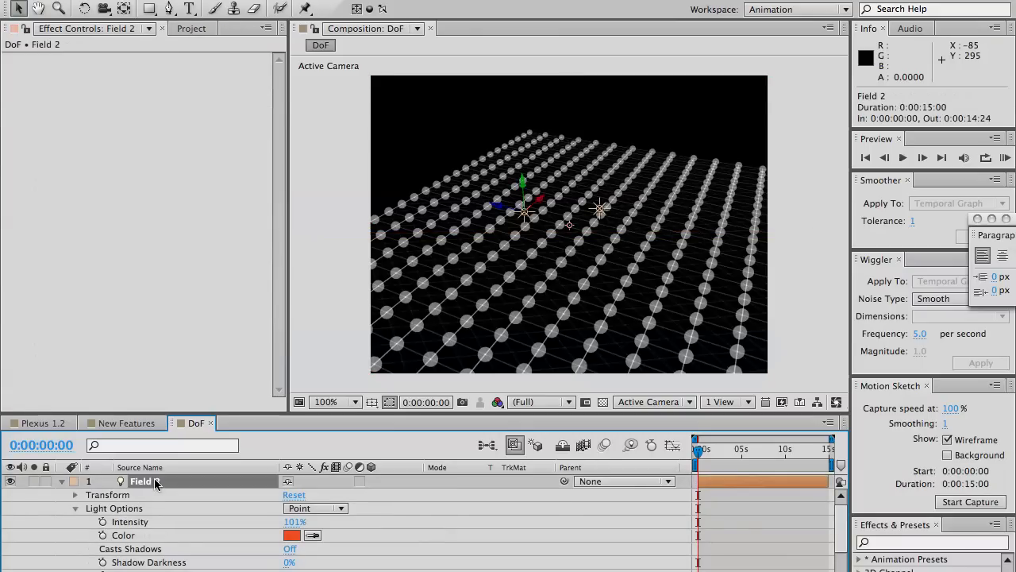
{"action": "left_click", "coordinate": [159, 493]}
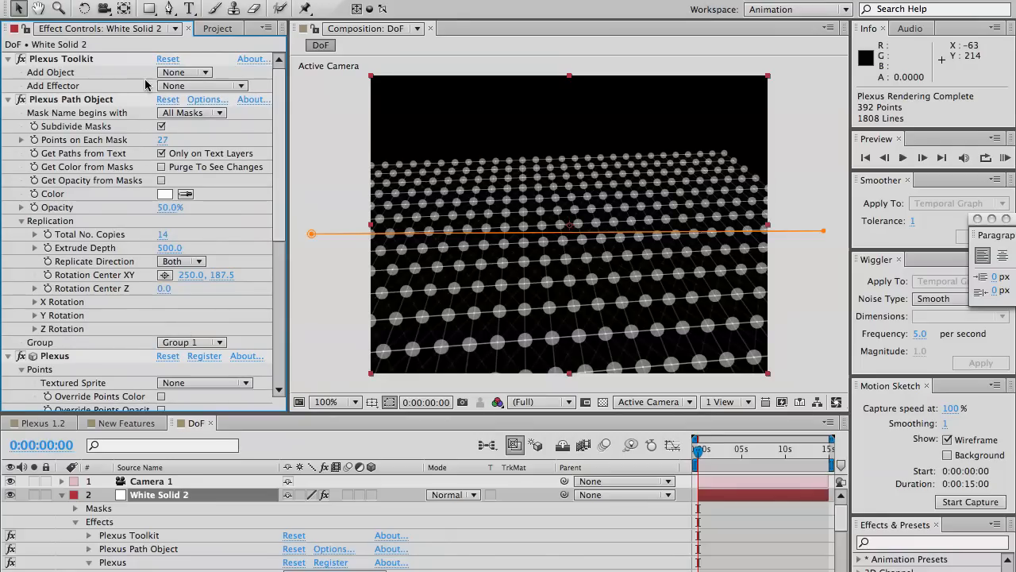
{"action": "left_click", "coordinate": [203, 86]}
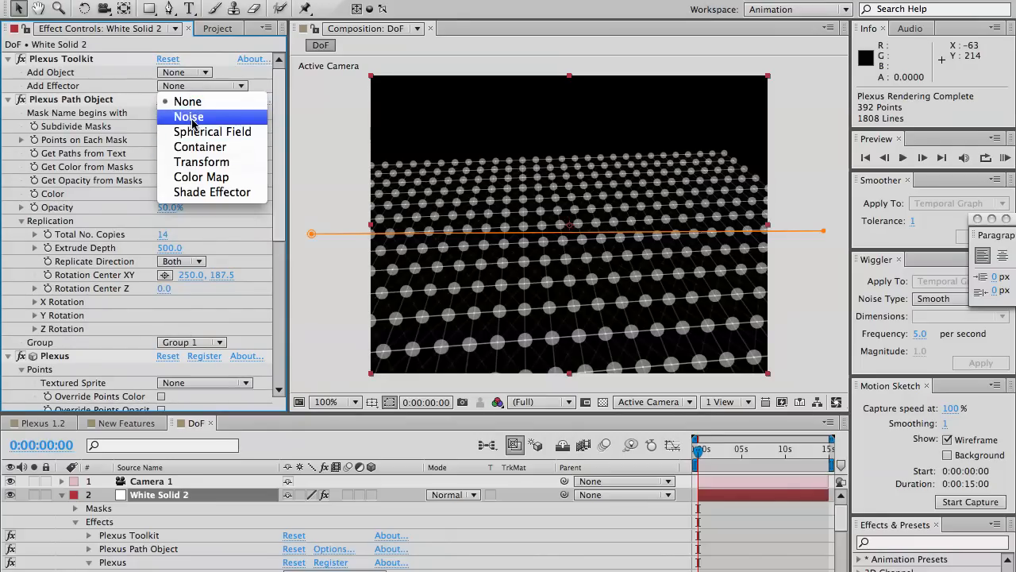
{"action": "left_click", "coordinate": [188, 117]}
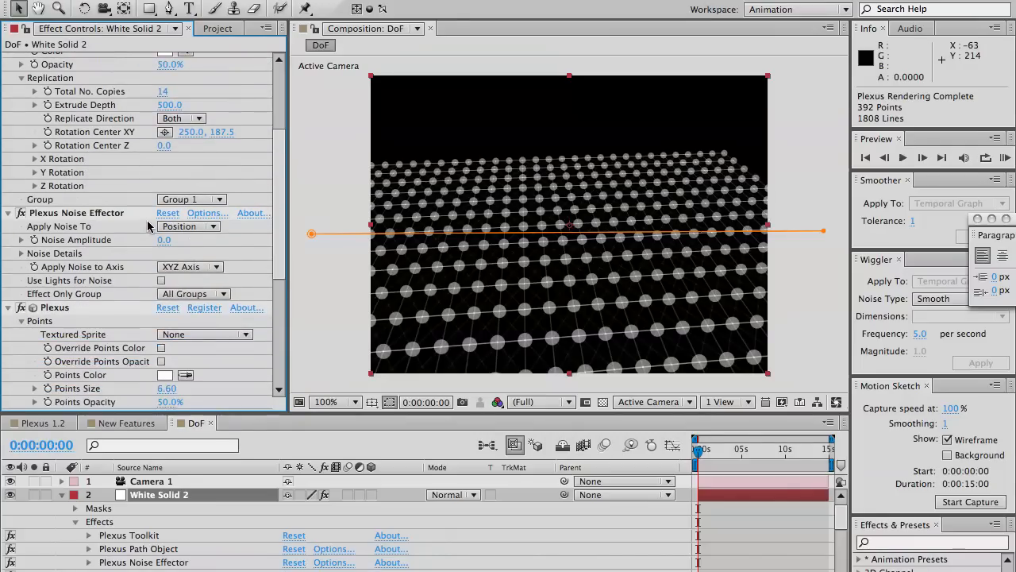
Raise the Noise Effector's amplitude so the noise shows on the grid
{"action": "left_click_drag", "start_coordinate": [163, 240], "coordinate": [183, 239]}
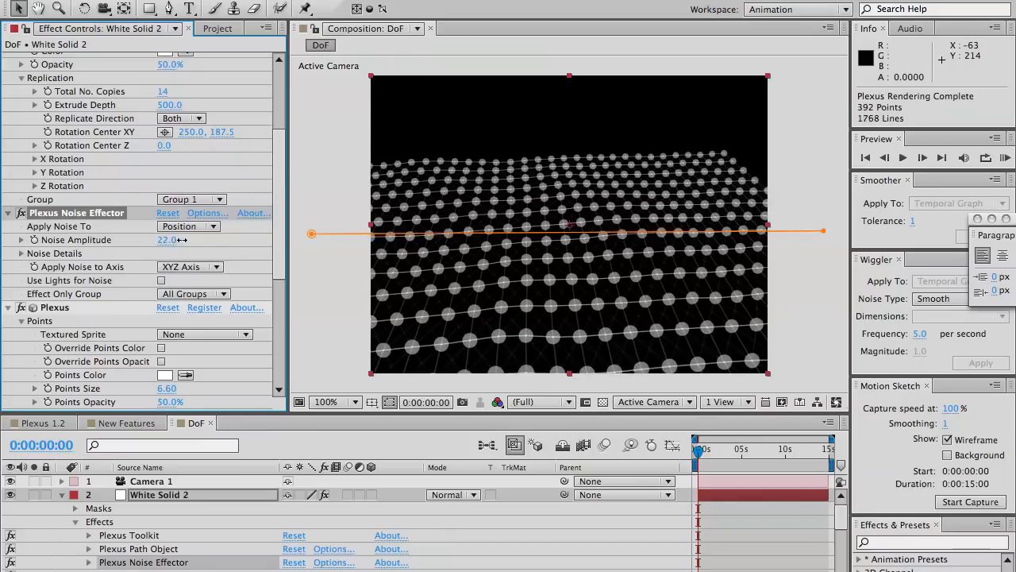
{"action": "left_click_drag", "start_coordinate": [168, 238], "coordinate": [241, 238]}
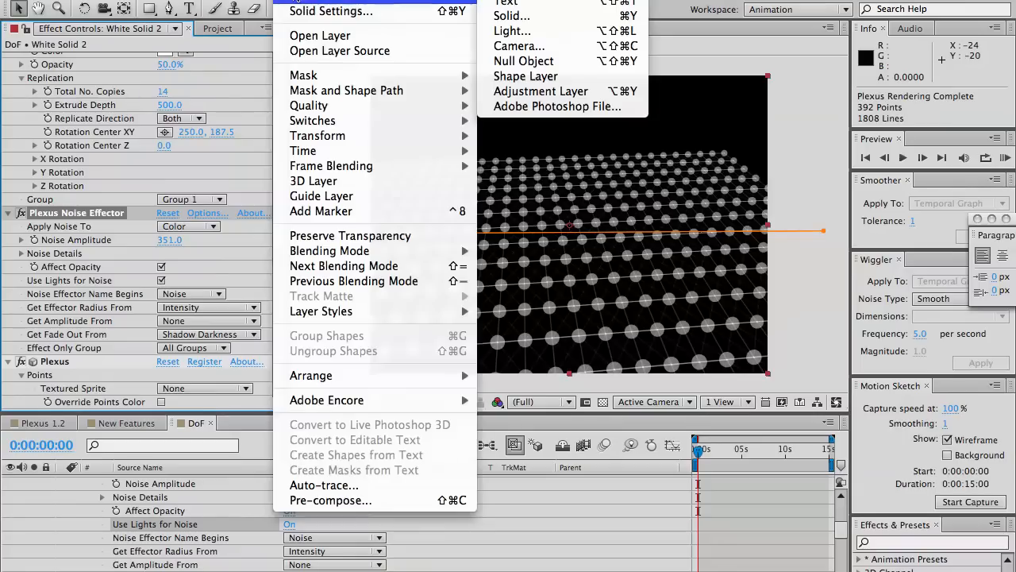
Add a point light named Noise and position it over the grid
{"action": "left_click", "coordinate": [512, 32]}
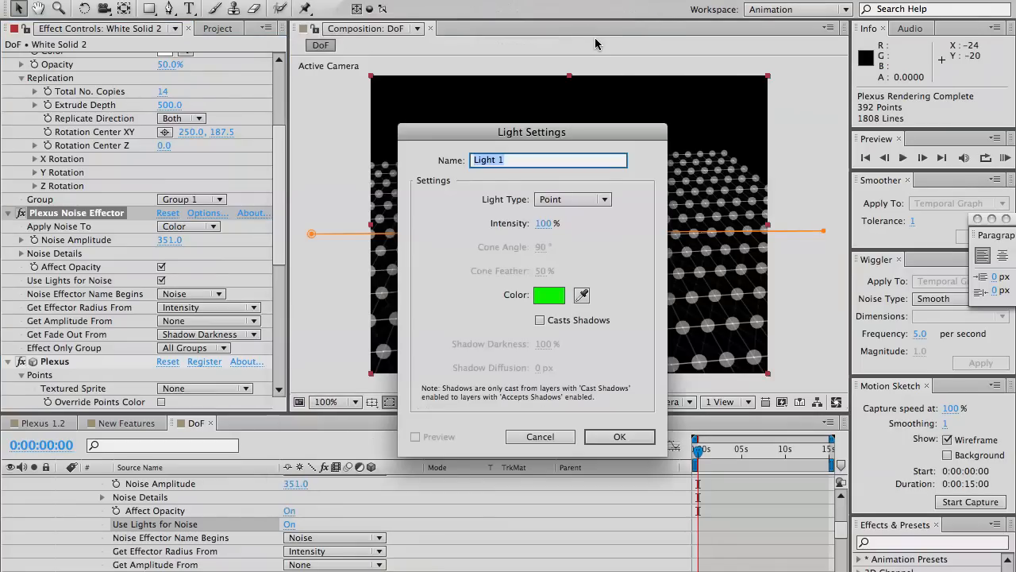
{"action": "left_click", "coordinate": [619, 435]}
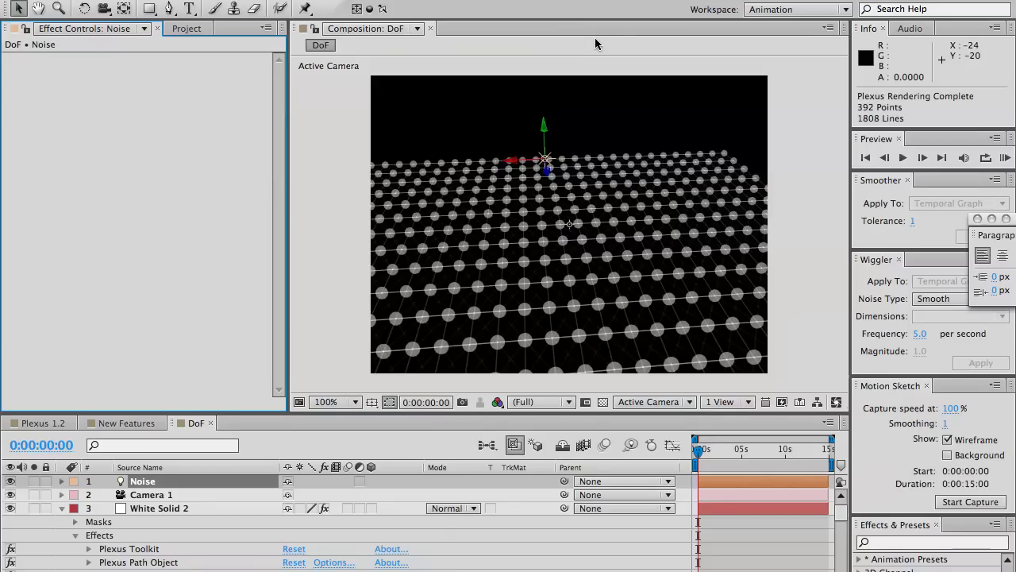
{"action": "left_click_drag", "start_coordinate": [543, 159], "coordinate": [548, 188]}
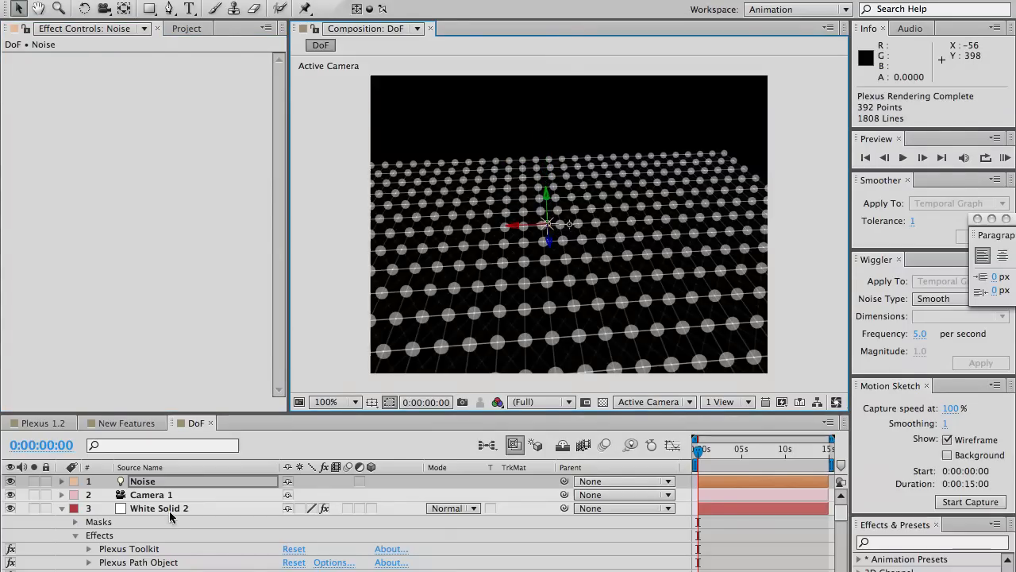
Set the Noise Effector's Get Amplitude From to the light's Shadow Diffusion
{"action": "left_click", "coordinate": [158, 508]}
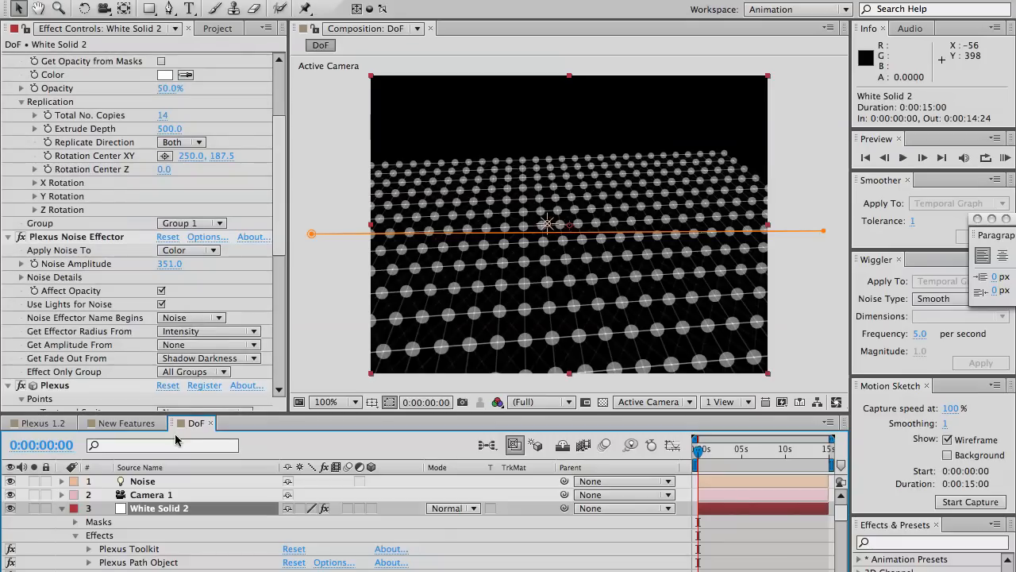
{"action": "scroll", "scroll_direction": "down", "scroll_amount": 3}
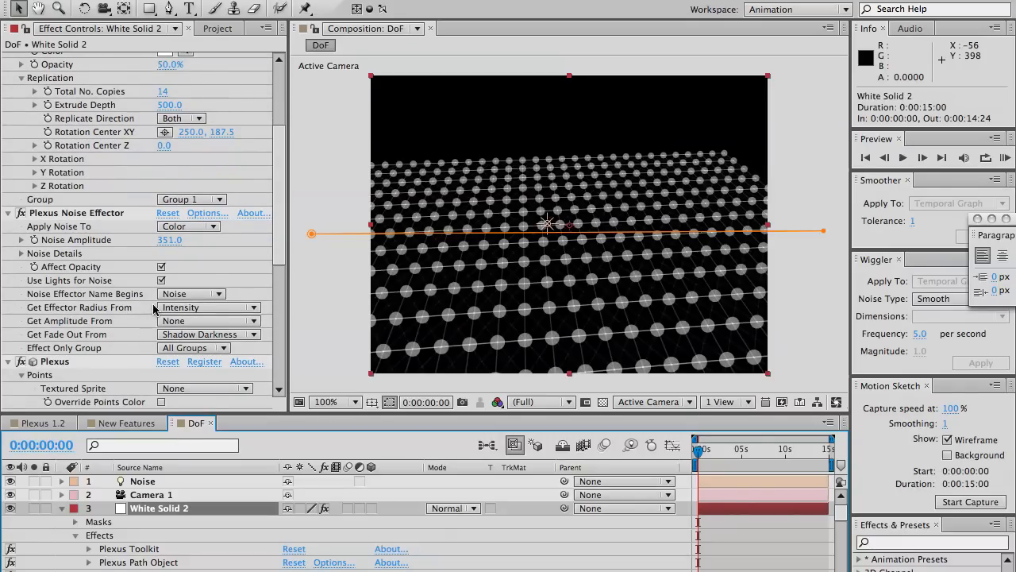
{"action": "mouse_move", "coordinate": [373, 298]}
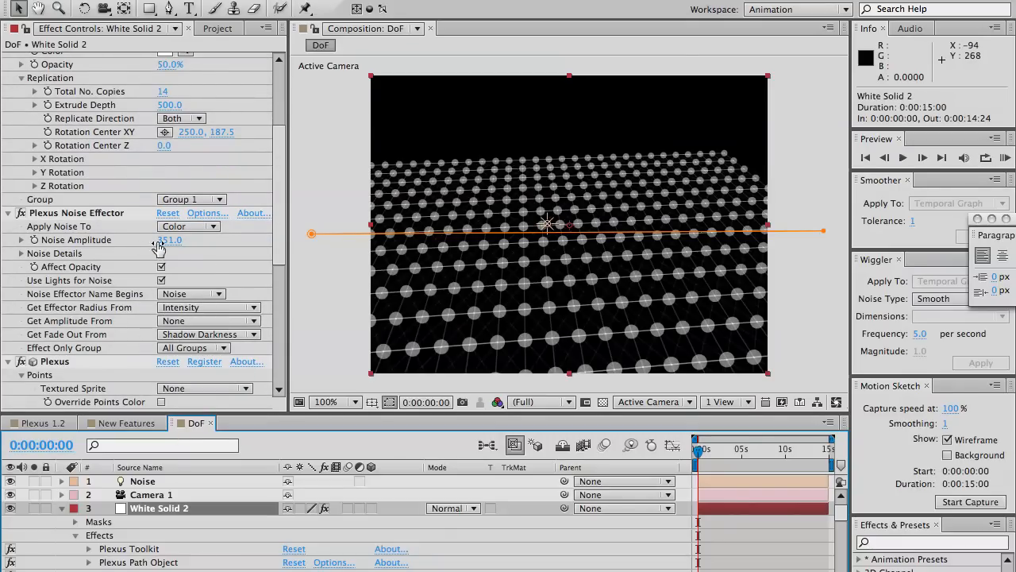
{"action": "mouse_move", "coordinate": [524, 231]}
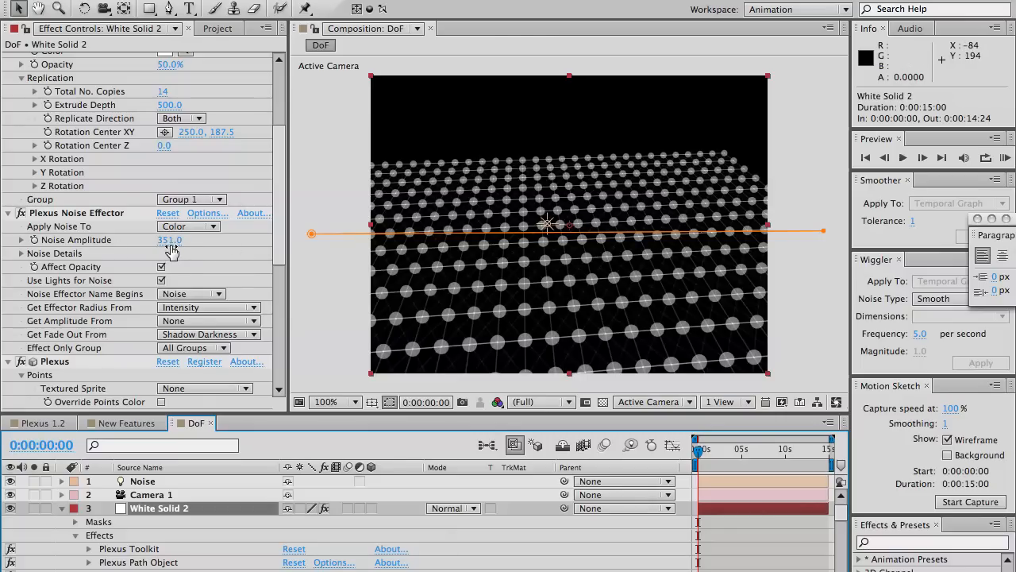
{"action": "mouse_move", "coordinate": [156, 326]}
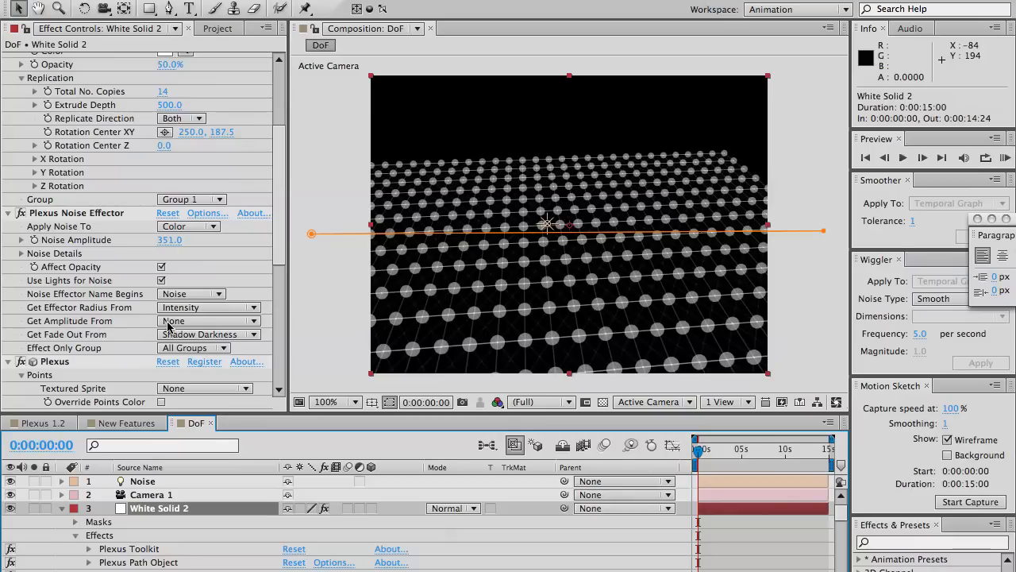
{"action": "left_click", "coordinate": [207, 321]}
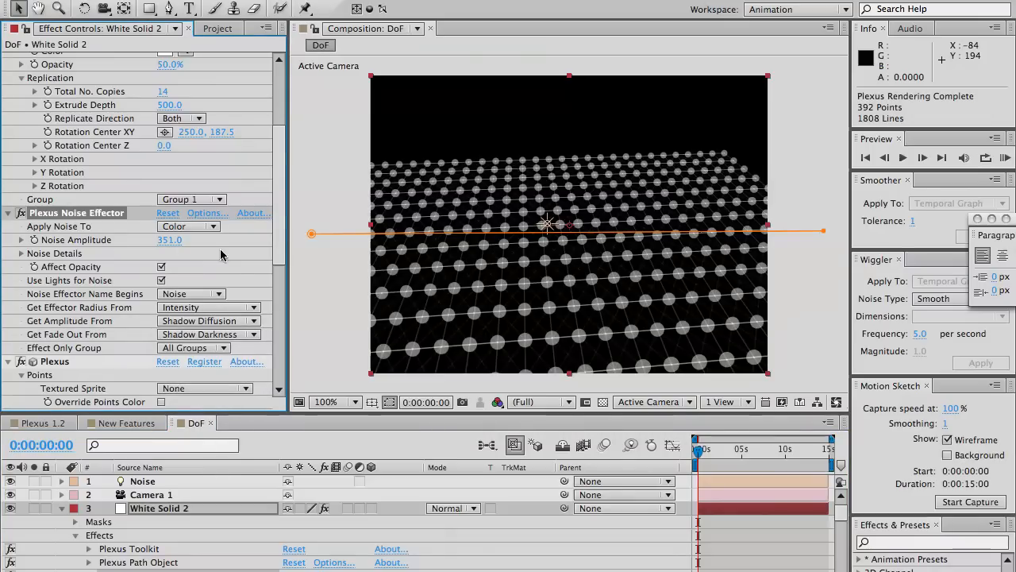
{"action": "left_click", "coordinate": [188, 225]}
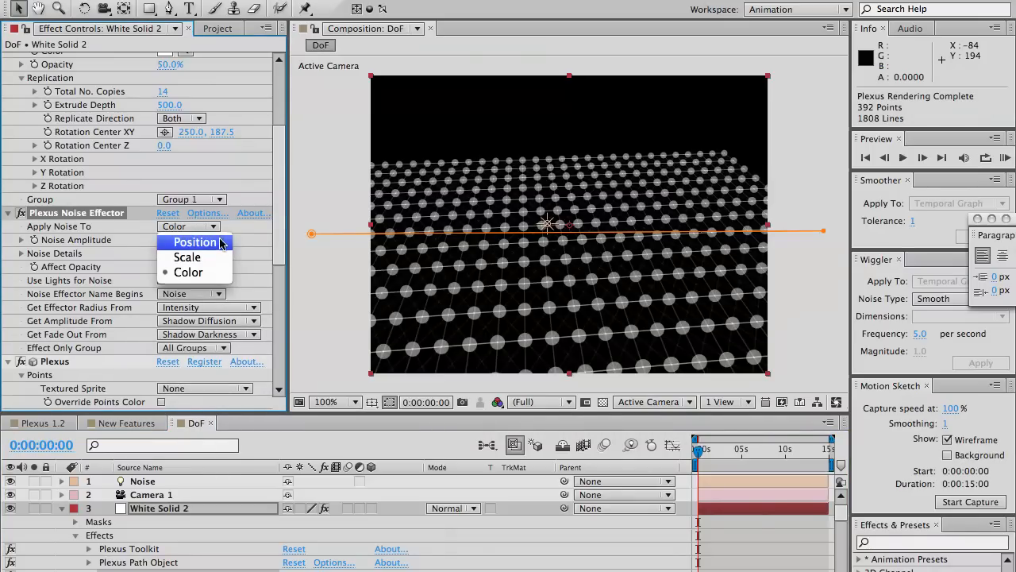
Apply the noise to point Scale and raise the Noise light's intensity
{"action": "left_click", "coordinate": [187, 257]}
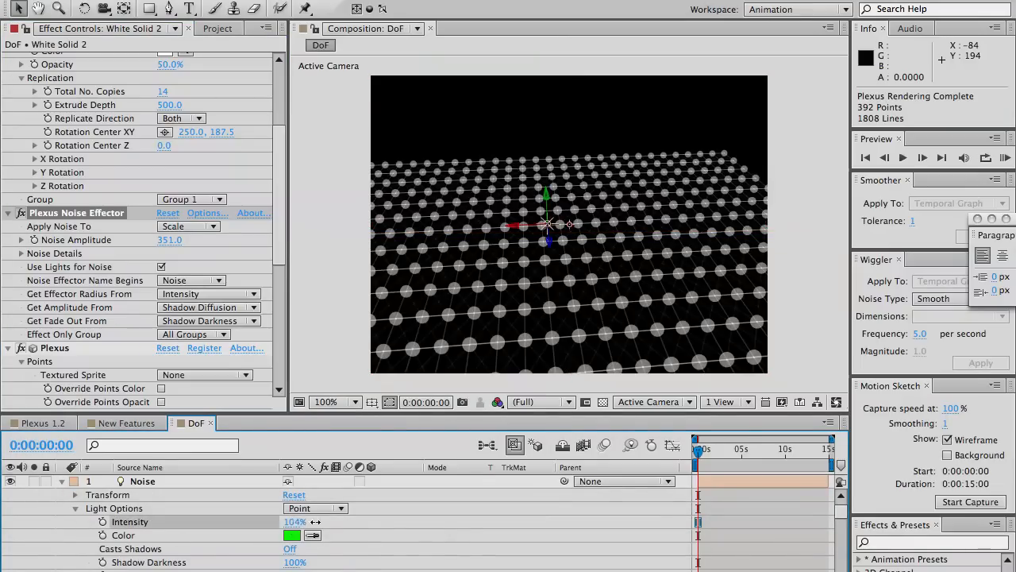
{"action": "left_click", "coordinate": [143, 479]}
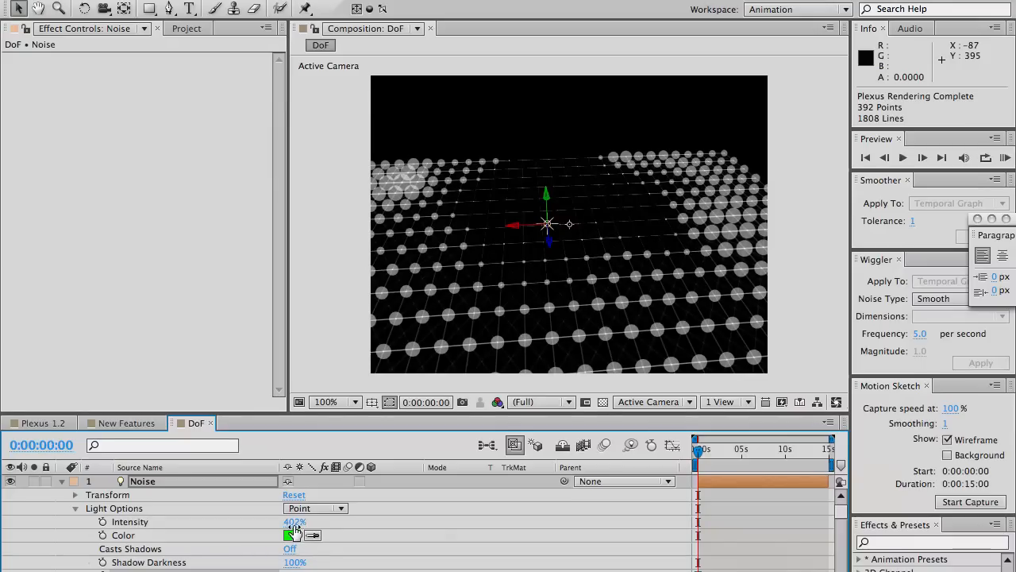
{"action": "left_click_drag", "start_coordinate": [295, 521], "coordinate": [289, 521]}
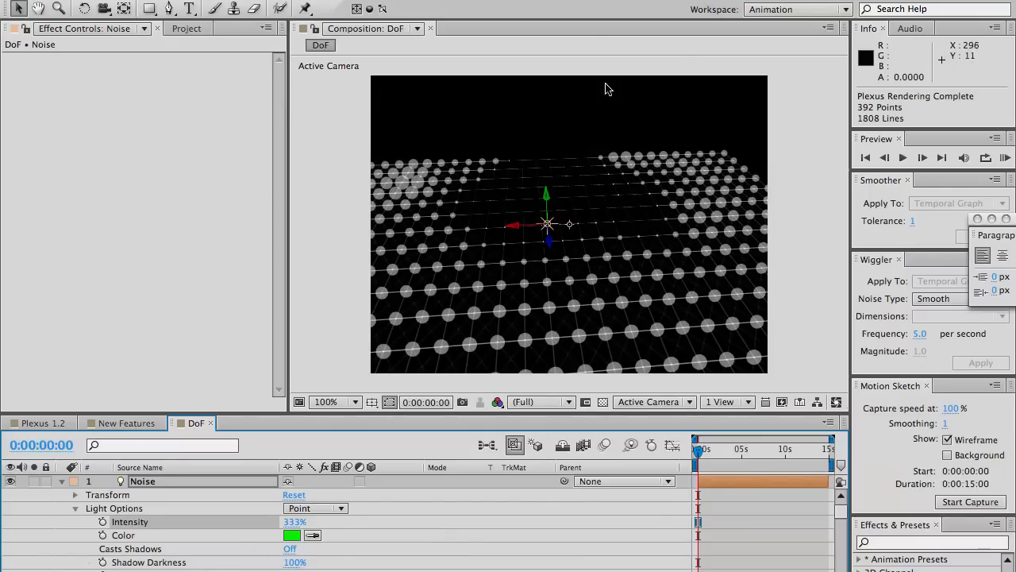
Move the Noise light so the enlarged points shift toward the grid's upper right
{"action": "left_click_drag", "start_coordinate": [546, 224], "coordinate": [489, 229]}
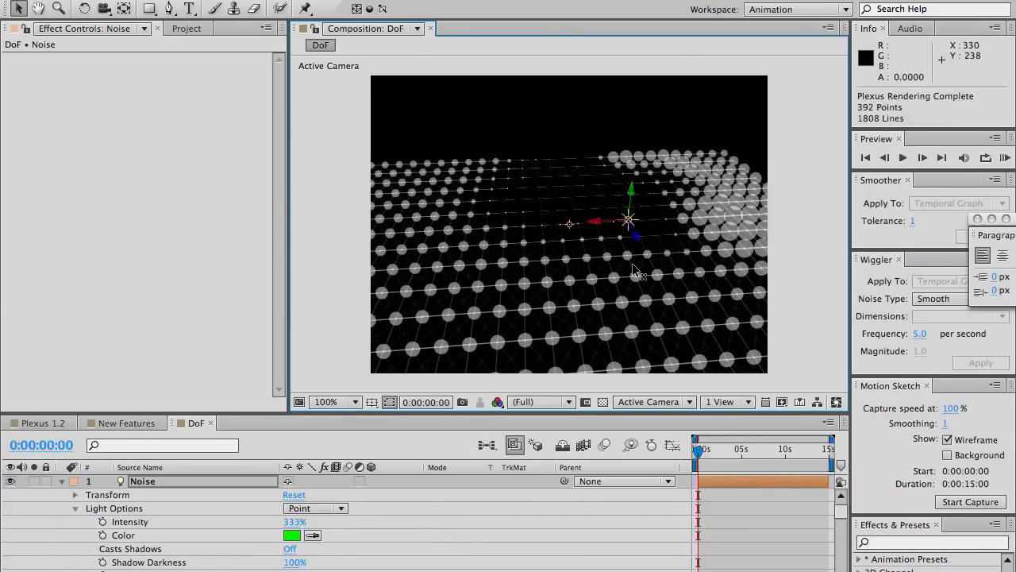
{"action": "left_click_drag", "start_coordinate": [629, 221], "coordinate": [581, 222]}
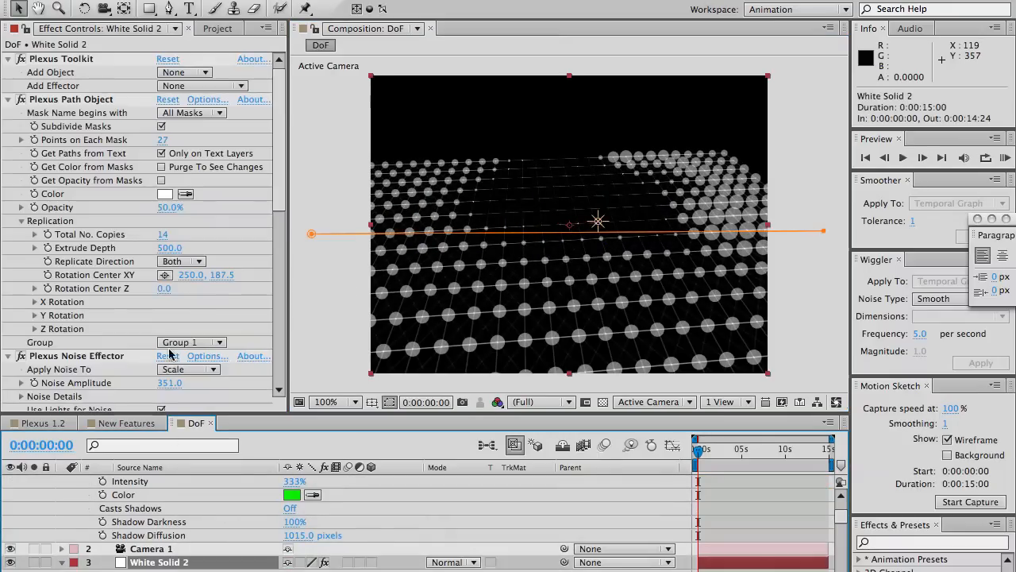
Apply the noise to point Position so the grid turns wavy, then collapse the Noise details
{"action": "scroll", "scroll_direction": "down", "scroll_amount": 3}
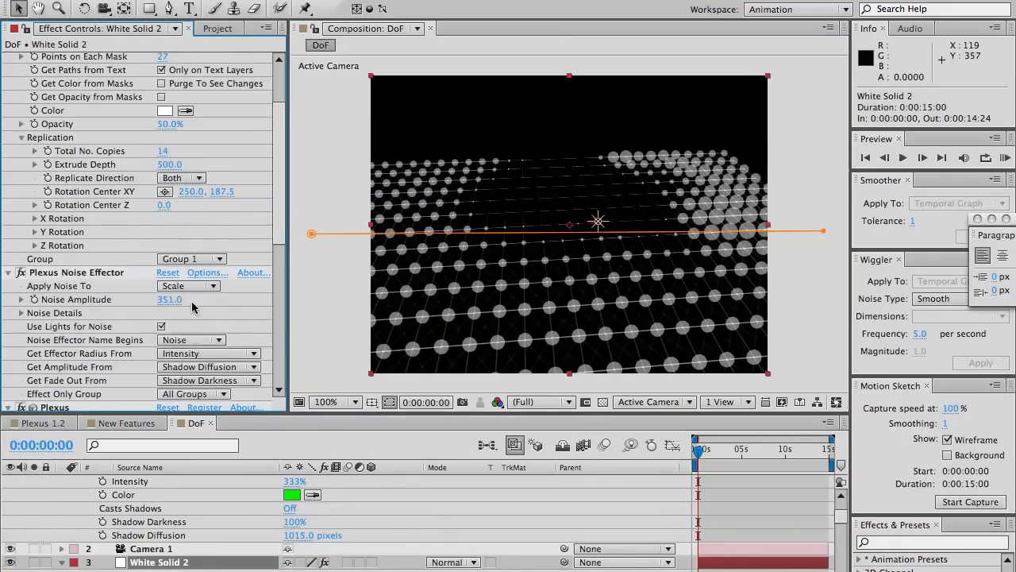
{"action": "left_click", "coordinate": [187, 285]}
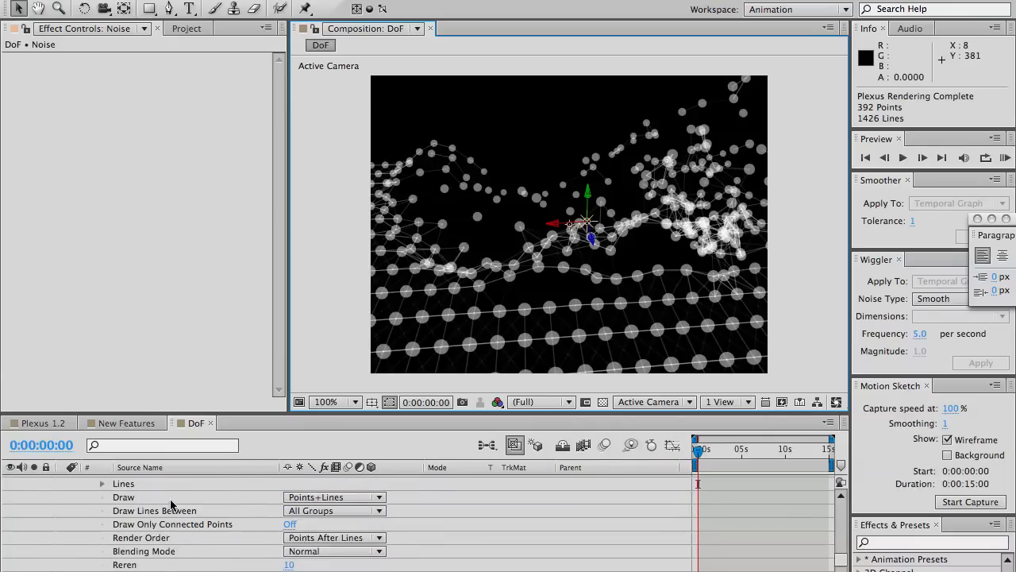
{"action": "scroll", "scroll_direction": "down", "scroll_amount": 3}
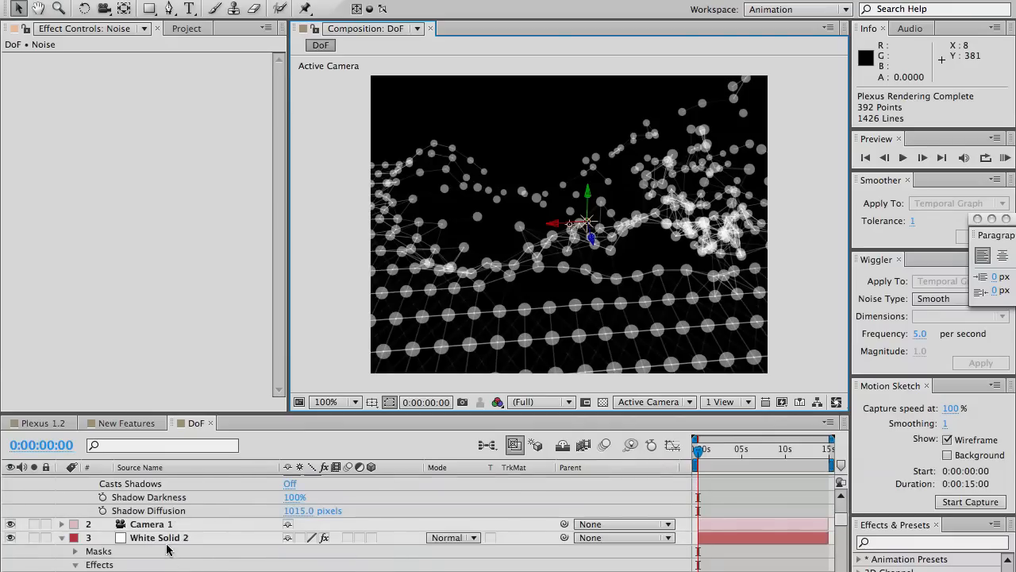
{"action": "left_click", "coordinate": [158, 536]}
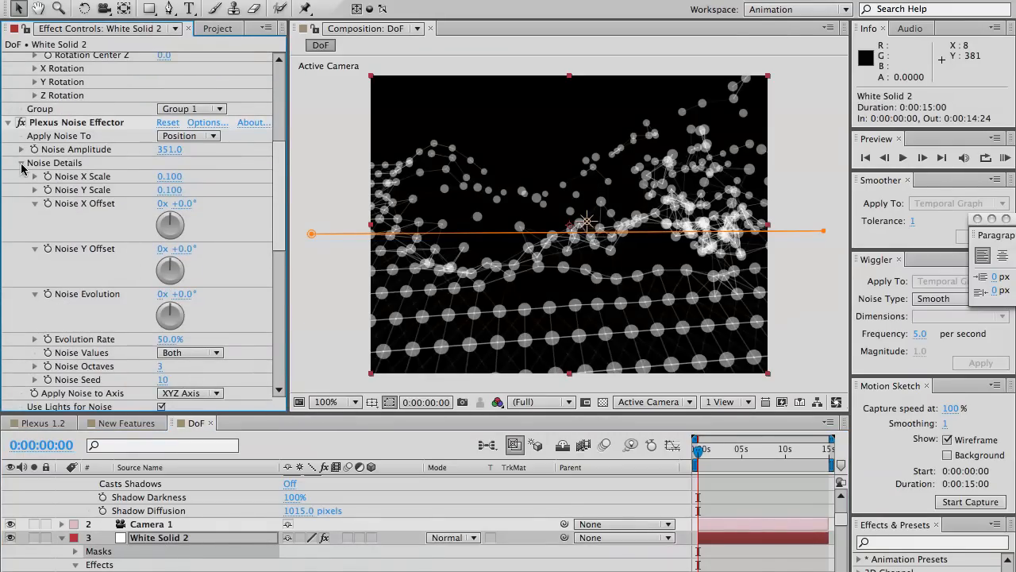
{"action": "left_click", "coordinate": [21, 162]}
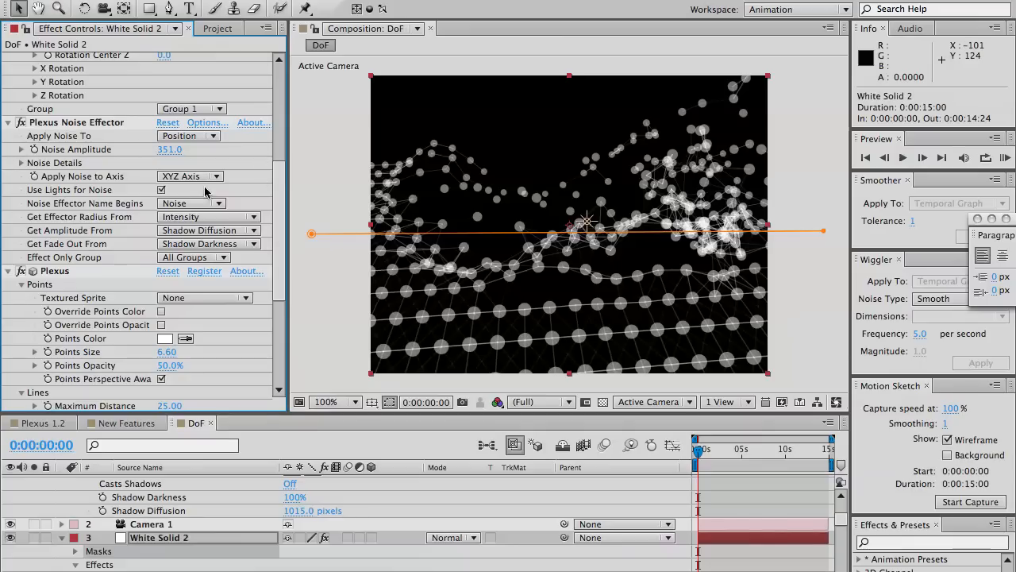
{"action": "scroll", "scroll_direction": "up", "scroll_amount": 3}
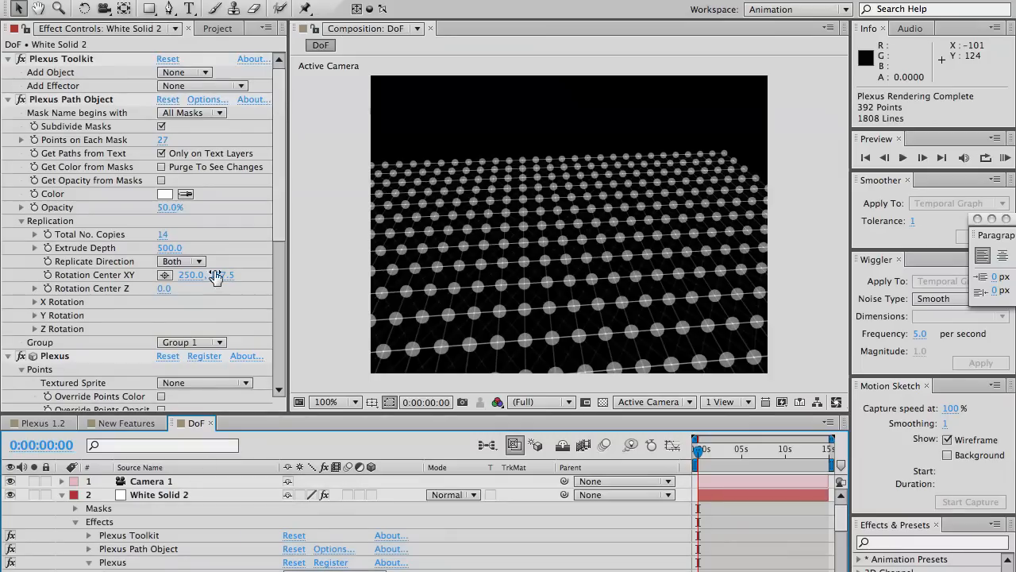
Add a Color Map effector to the Plexus grid and review its settings
{"action": "left_click", "coordinate": [203, 86]}
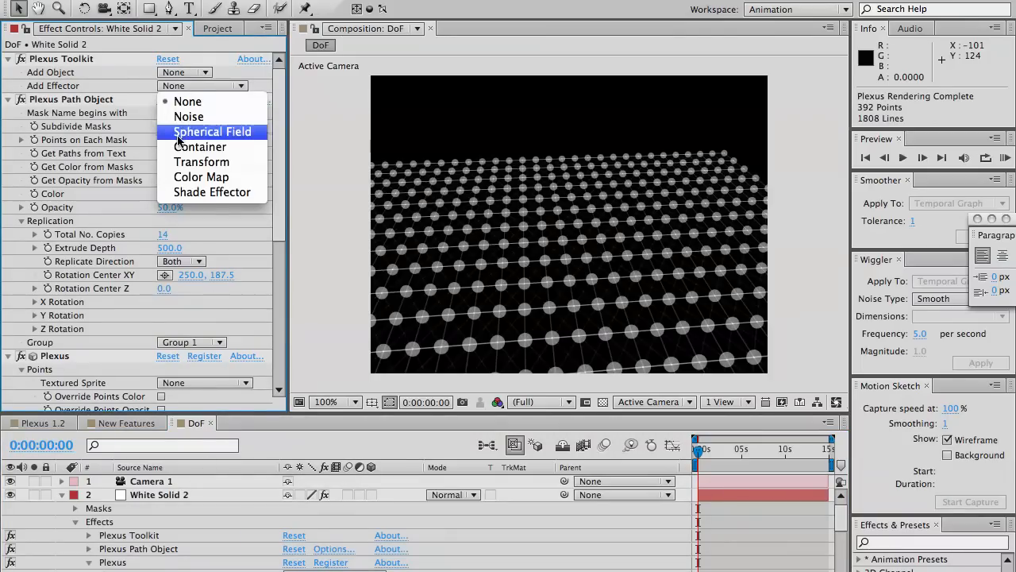
{"action": "left_click", "coordinate": [200, 176]}
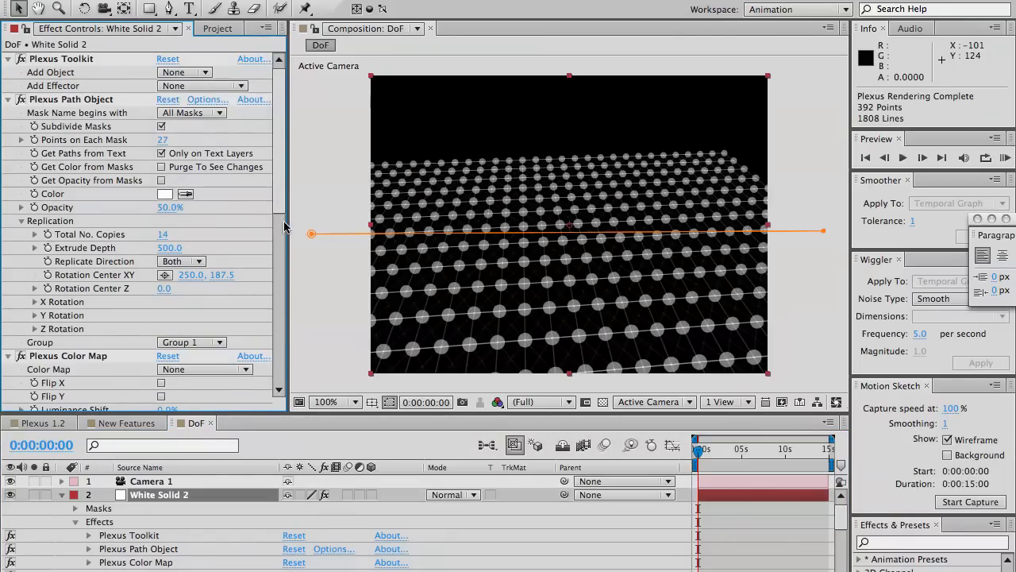
{"action": "scroll", "scroll_direction": "down", "scroll_amount": 3}
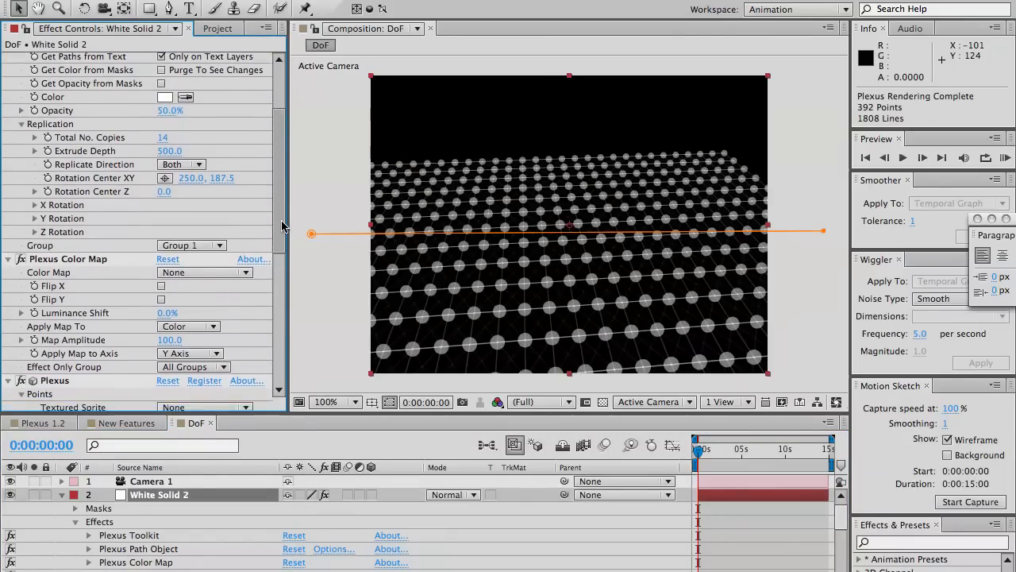
{"action": "scroll", "scroll_direction": "down", "scroll_amount": 3}
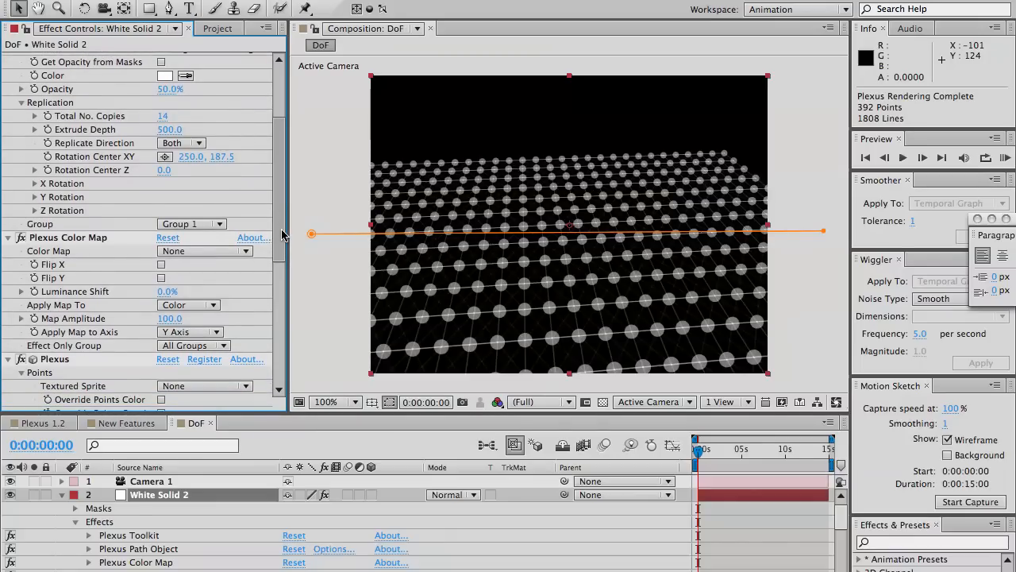
{"action": "scroll", "scroll_direction": "down", "scroll_amount": 3}
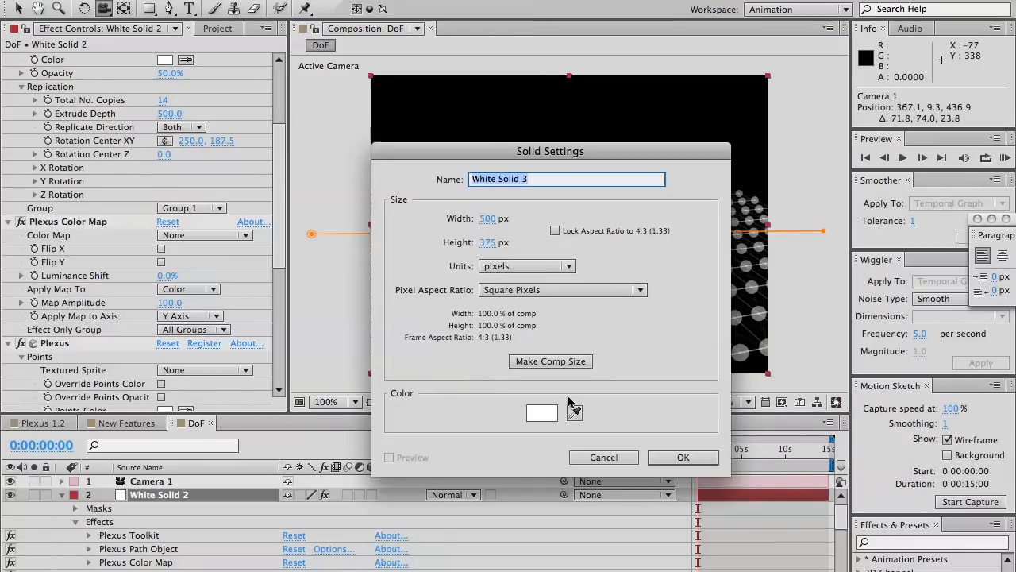
Create the white solid, precompose it into Comp 1 and apply a 4-Color Gradient
{"action": "left_click", "coordinate": [682, 457]}
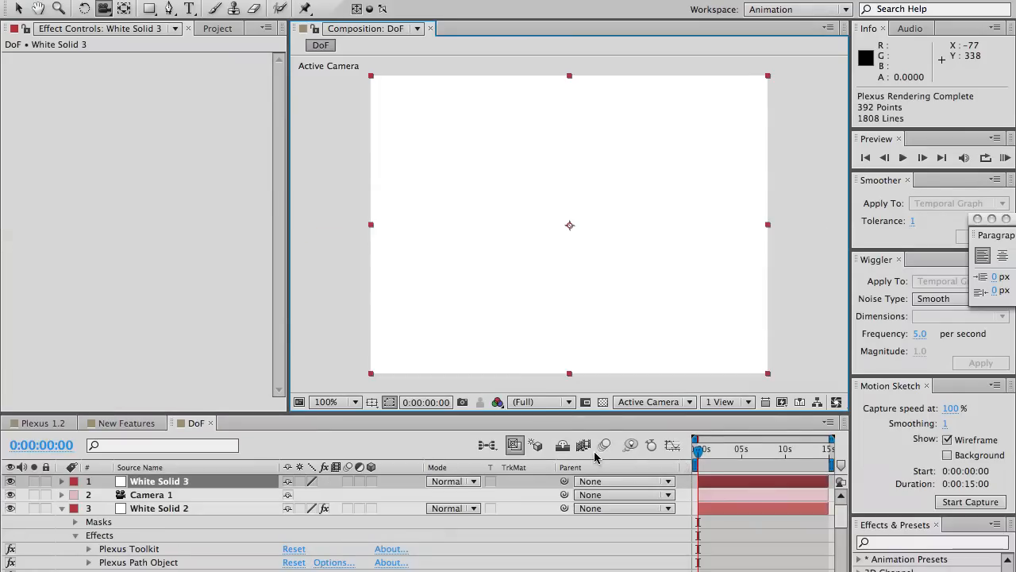
{"action": "left_click", "coordinate": [158, 494]}
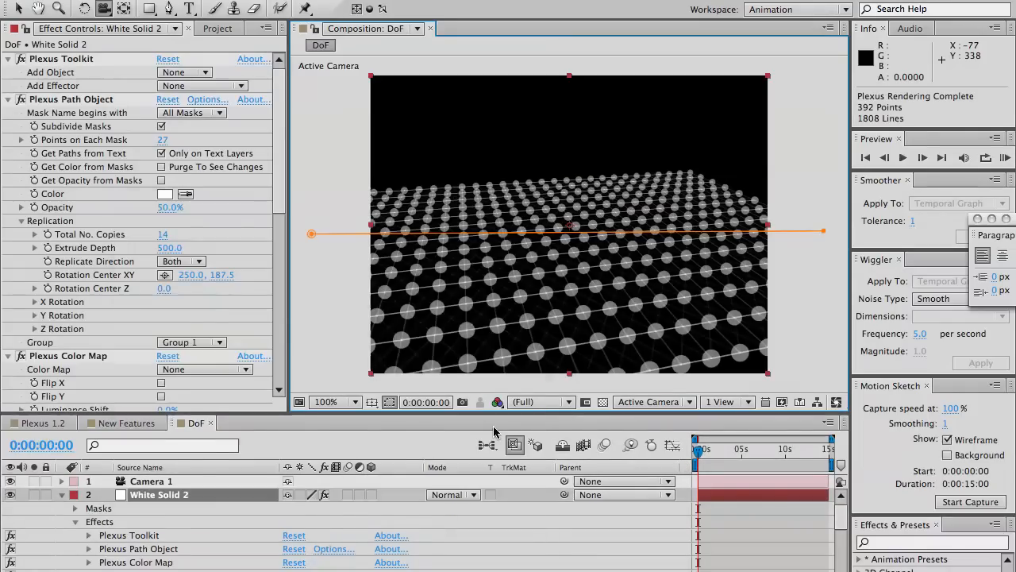
{"action": "left_click", "coordinate": [254, 422]}
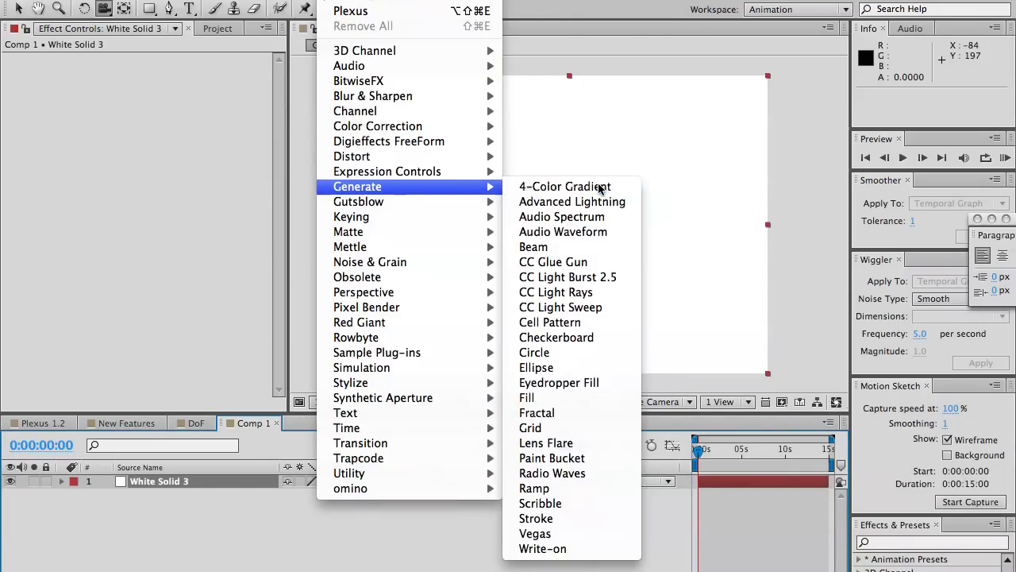
{"action": "left_click", "coordinate": [565, 186]}
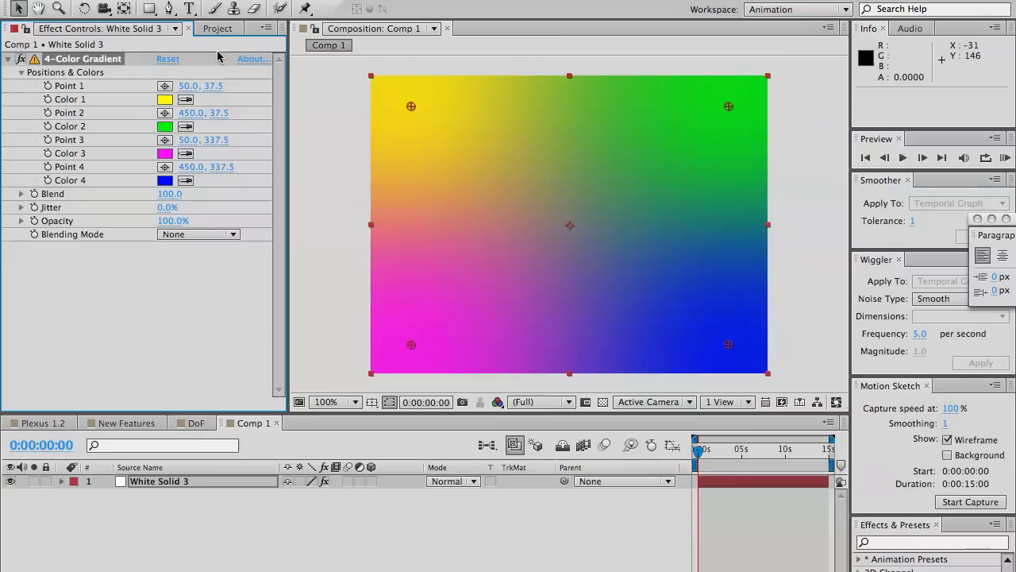
Place Comp 1 from the Project panel into the DoF composition
{"action": "left_click", "coordinate": [219, 28]}
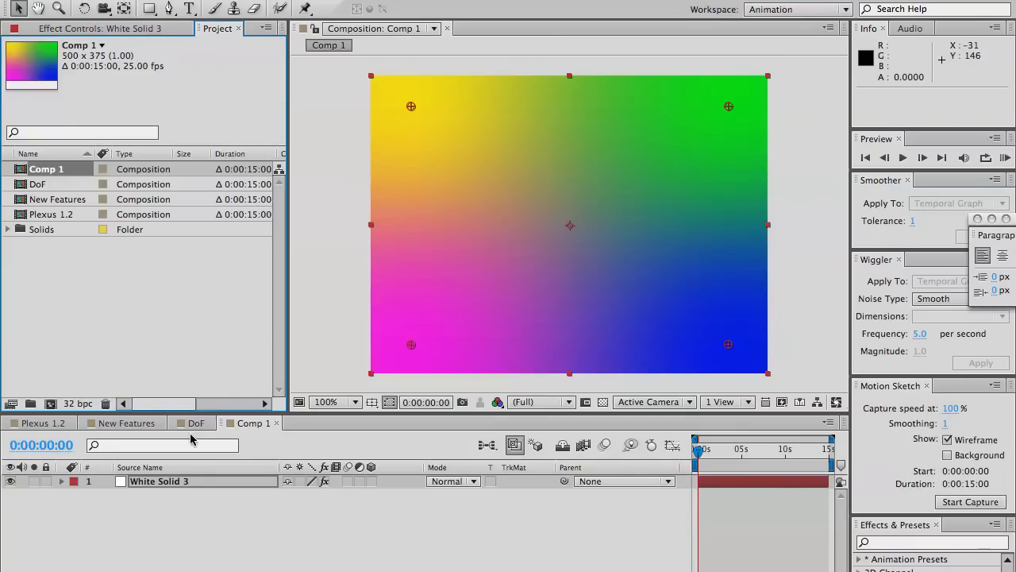
{"action": "left_click", "coordinate": [195, 422]}
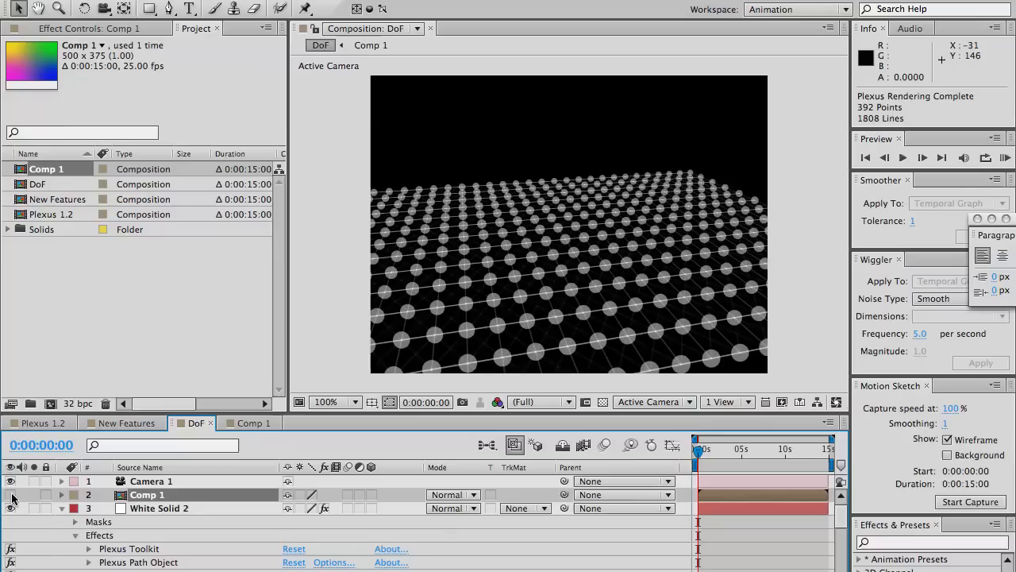
Hide the Comp 1 layer and set the Plexus Color Map source to Comp 1, tinting the grid
{"action": "left_click", "coordinate": [159, 508]}
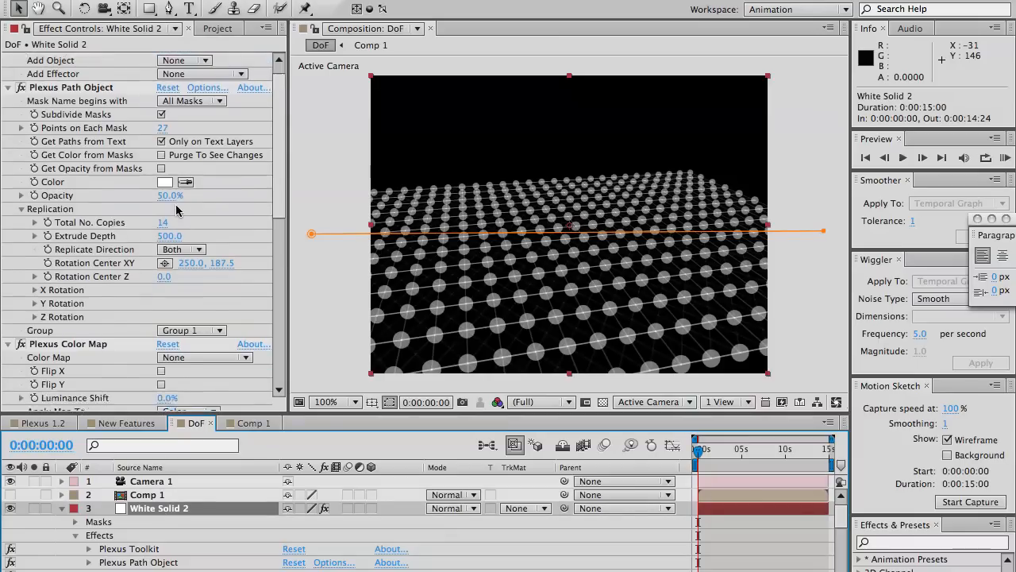
{"action": "scroll", "scroll_direction": "down", "scroll_amount": 3}
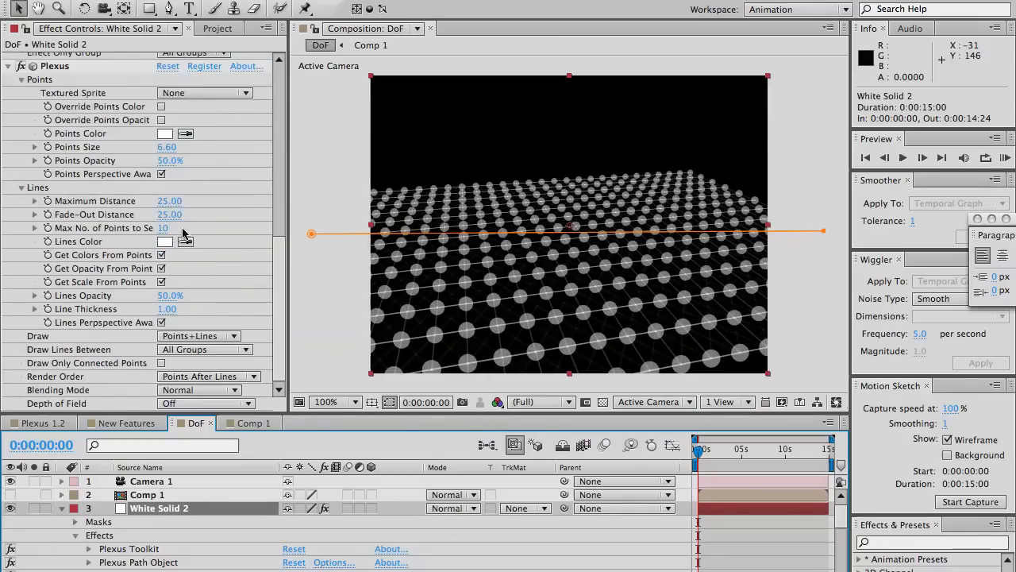
{"action": "scroll", "scroll_direction": "up", "scroll_amount": 3}
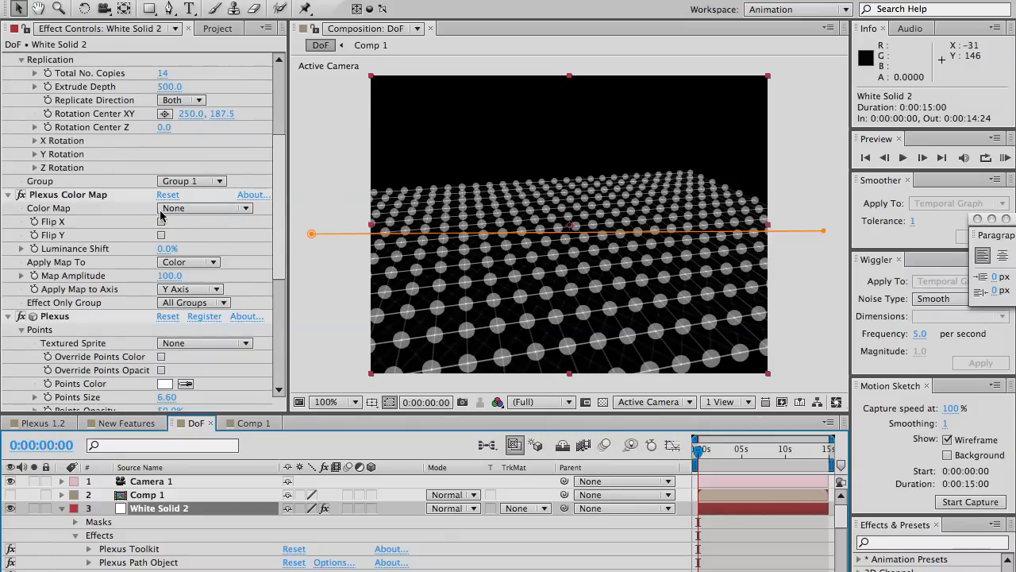
{"action": "left_click", "coordinate": [205, 207]}
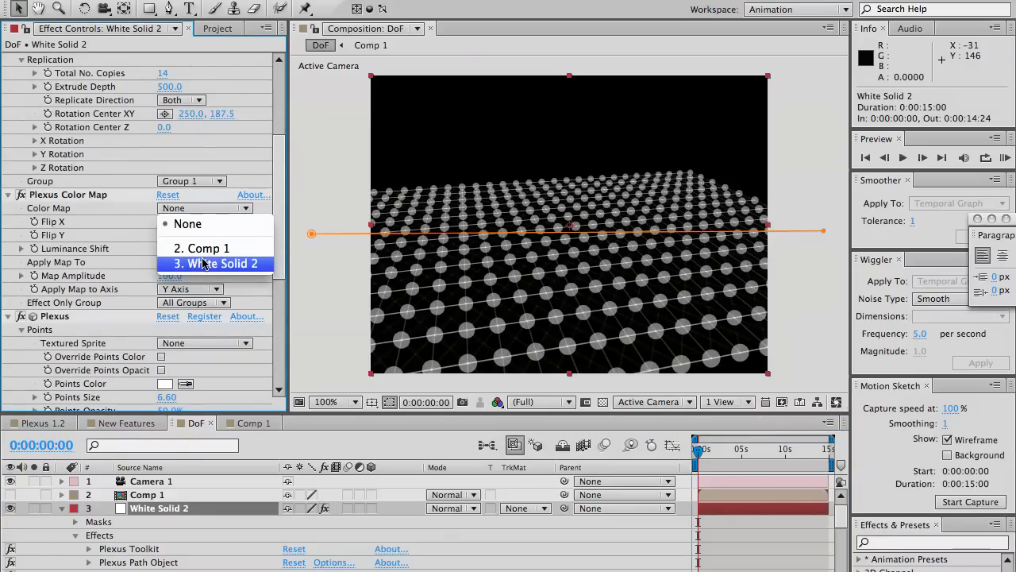
{"action": "left_click", "coordinate": [203, 248]}
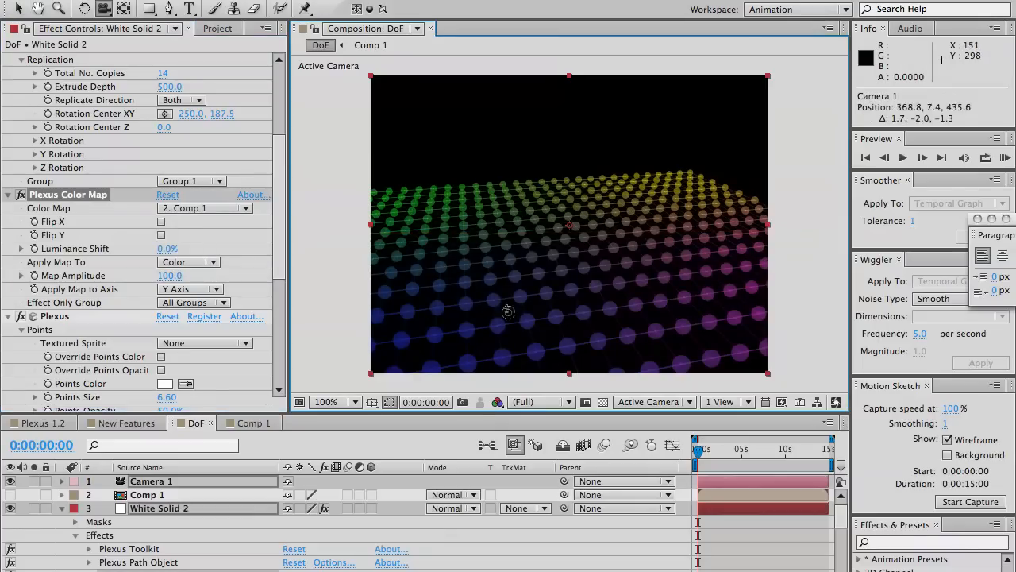
{"action": "left_click_drag", "start_coordinate": [508, 311], "coordinate": [622, 244]}
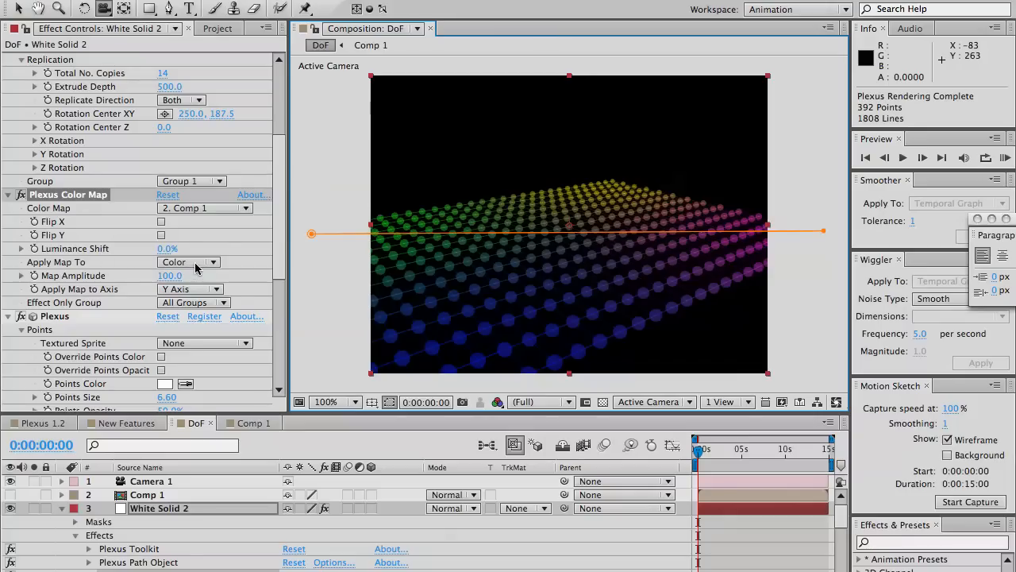
Switch Plexus Color Map's Apply Map To between Position and Scale for the grid points
{"action": "left_click", "coordinate": [187, 262]}
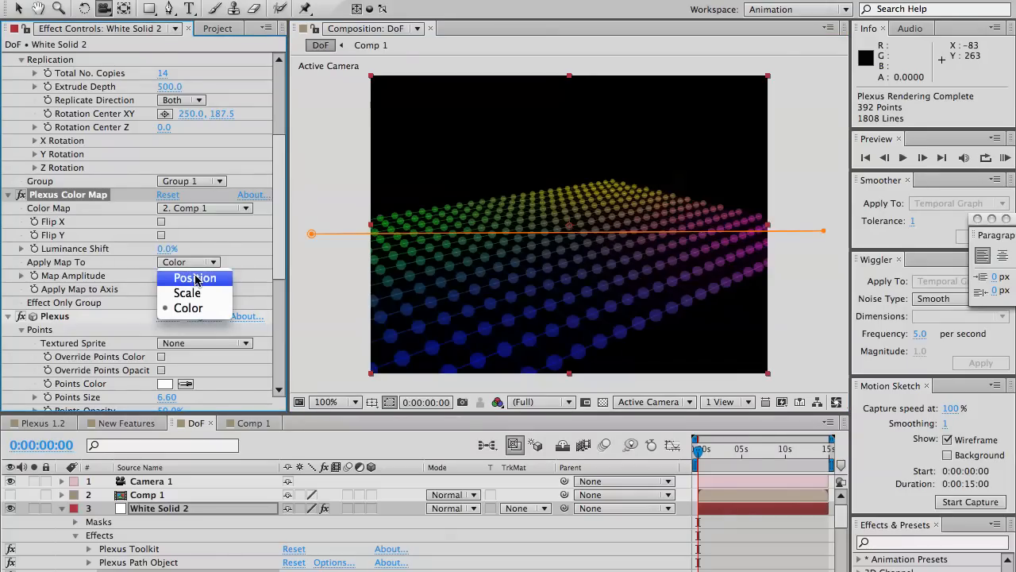
{"action": "left_click", "coordinate": [194, 276]}
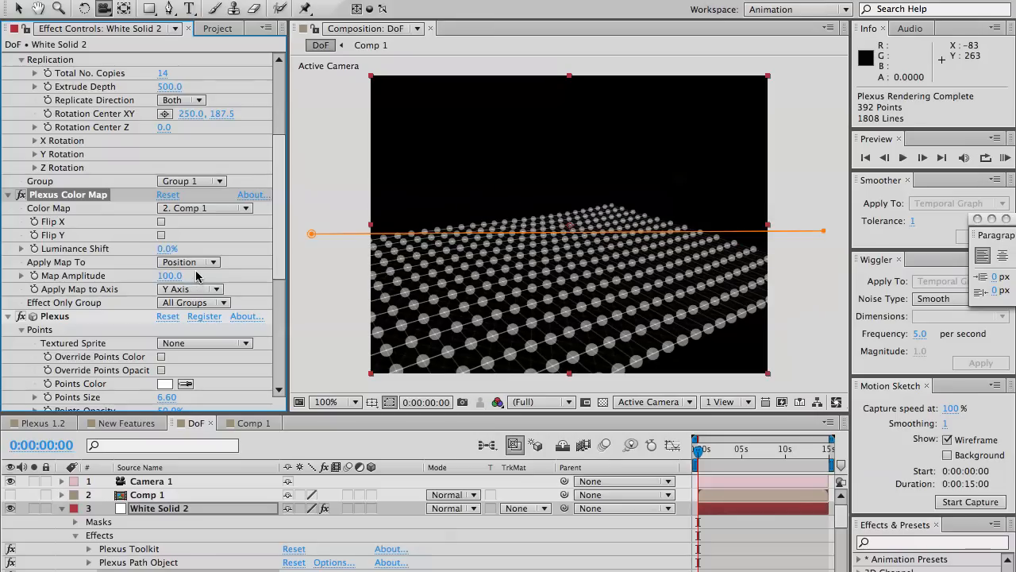
{"action": "left_click", "coordinate": [189, 261]}
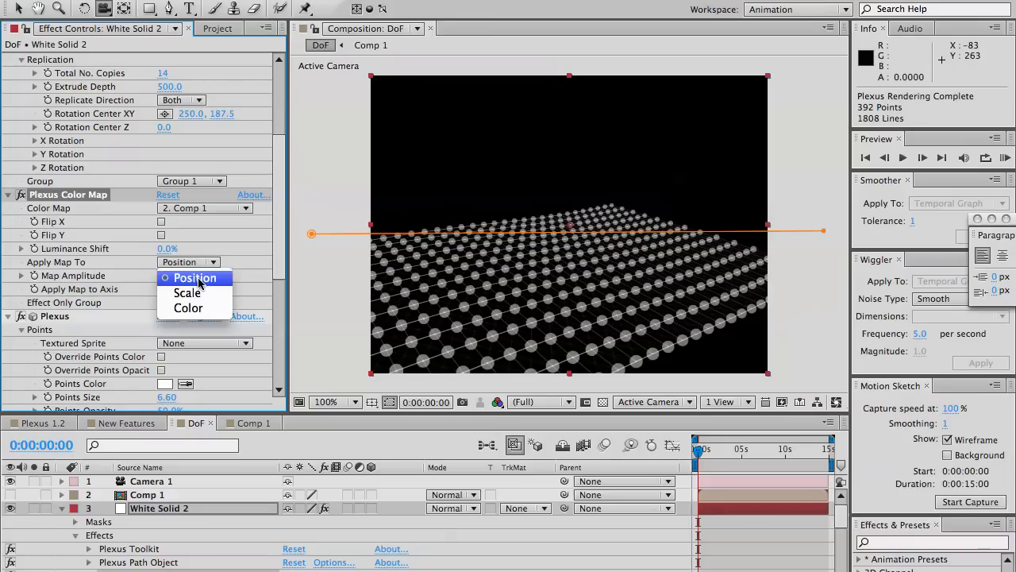
{"action": "left_click", "coordinate": [187, 292]}
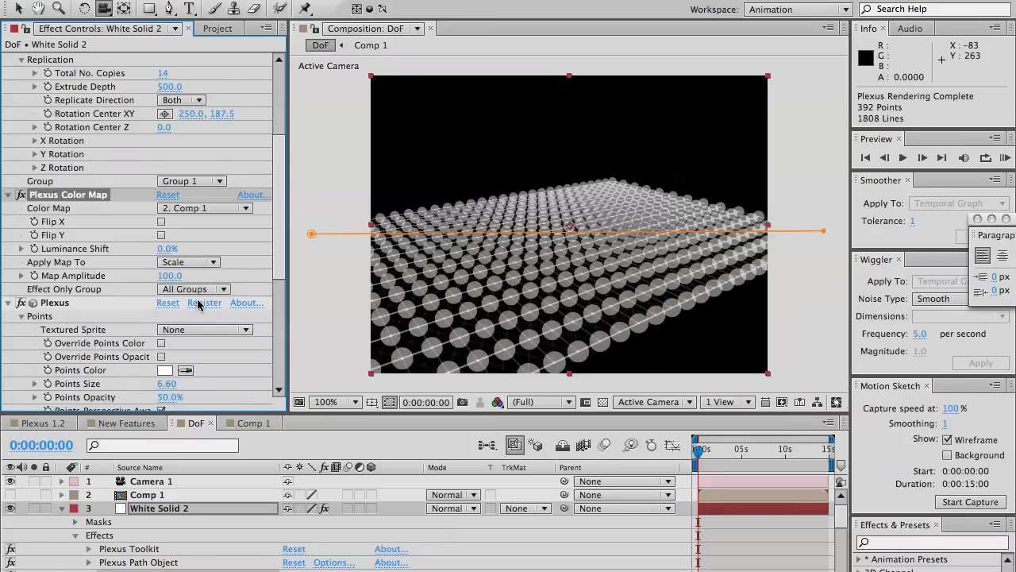
{"action": "left_click", "coordinate": [188, 262]}
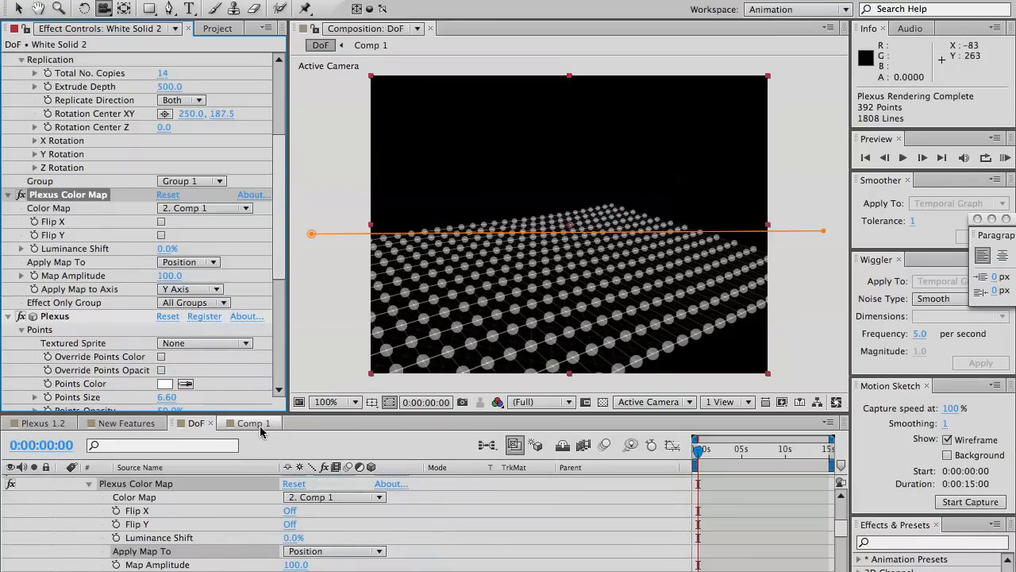
Make Comp 1's 4-Color Gradient blue and yellow corners black, then return to DoF
{"action": "left_click", "coordinate": [254, 423]}
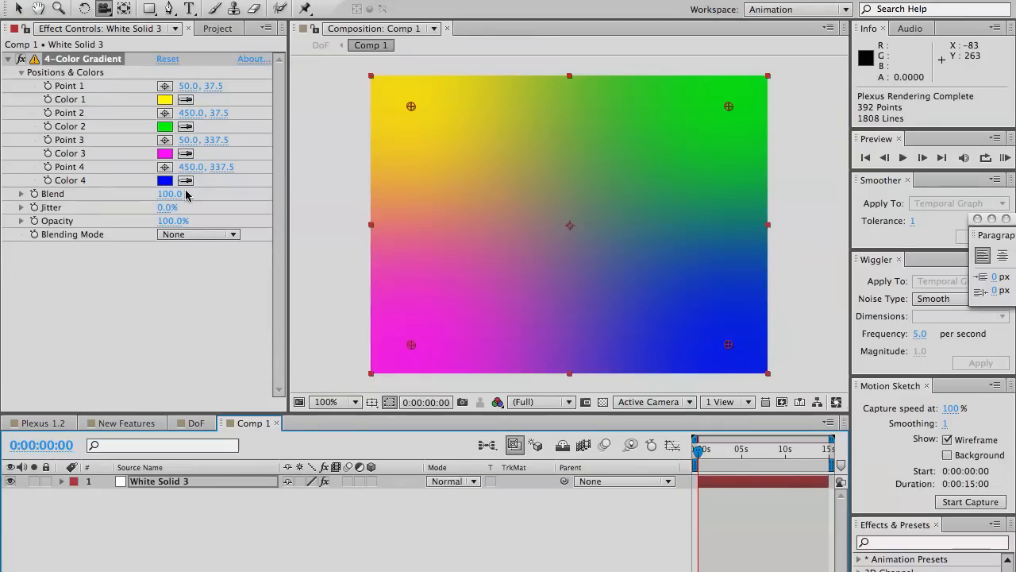
{"action": "left_click", "coordinate": [165, 181]}
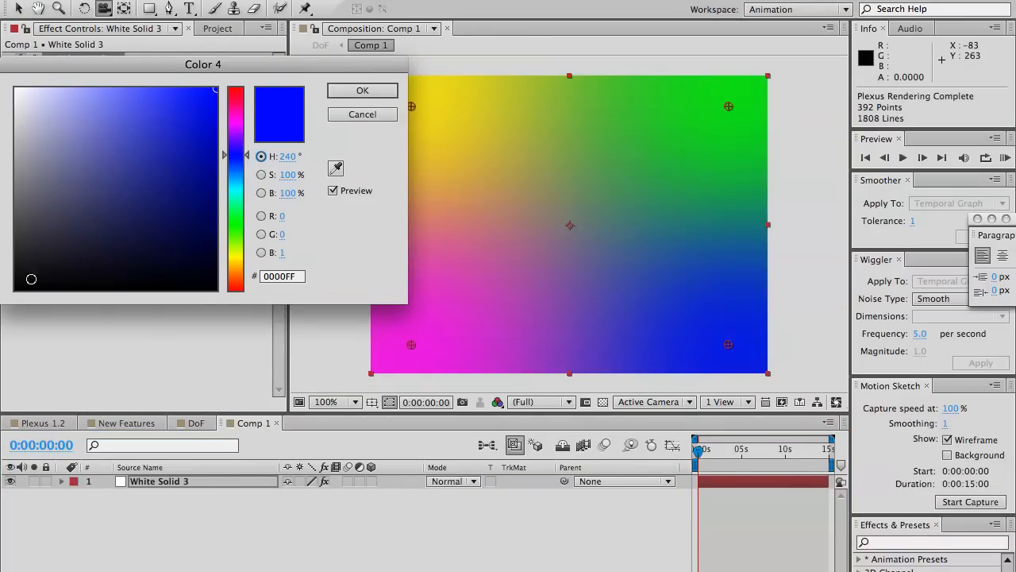
{"action": "left_click", "coordinate": [362, 89]}
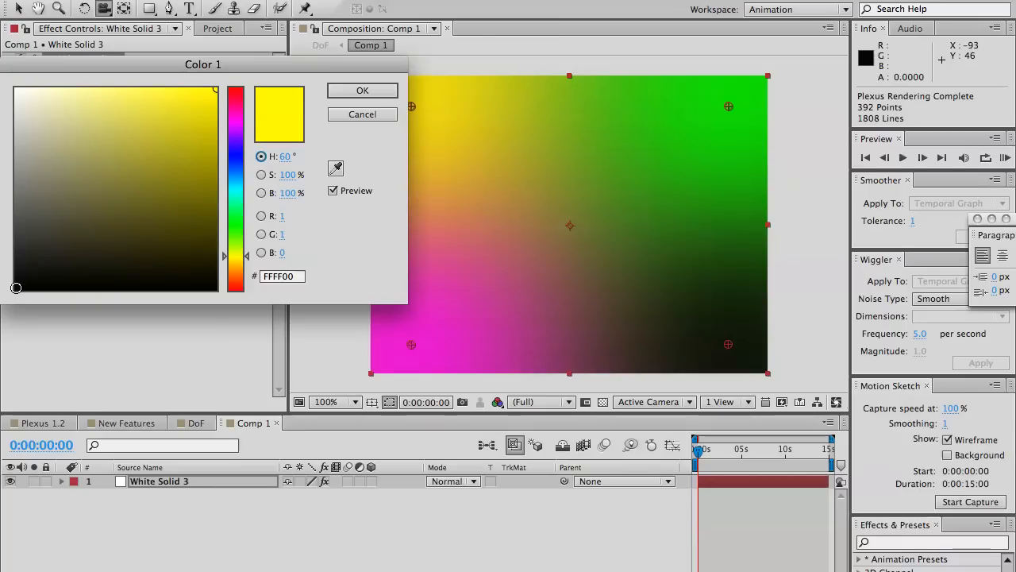
{"action": "left_click", "coordinate": [362, 89]}
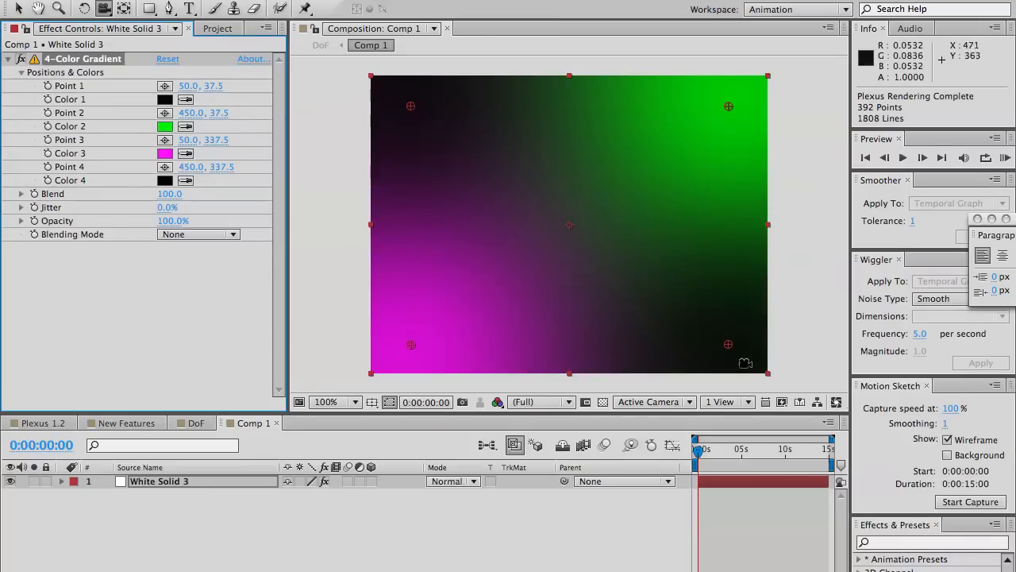
{"action": "mouse_move", "coordinate": [141, 423]}
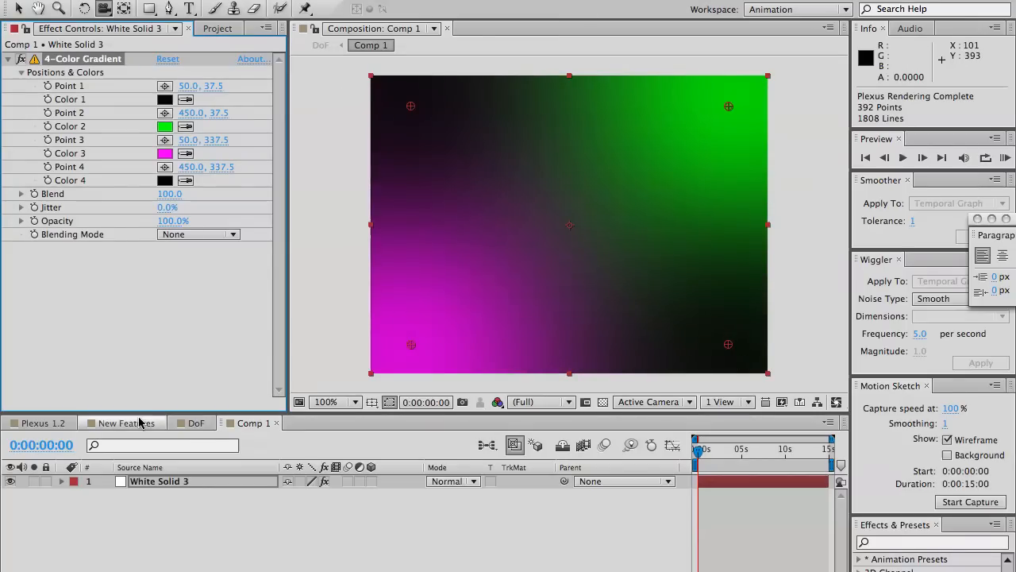
{"action": "left_click", "coordinate": [194, 422]}
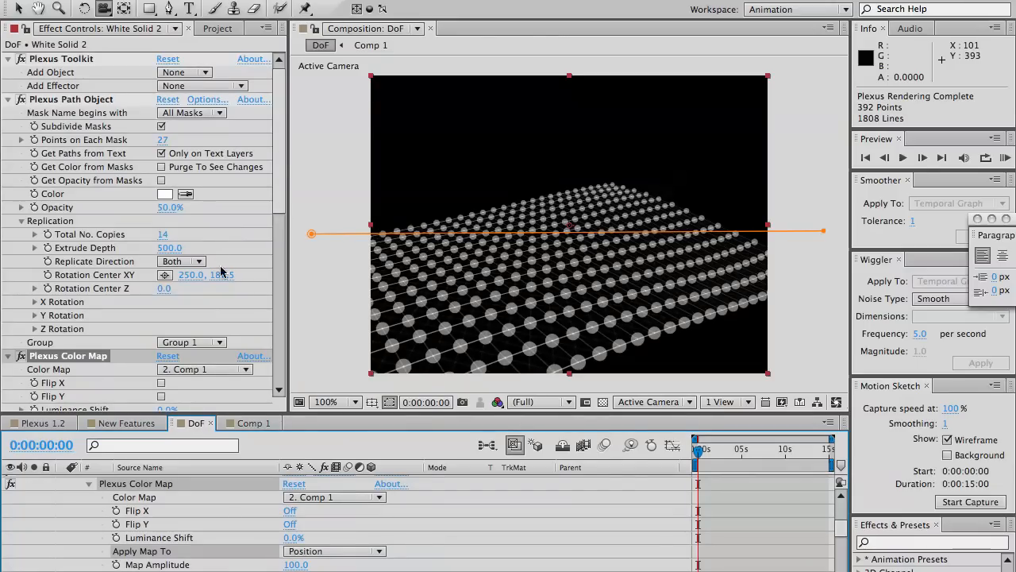
Try Apply Map to Axis X and XY, then set Color Map to Comp 2 driving Scale
{"action": "scroll", "scroll_direction": "down", "scroll_amount": 3}
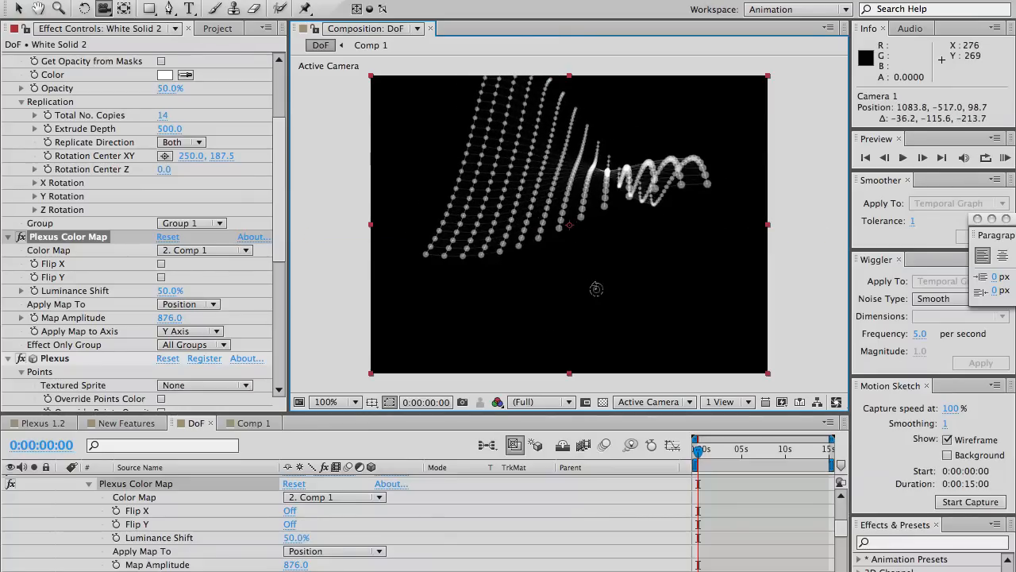
{"action": "left_click", "coordinate": [189, 331]}
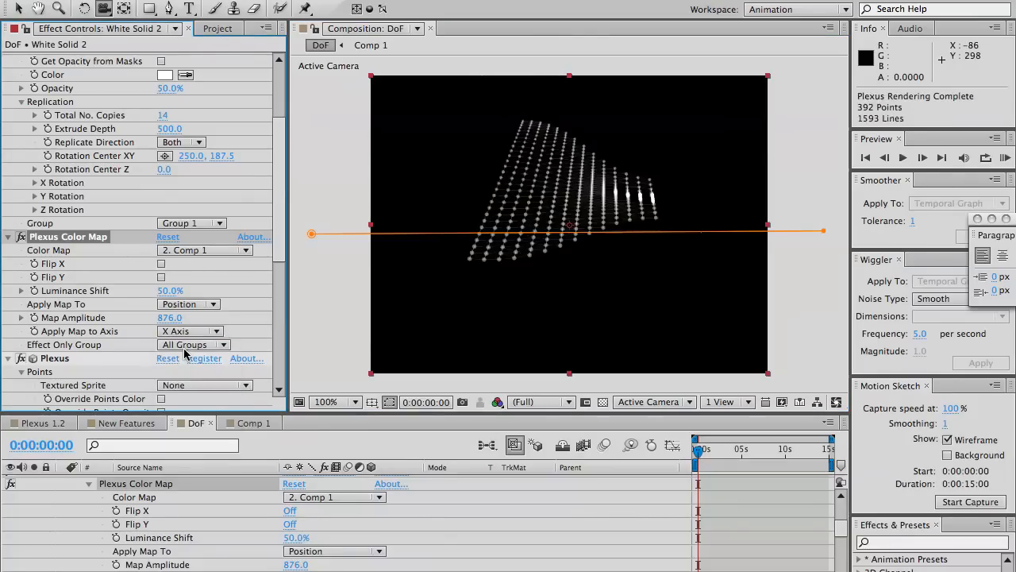
{"action": "left_click", "coordinate": [191, 332]}
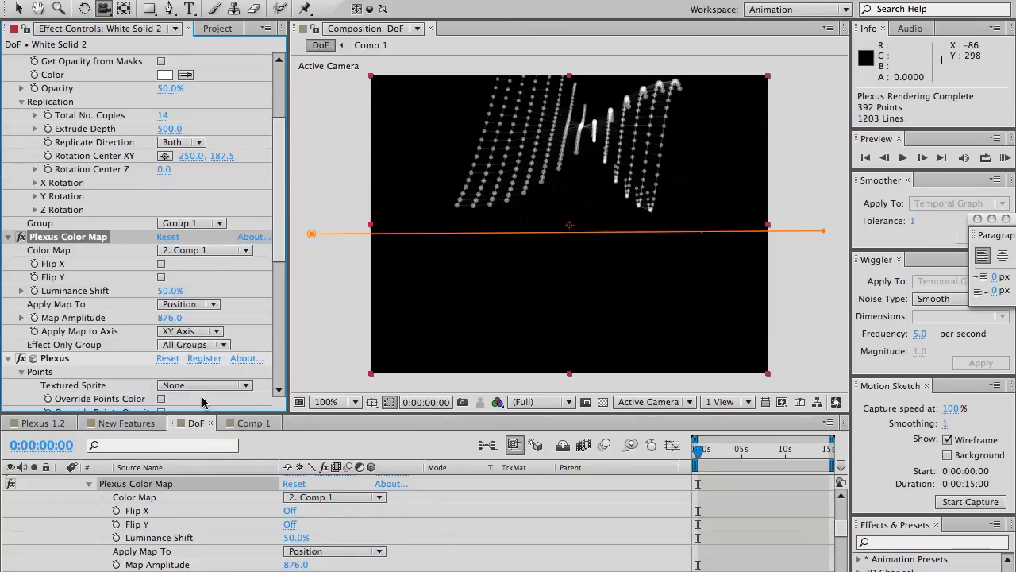
{"action": "left_click", "coordinate": [190, 332]}
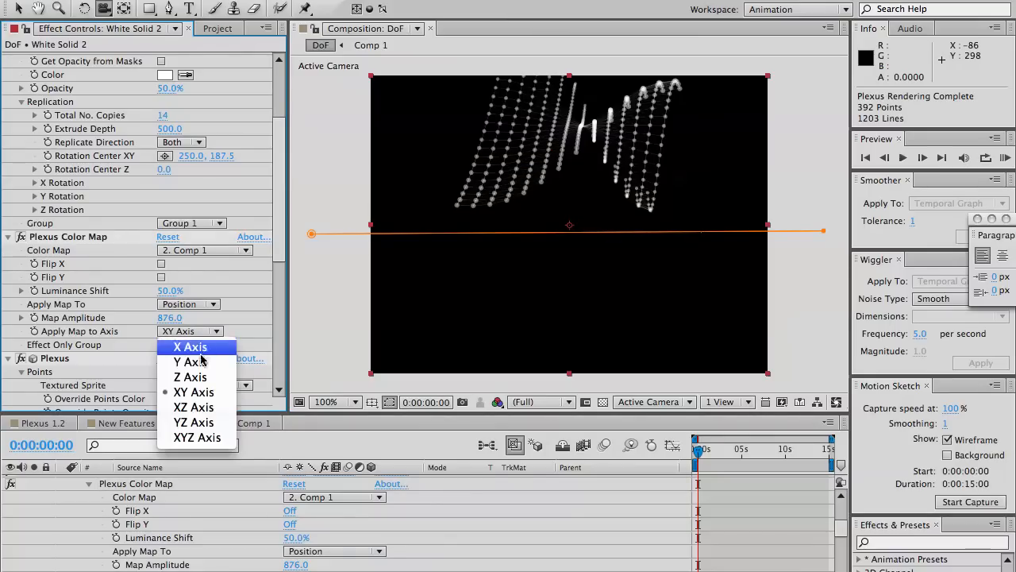
{"action": "left_click", "coordinate": [191, 346]}
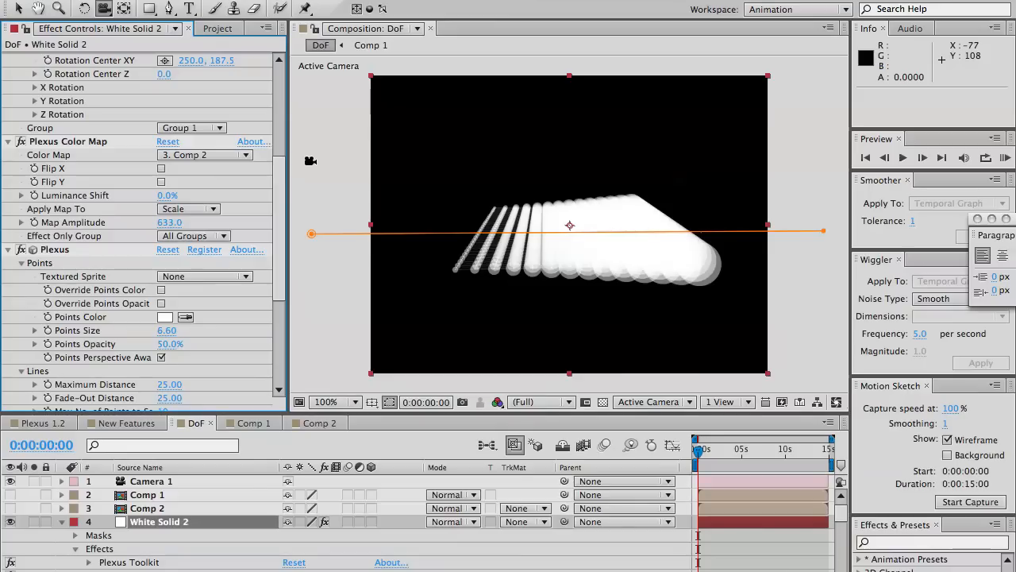
{"action": "mouse_move", "coordinate": [67, 200]}
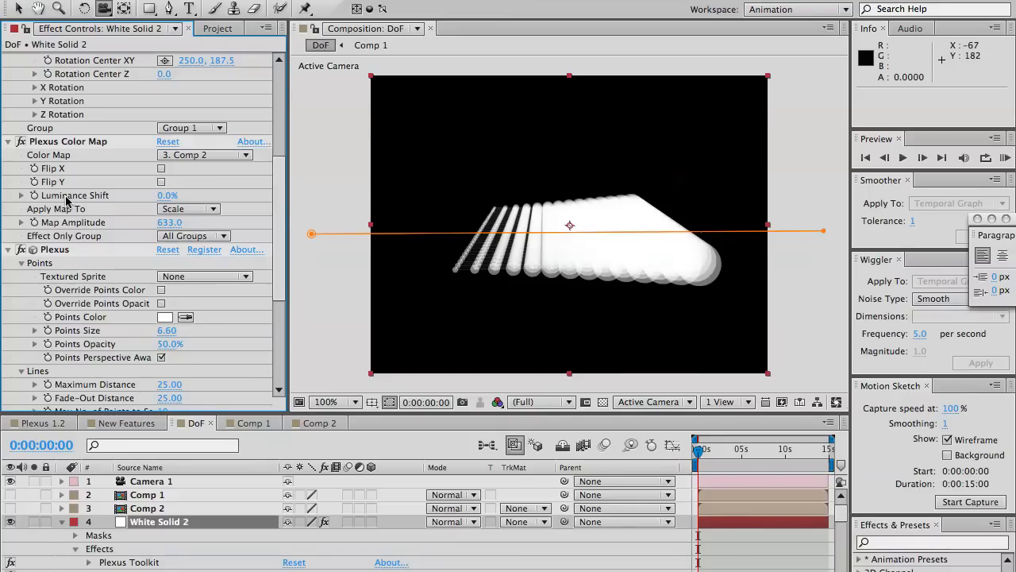
{"action": "mouse_move", "coordinate": [381, 395]}
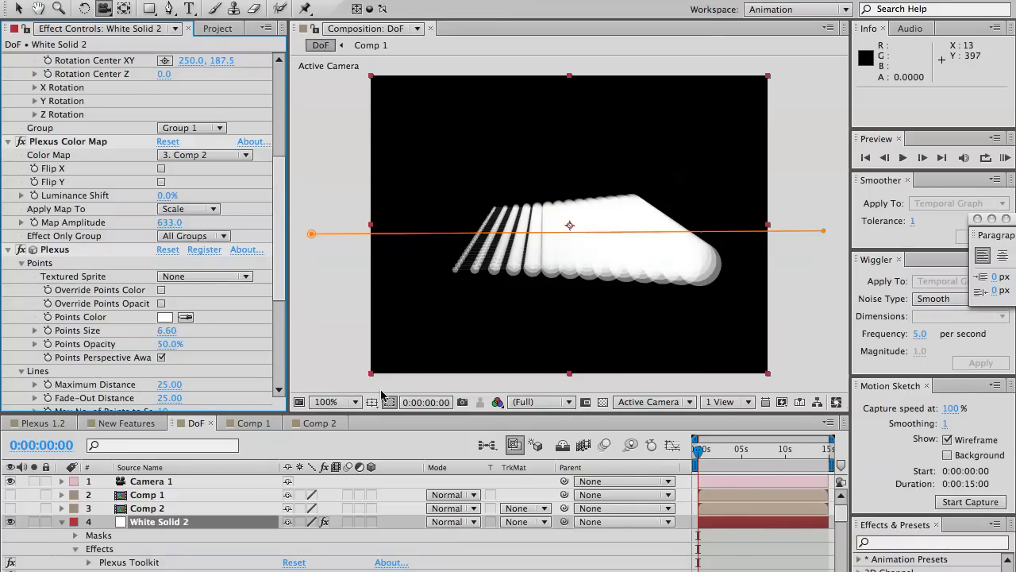
Check Comp 2's black-to-white ramp and lower Plexus Color Map Luminance Shift to 39%
{"action": "left_click", "coordinate": [316, 422]}
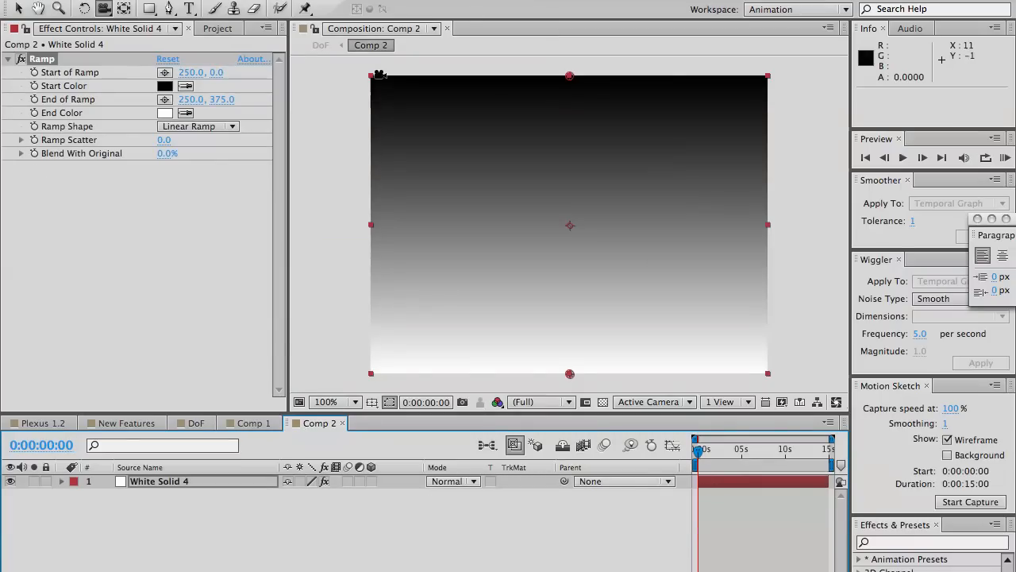
{"action": "mouse_move", "coordinate": [466, 334]}
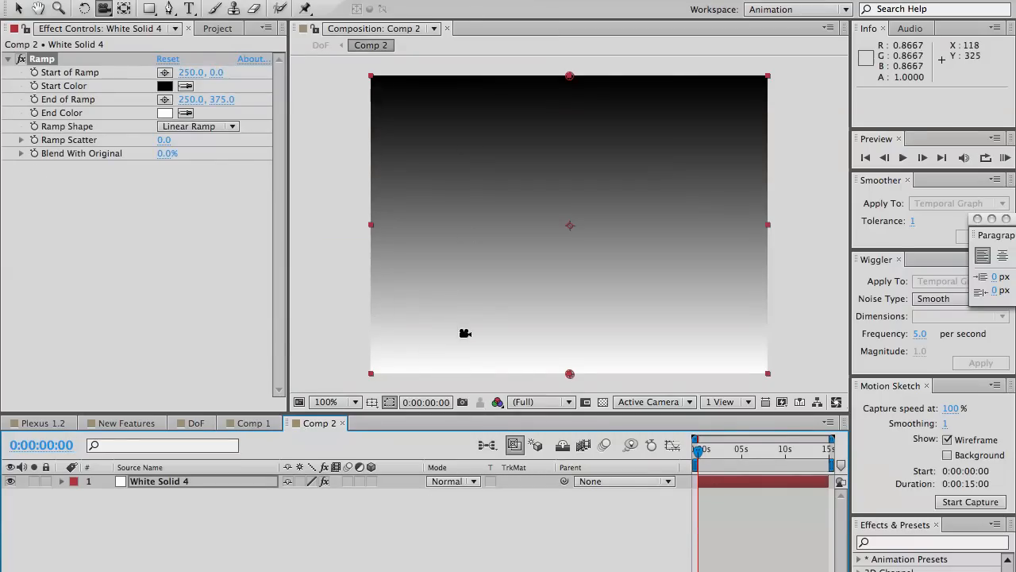
{"action": "mouse_move", "coordinate": [474, 78]}
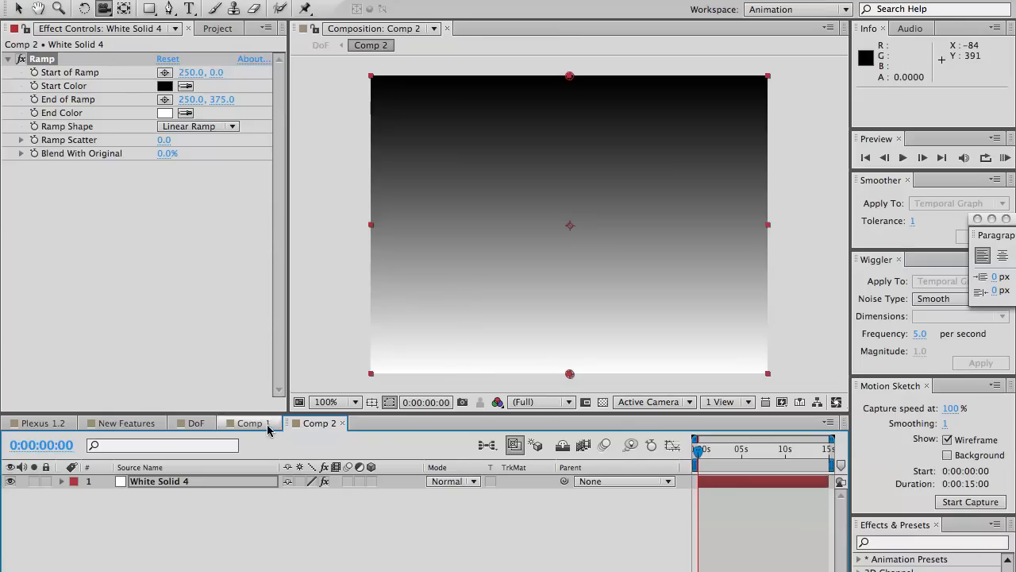
{"action": "left_click", "coordinate": [197, 423]}
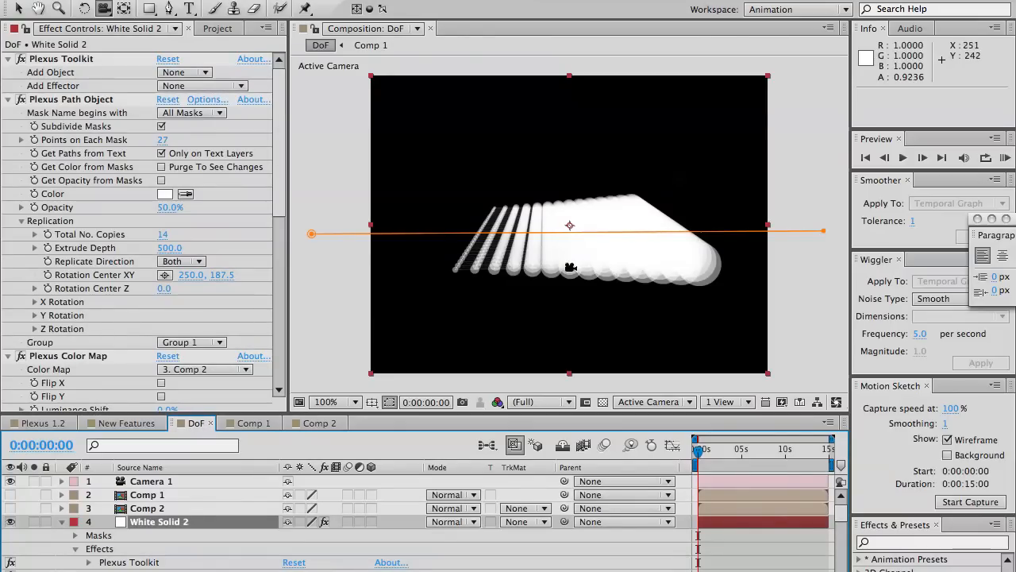
{"action": "mouse_move", "coordinate": [532, 272]}
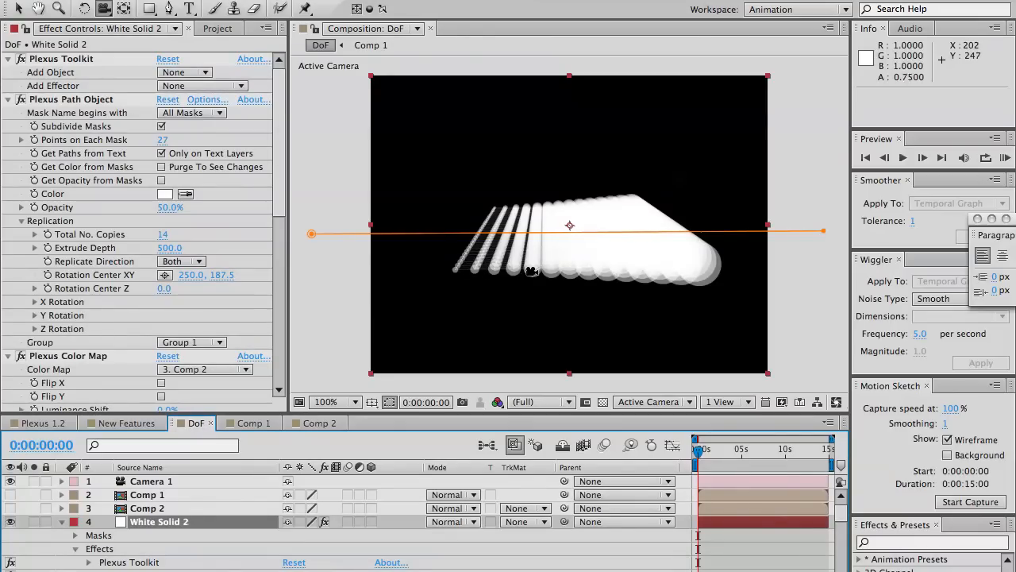
{"action": "mouse_move", "coordinate": [441, 269]}
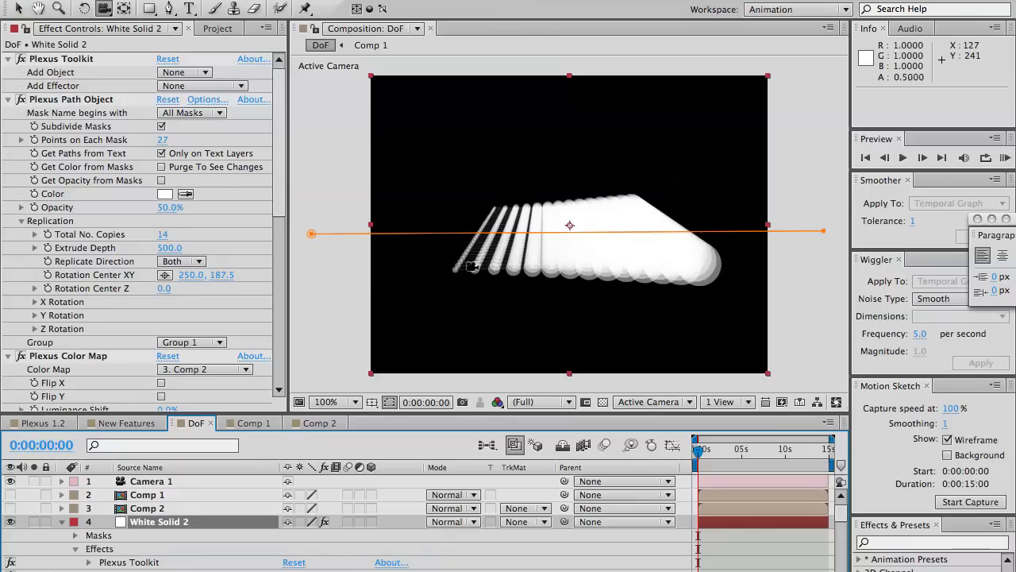
{"action": "mouse_move", "coordinate": [545, 268]}
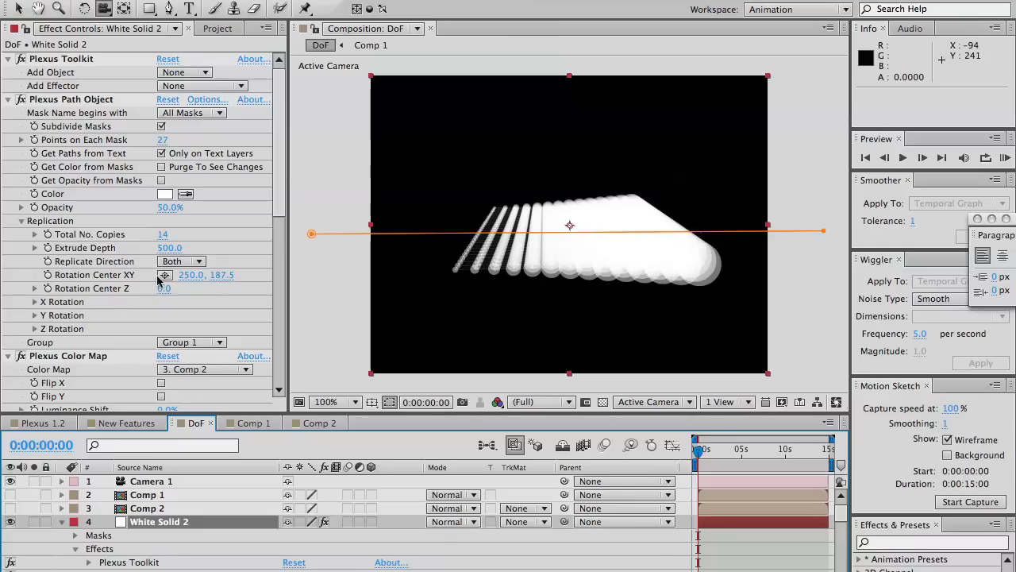
{"action": "scroll", "scroll_direction": "down", "scroll_amount": 3}
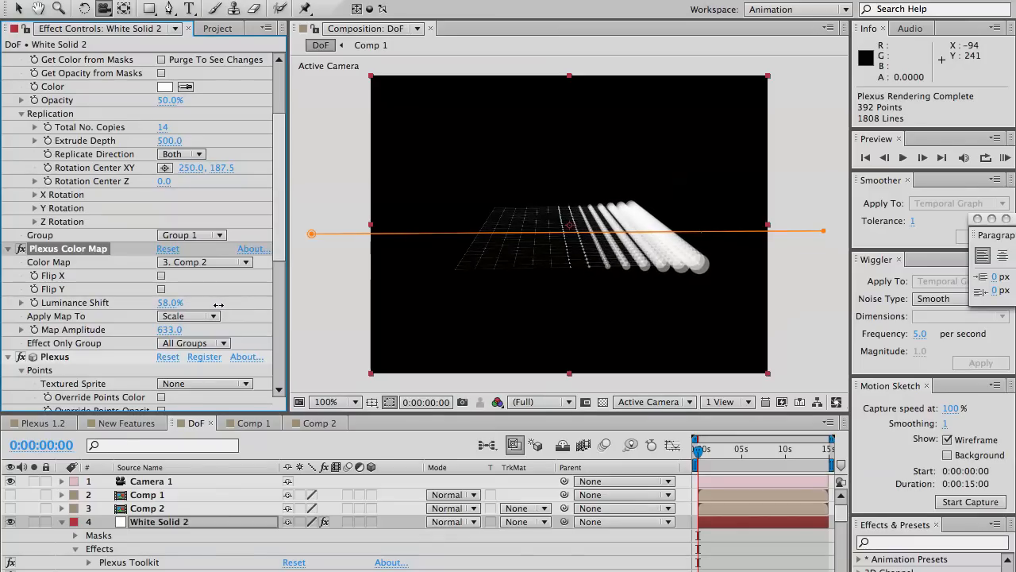
{"action": "left_click_drag", "start_coordinate": [170, 301], "coordinate": [155, 302]}
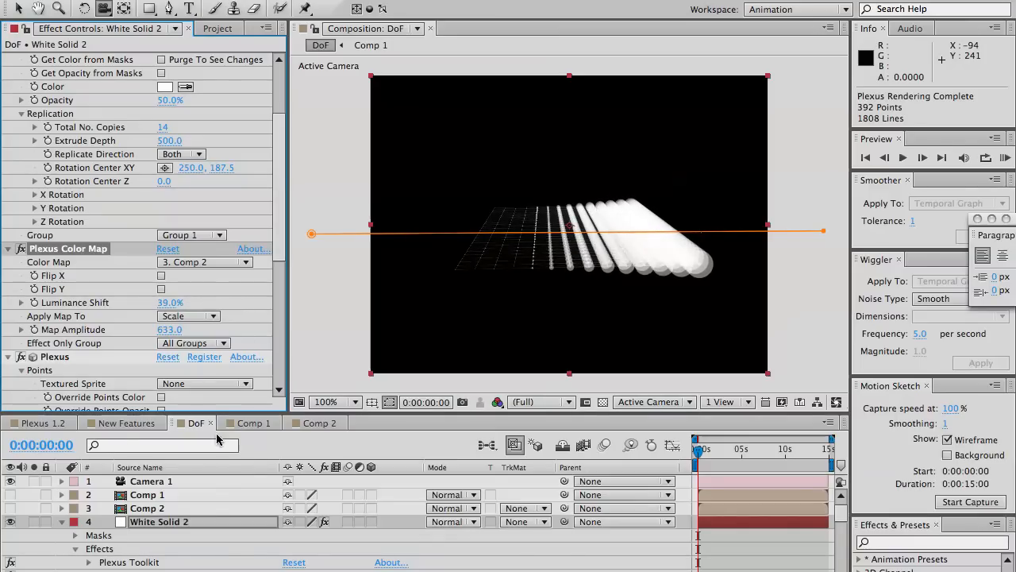
{"action": "left_click", "coordinate": [317, 422]}
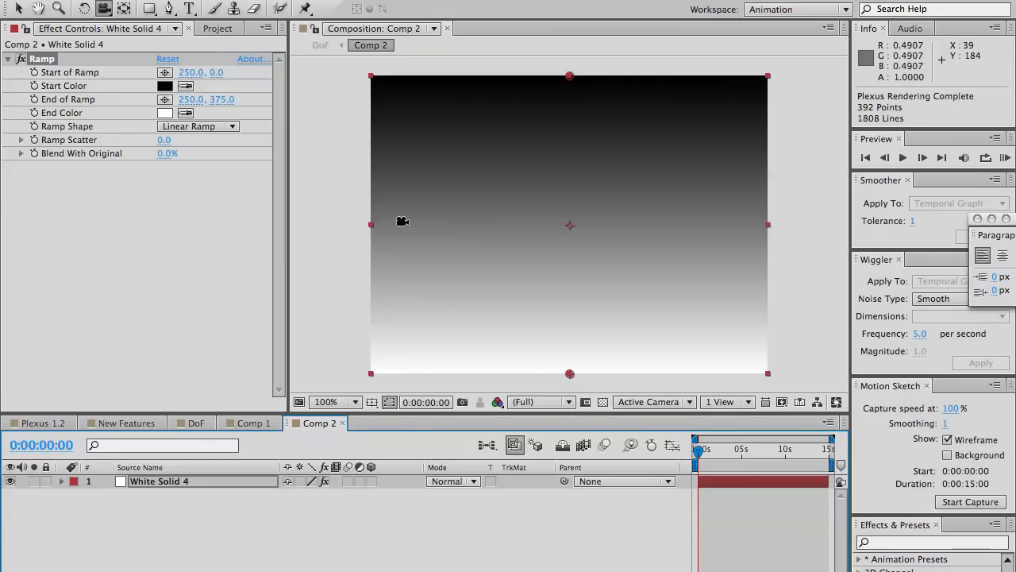
{"action": "mouse_move", "coordinate": [837, 200]}
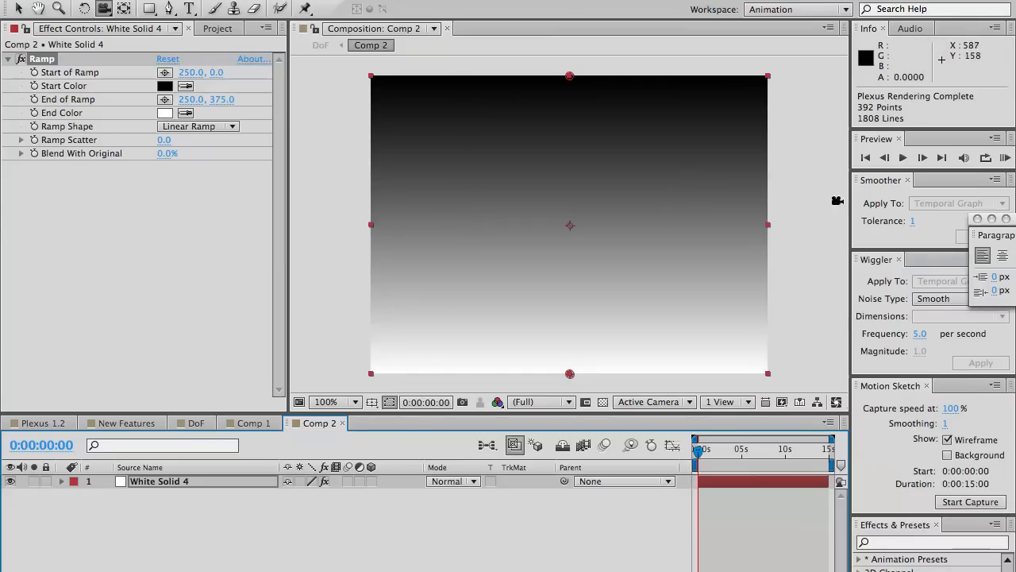
{"action": "mouse_move", "coordinate": [473, 133]}
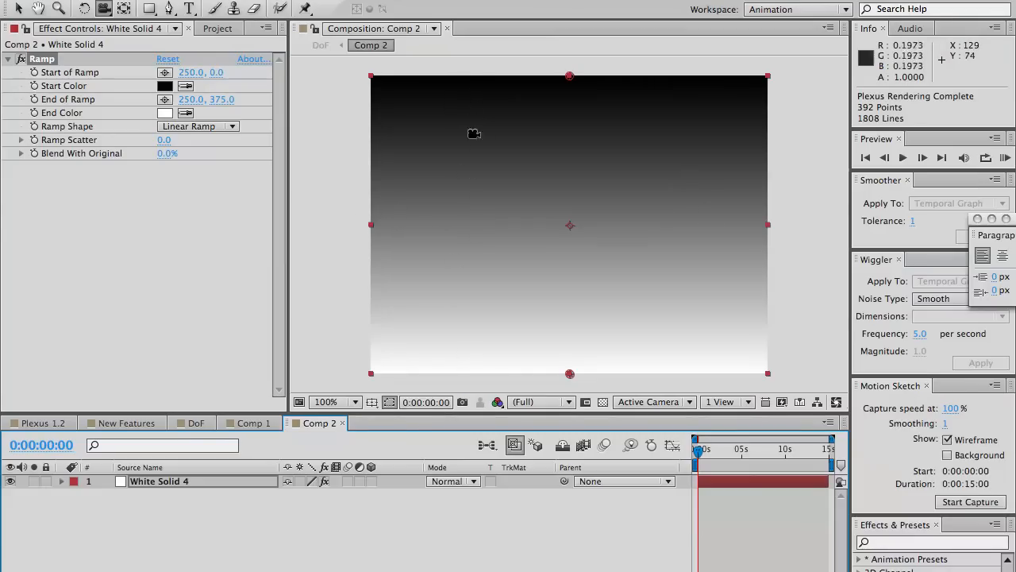
{"action": "mouse_move", "coordinate": [486, 78]}
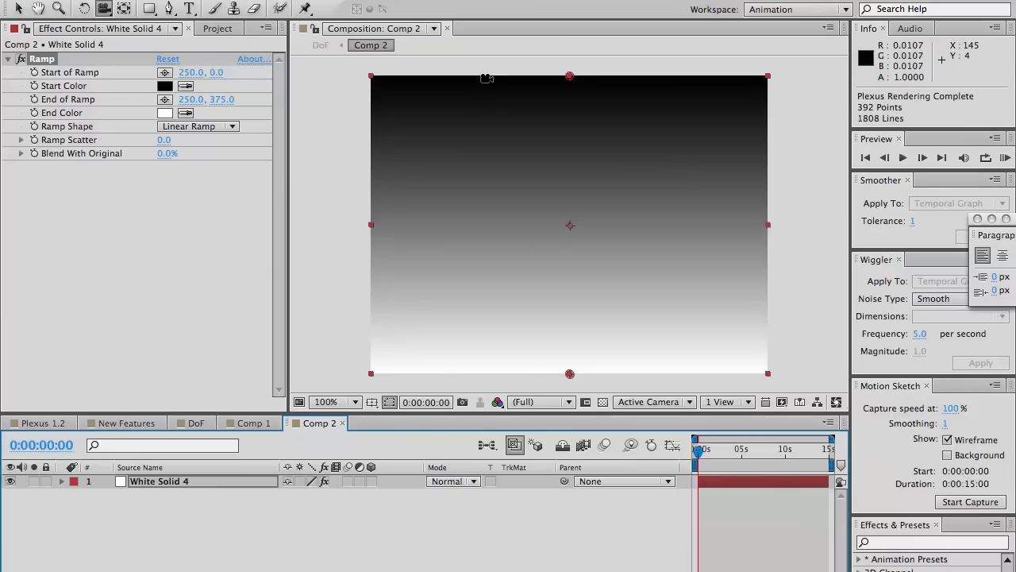
{"action": "mouse_move", "coordinate": [457, 370]}
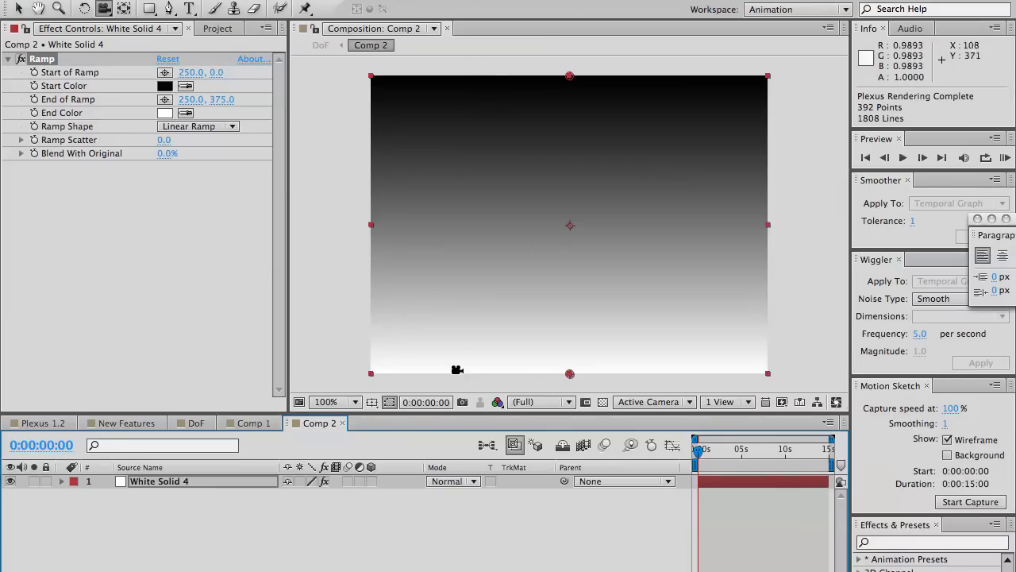
{"action": "mouse_move", "coordinate": [505, 328]}
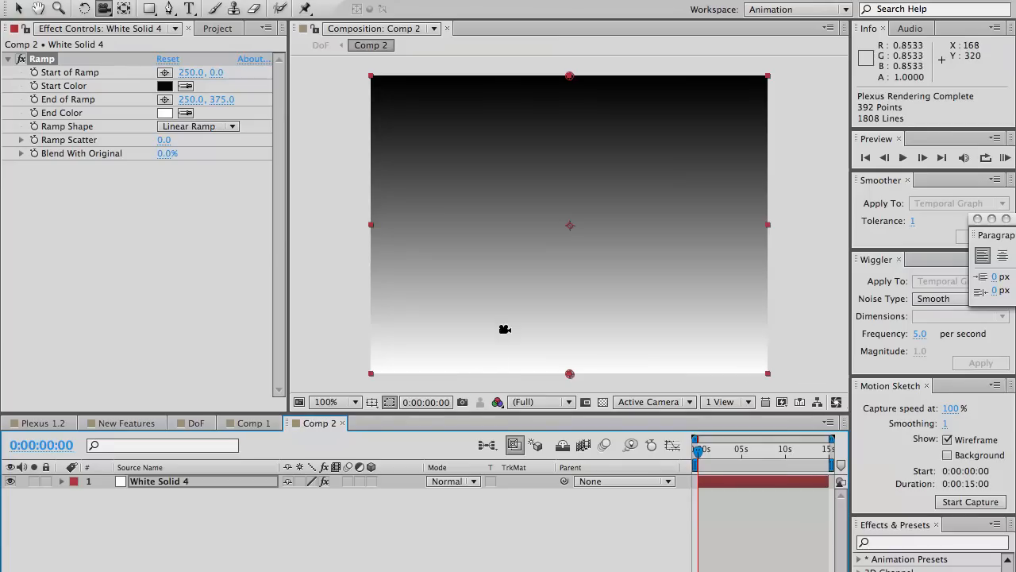
{"action": "mouse_move", "coordinate": [734, 90]}
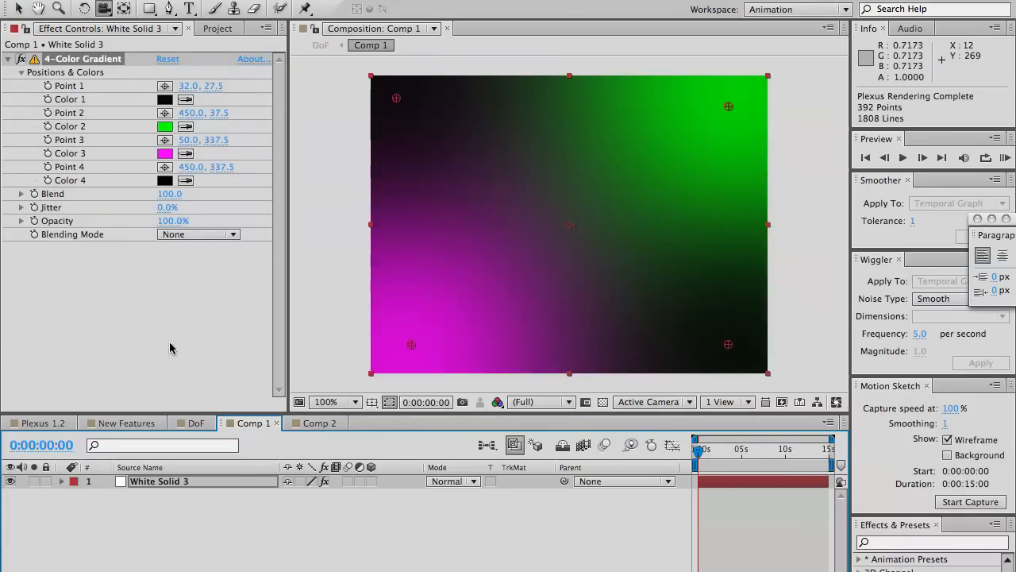
Return to the DoF composition to see the grid stretched by the Comp 2 map
{"action": "left_click", "coordinate": [196, 423]}
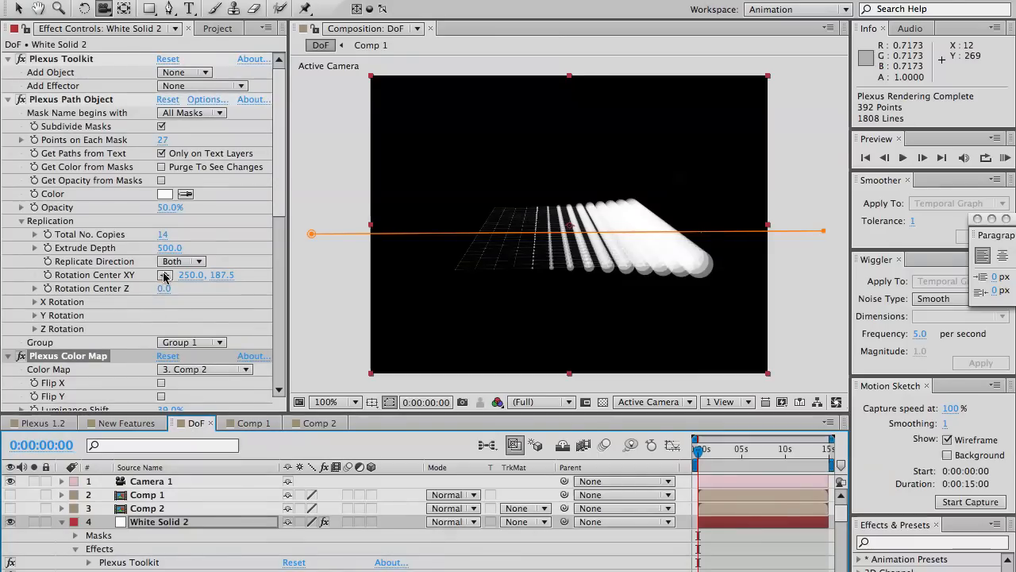
Raise Plexus Color Map Luminance Shift to 100% so the grid flattens again
{"action": "scroll", "scroll_direction": "down", "scroll_amount": 3}
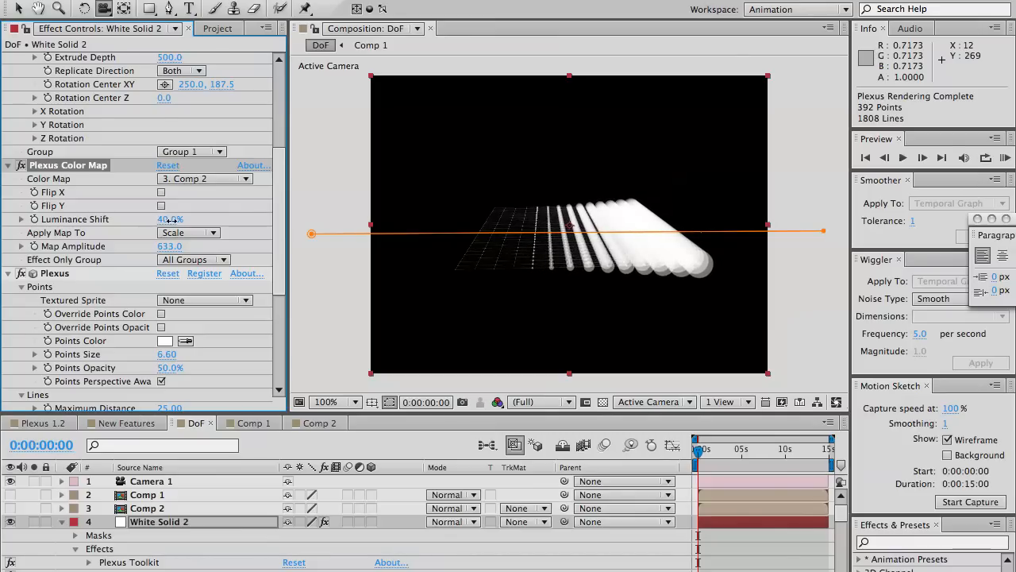
{"action": "left_click_drag", "start_coordinate": [171, 219], "coordinate": [235, 220]}
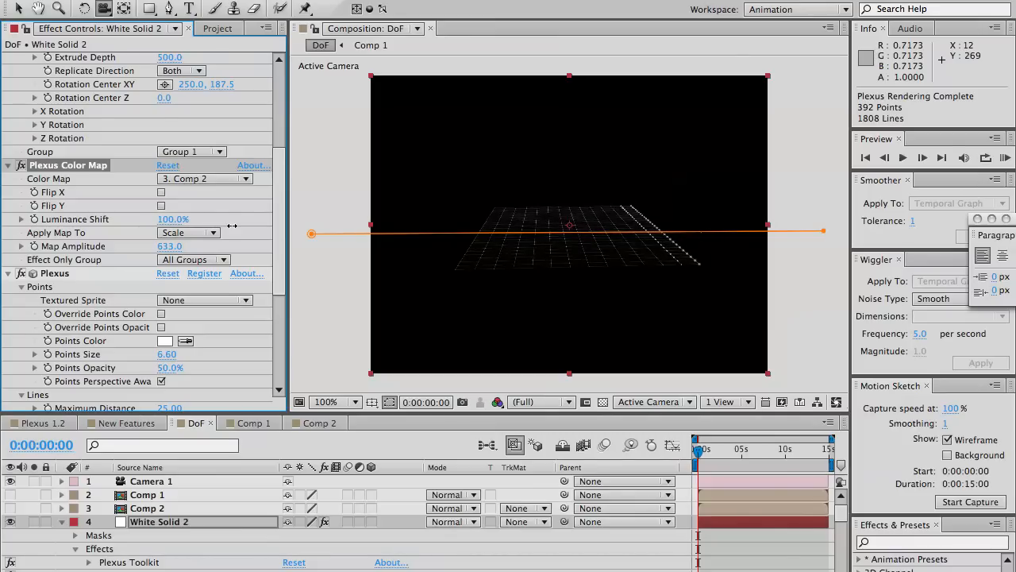
{"action": "mouse_move", "coordinate": [715, 255]}
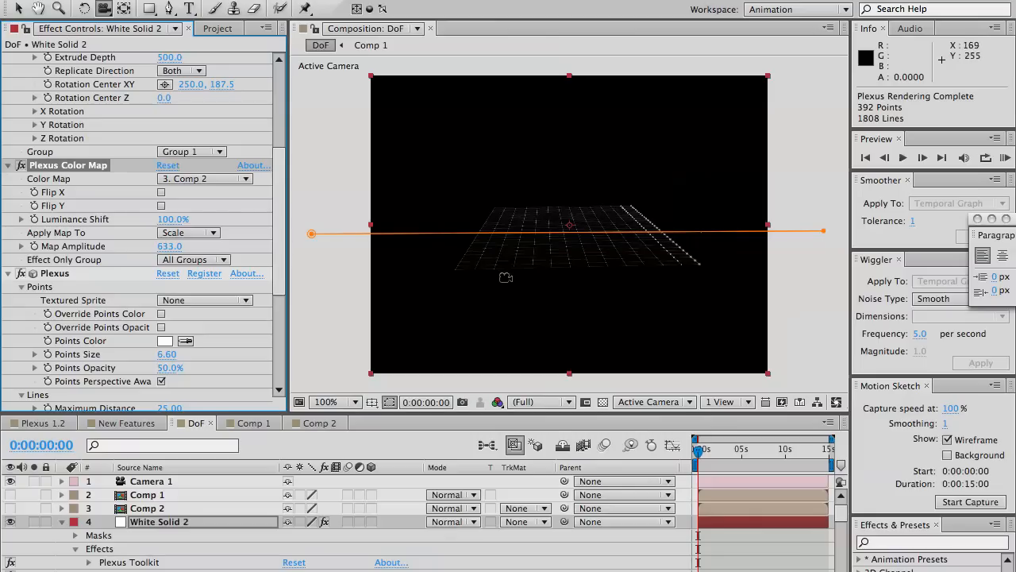
{"action": "mouse_move", "coordinate": [670, 239]}
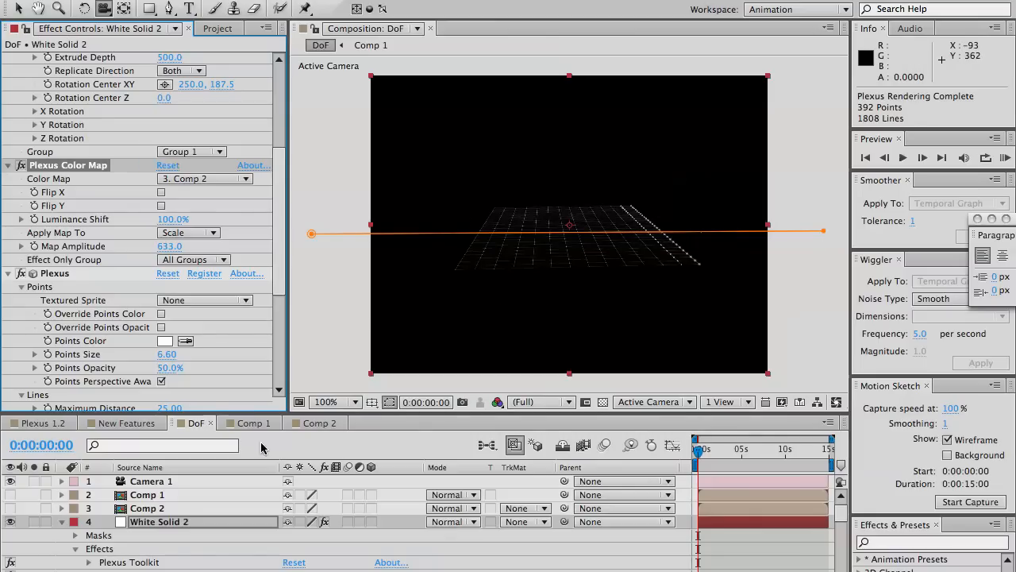
View the Comp 2 ramp gradient, then return to DoF with luminance shift at 0%
{"action": "left_click", "coordinate": [316, 423]}
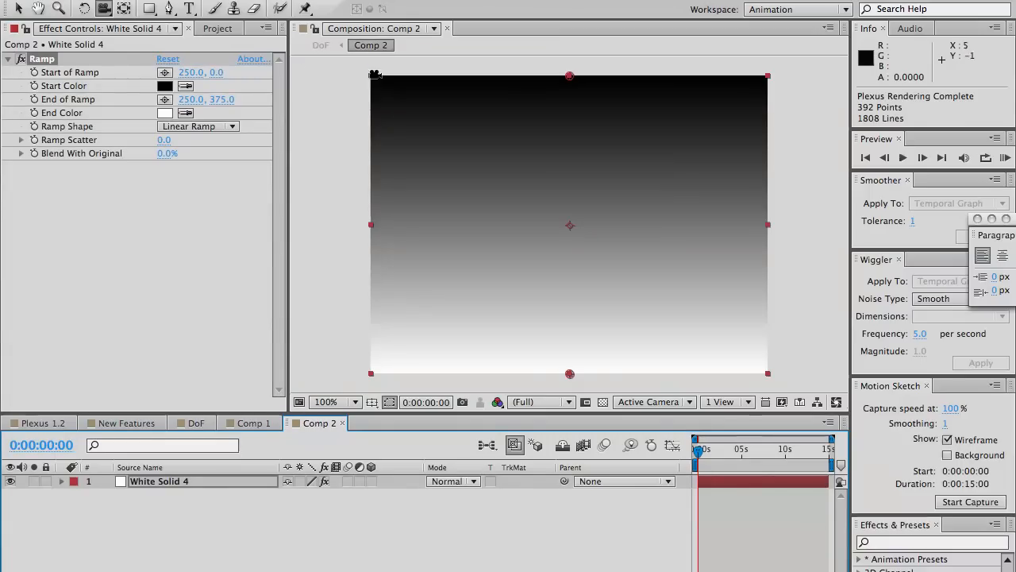
{"action": "mouse_move", "coordinate": [772, 344]}
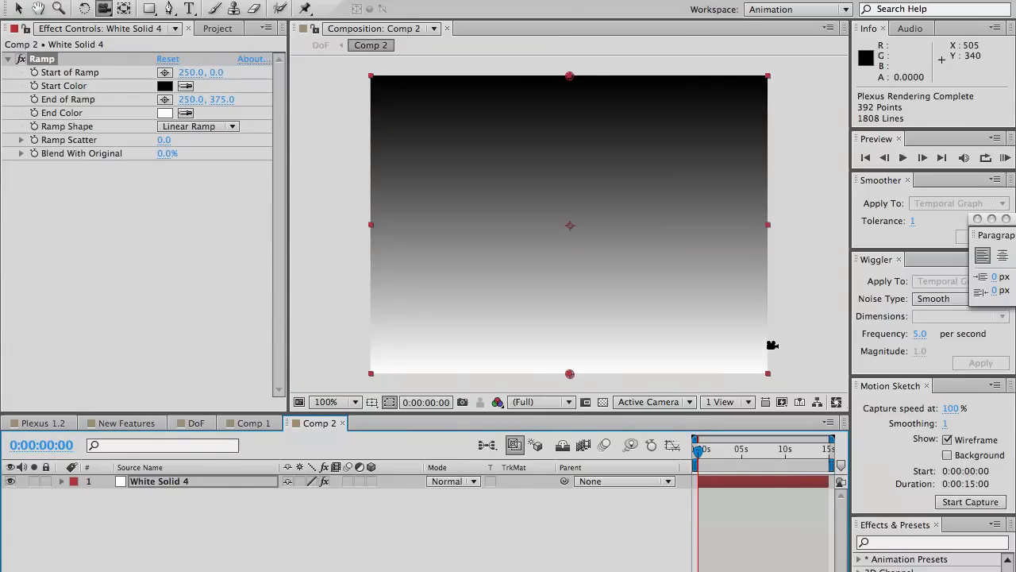
{"action": "mouse_move", "coordinate": [434, 102]}
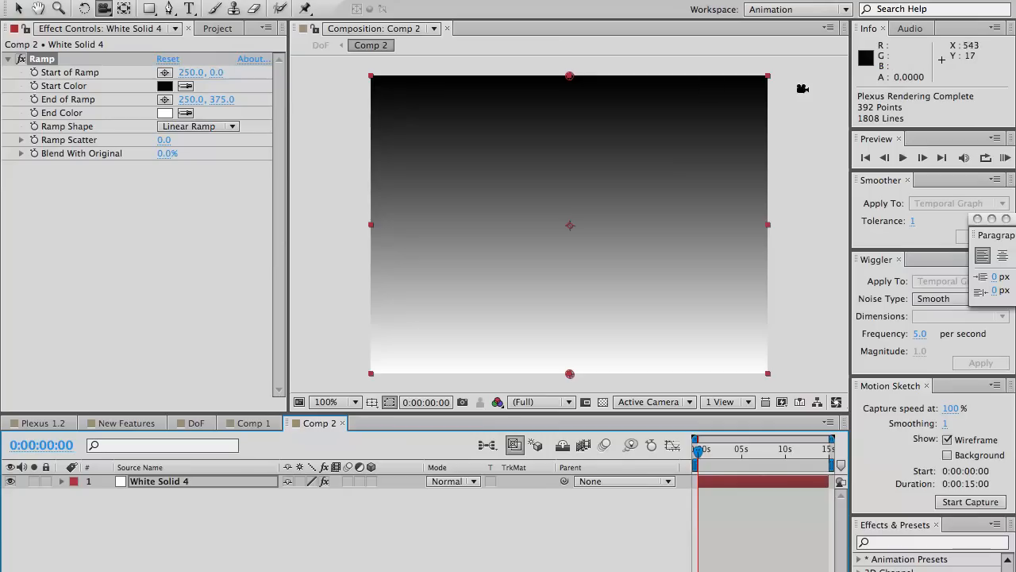
{"action": "mouse_move", "coordinate": [533, 375]}
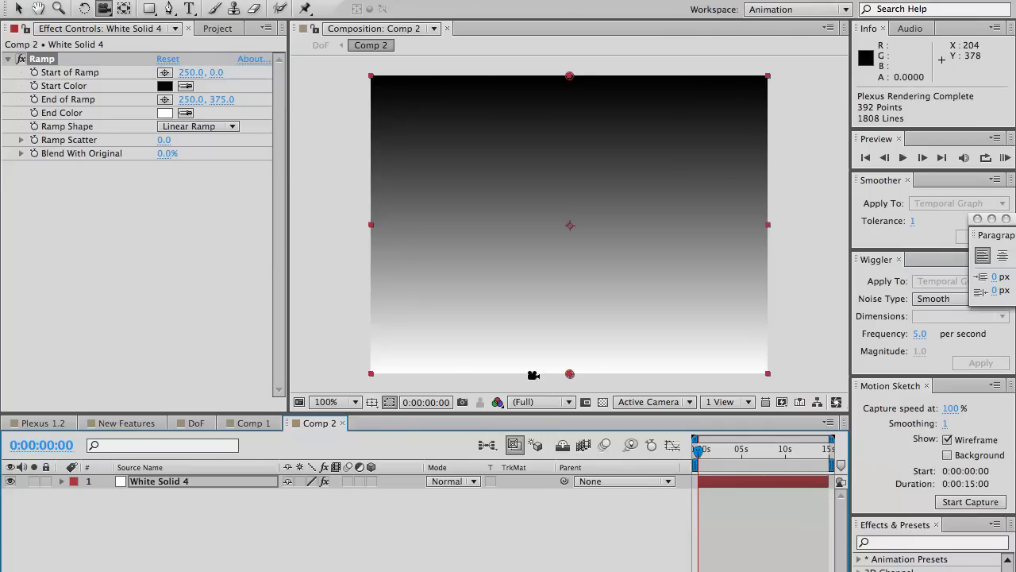
{"action": "mouse_move", "coordinate": [811, 364]}
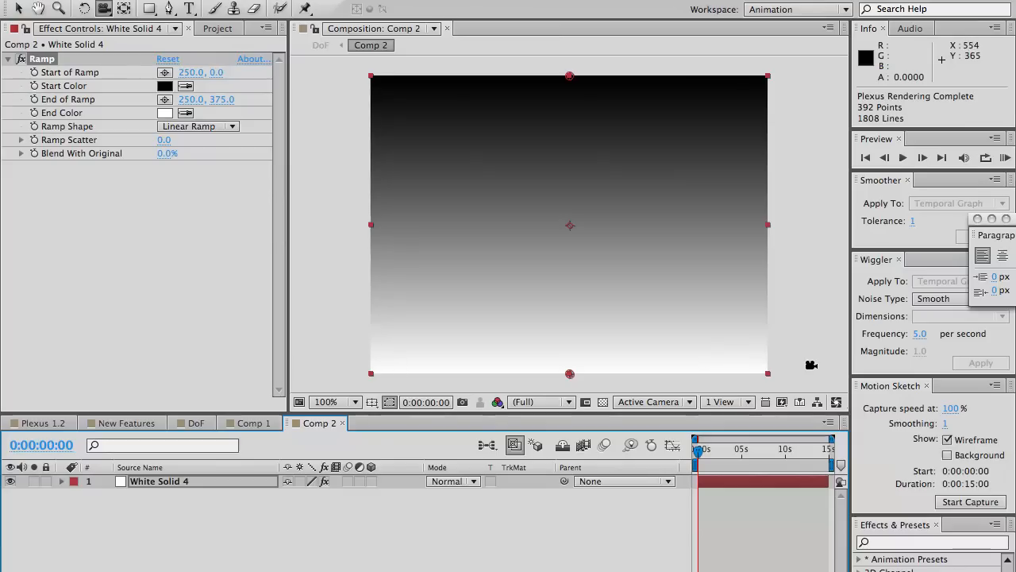
{"action": "mouse_move", "coordinate": [508, 324]}
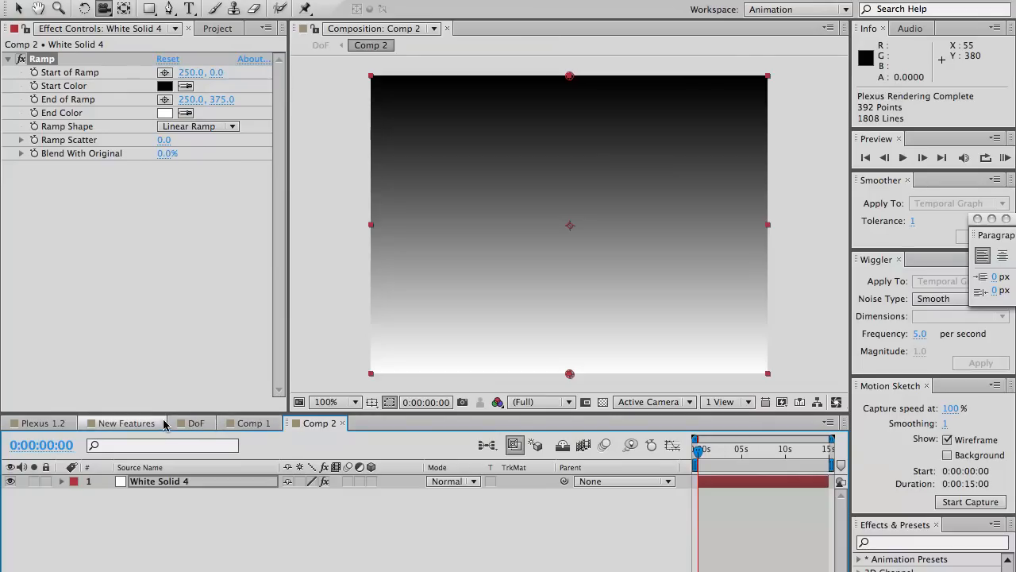
{"action": "left_click", "coordinate": [194, 422]}
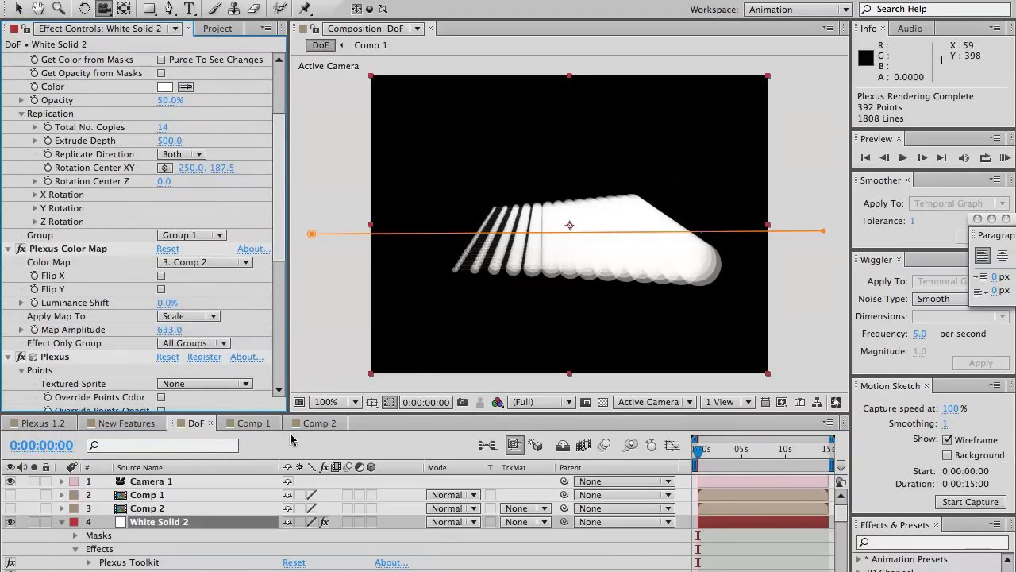
{"action": "left_click", "coordinate": [319, 422]}
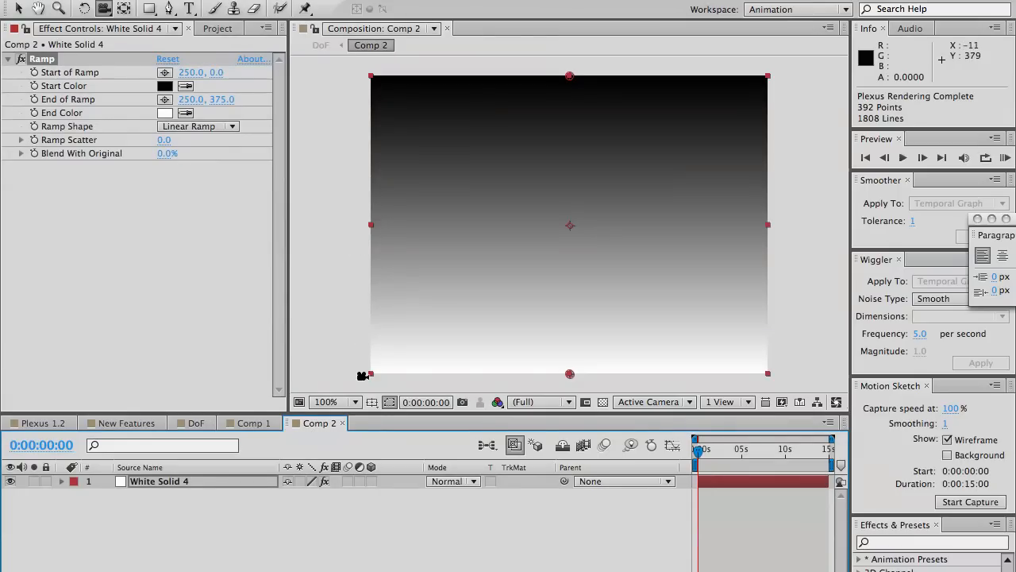
{"action": "mouse_move", "coordinate": [365, 187]}
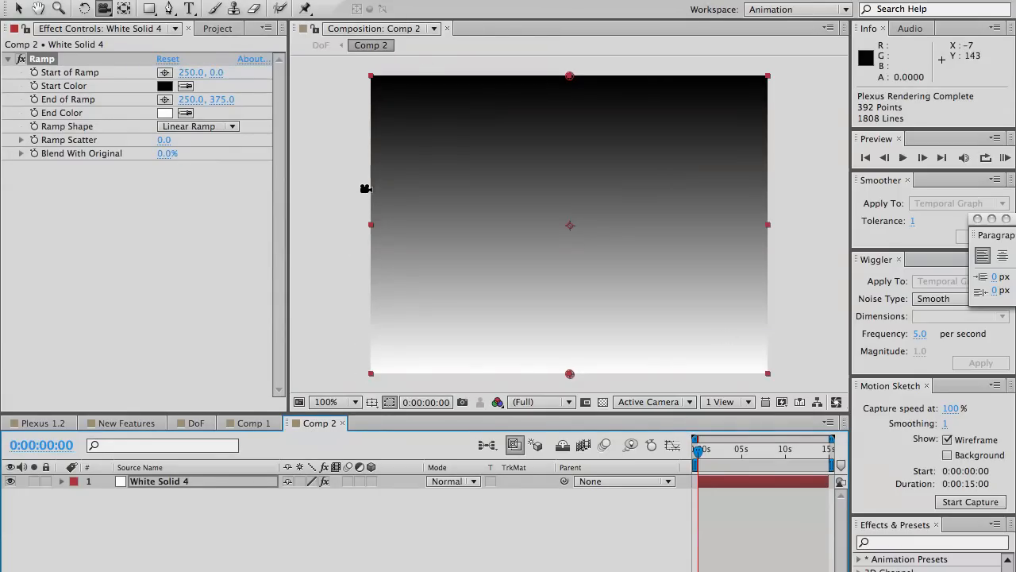
{"action": "mouse_move", "coordinate": [362, 203]}
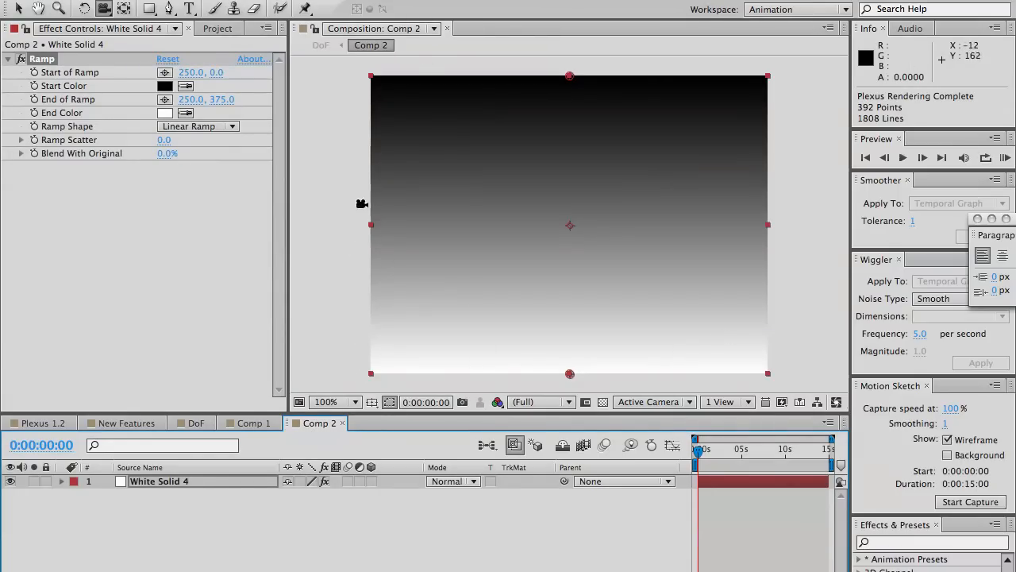
{"action": "mouse_move", "coordinate": [420, 102]}
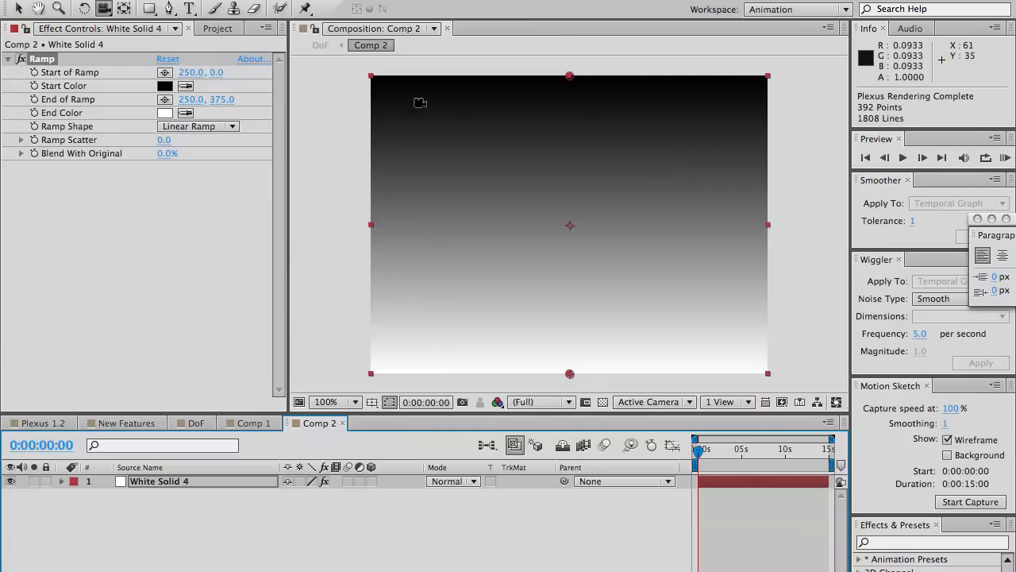
{"action": "left_click", "coordinate": [249, 423]}
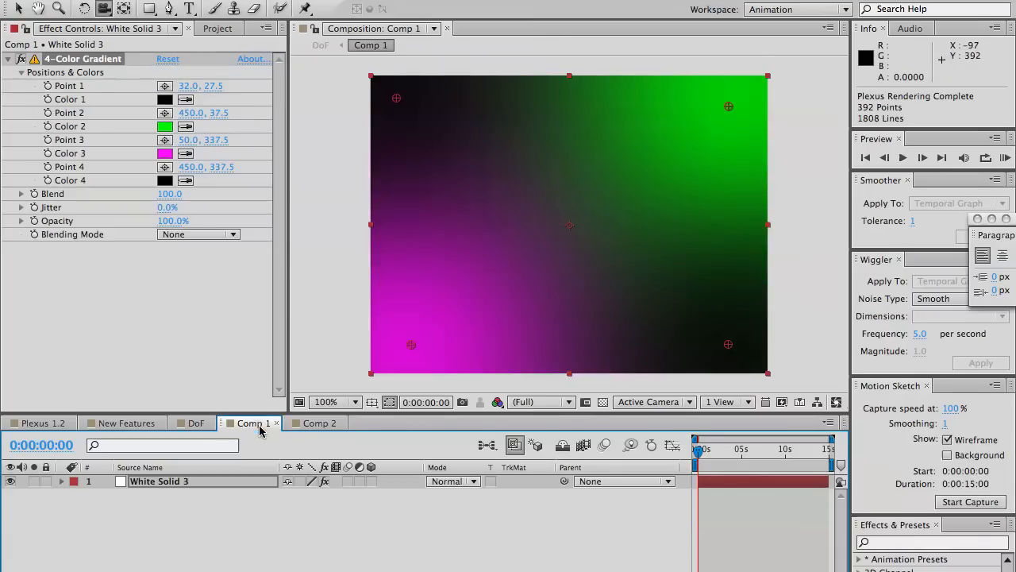
{"action": "left_click", "coordinate": [194, 423]}
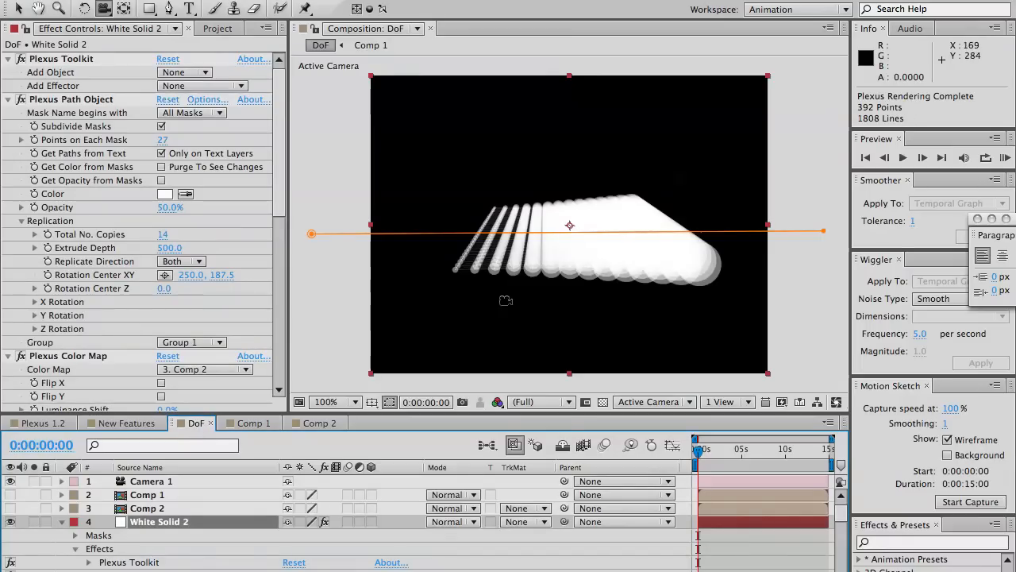
{"action": "mouse_move", "coordinate": [638, 270]}
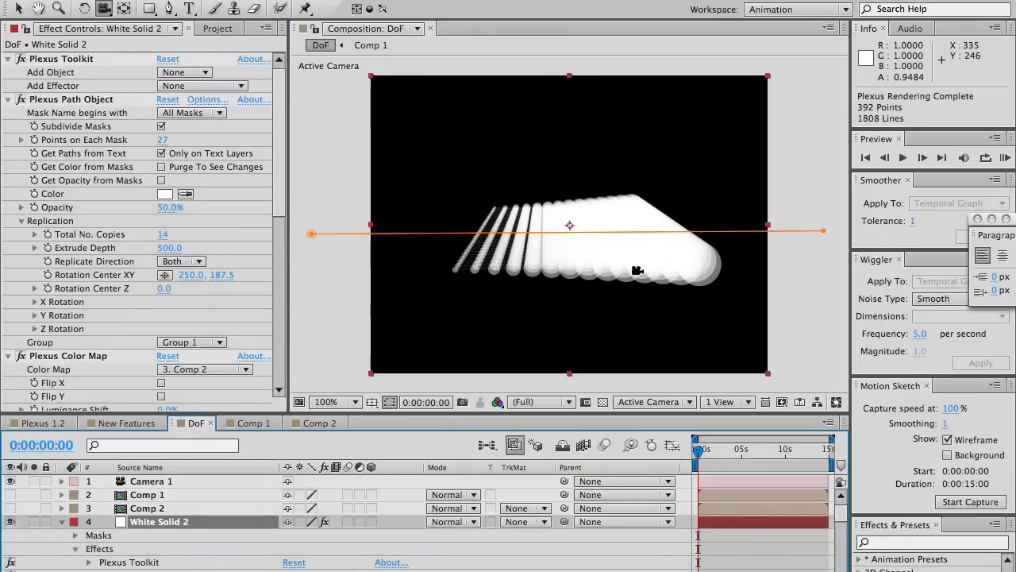
{"action": "mouse_move", "coordinate": [620, 276]}
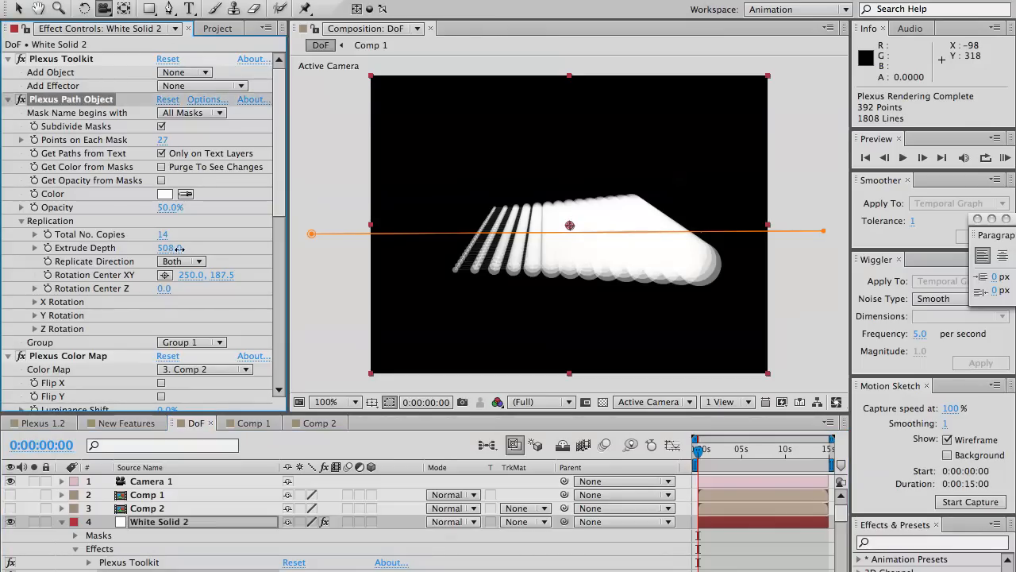
Scrub Plexus Path Object Extrude Depth down from 500 to about 477
{"action": "left_click_drag", "start_coordinate": [168, 248], "coordinate": [150, 248]}
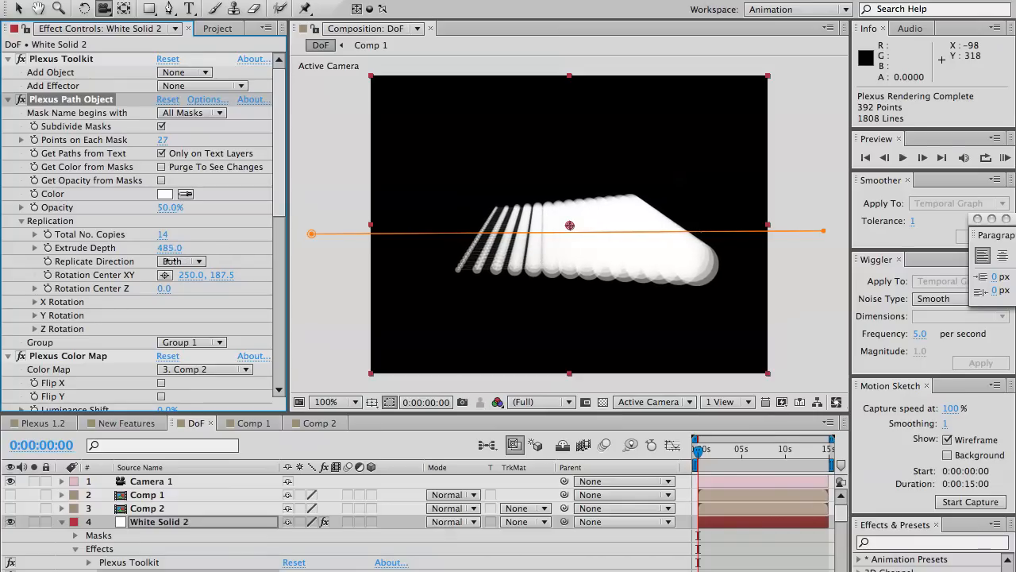
{"action": "left_click_drag", "start_coordinate": [174, 248], "coordinate": [168, 248]}
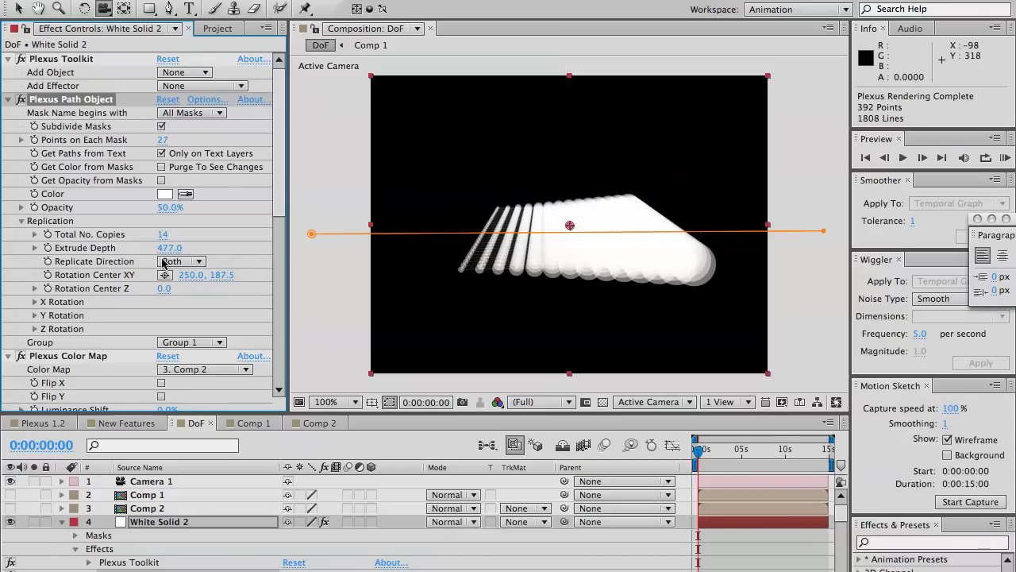
{"action": "scroll", "scroll_direction": "down", "scroll_amount": 3}
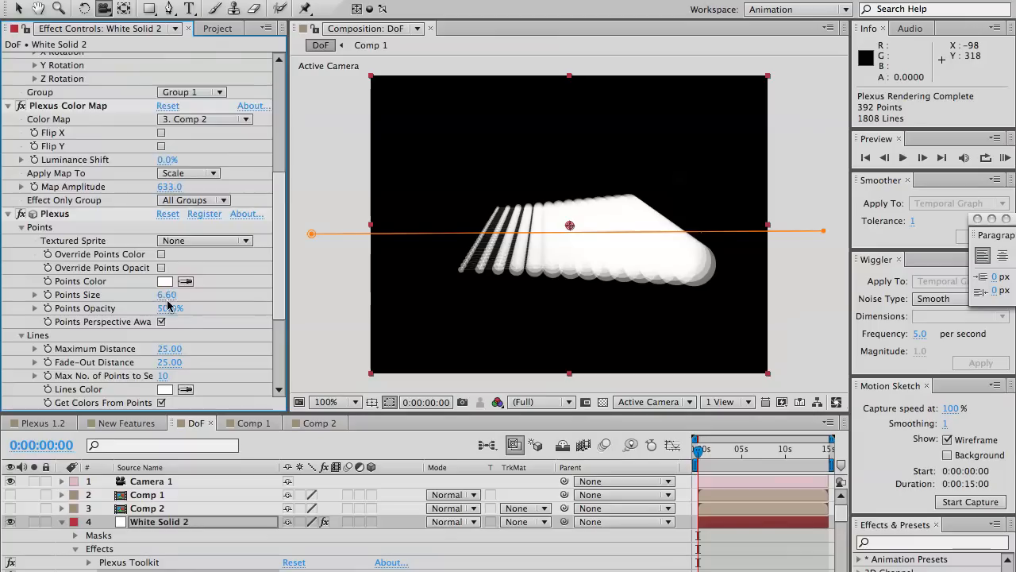
{"action": "scroll", "scroll_direction": "up", "scroll_amount": 3}
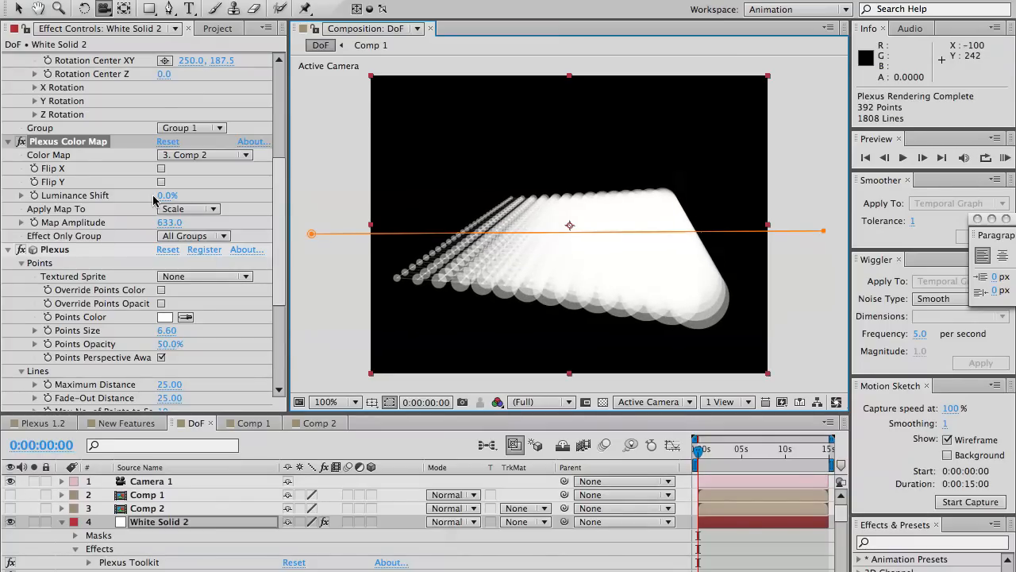
Set Luminance Shift to 31% and Map Amplitude to 420 for gradual point growth
{"action": "left_click_drag", "start_coordinate": [167, 193], "coordinate": [170, 194]}
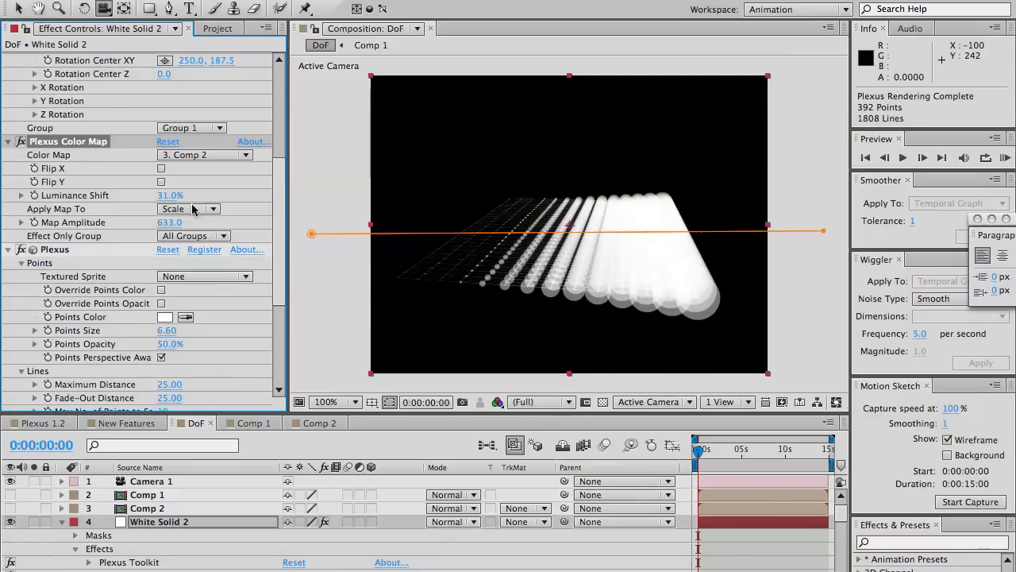
{"action": "left_click_drag", "start_coordinate": [169, 222], "coordinate": [169, 222]}
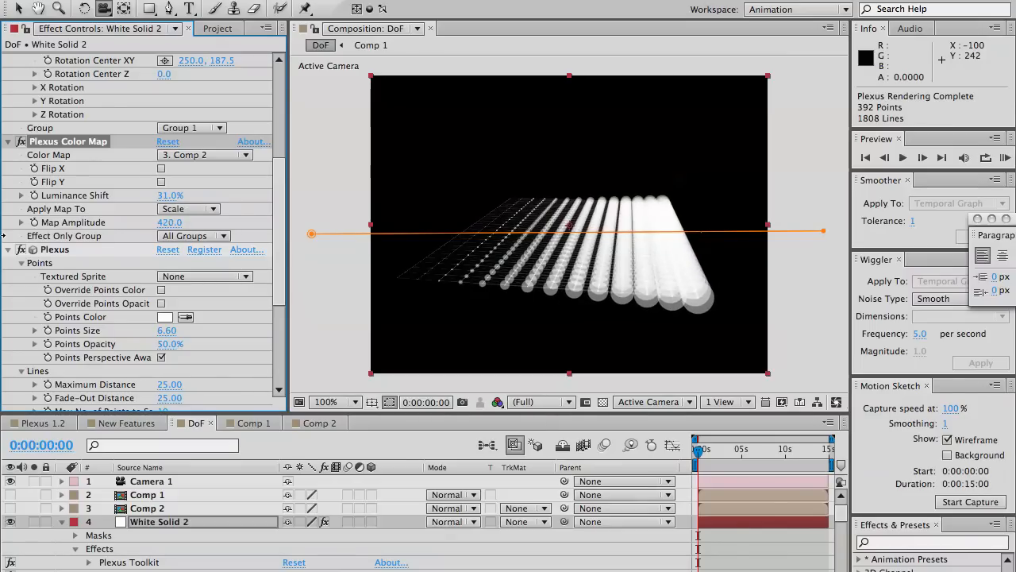